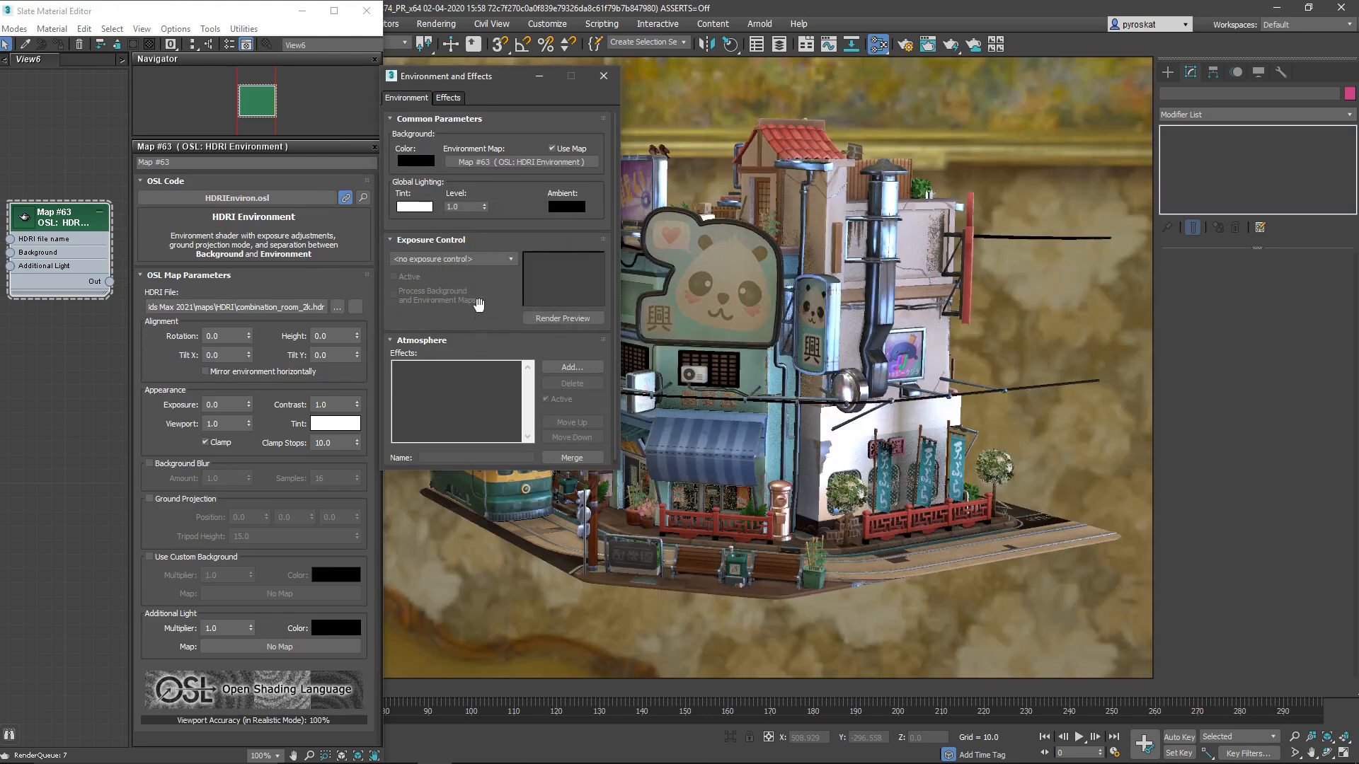
Close Environment and Effects, load the evening_road HDRI, then browse for portland_landing_pad_2k
left_click(603, 76)
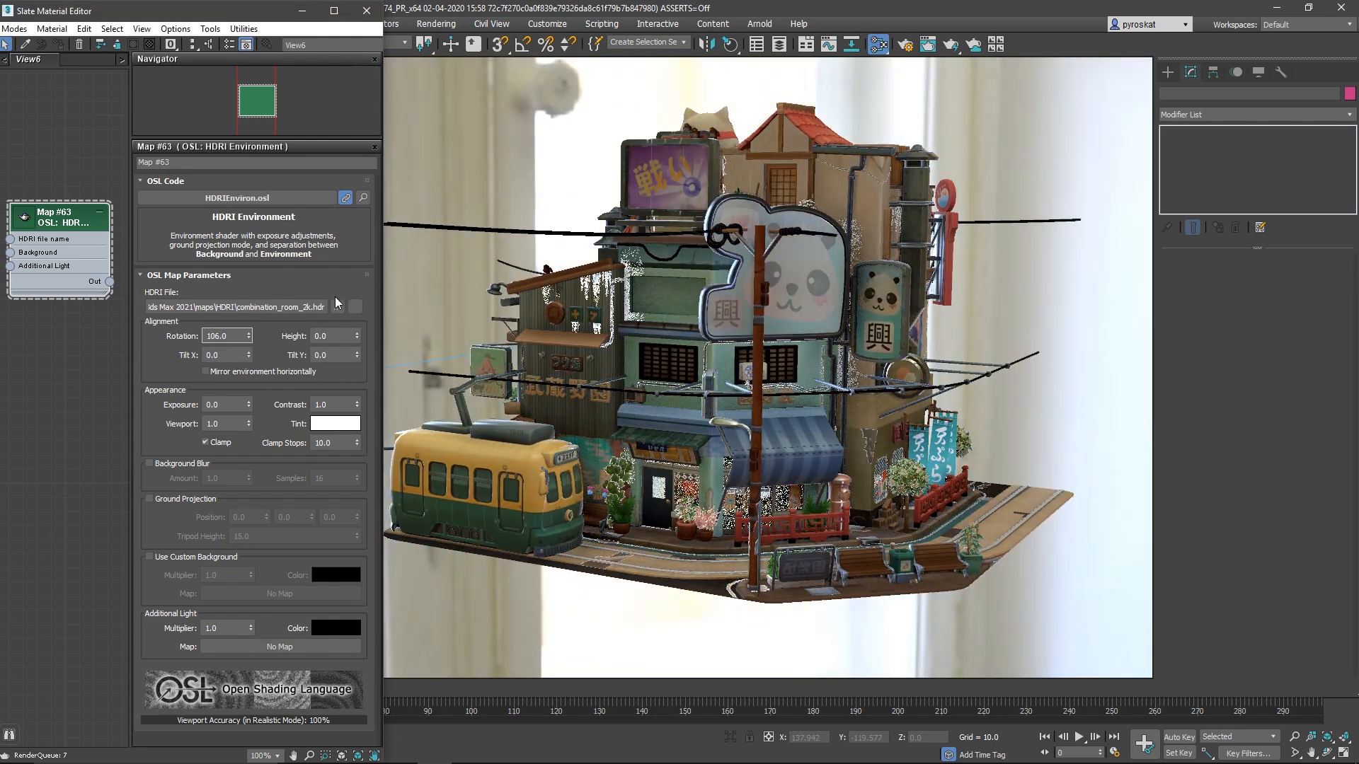
left_click(355, 306)
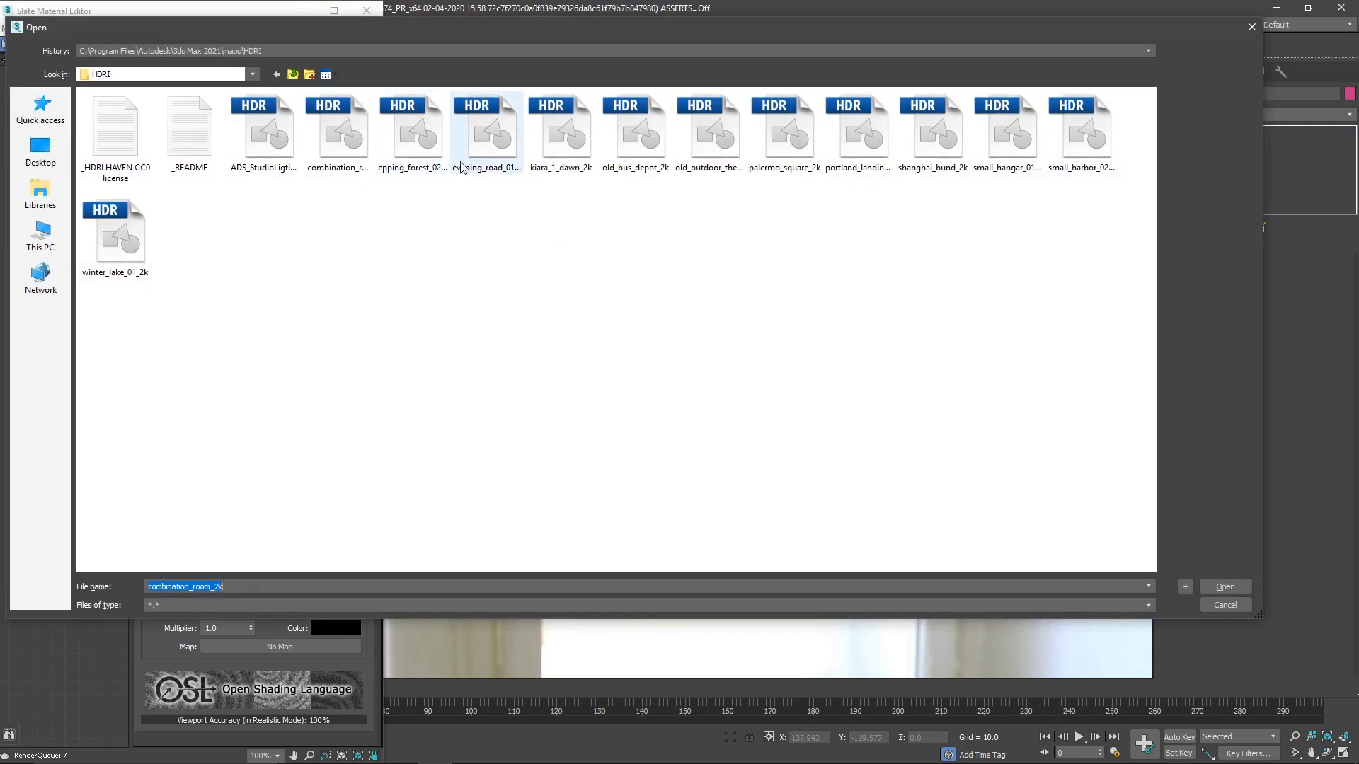
left_click(1224, 587)
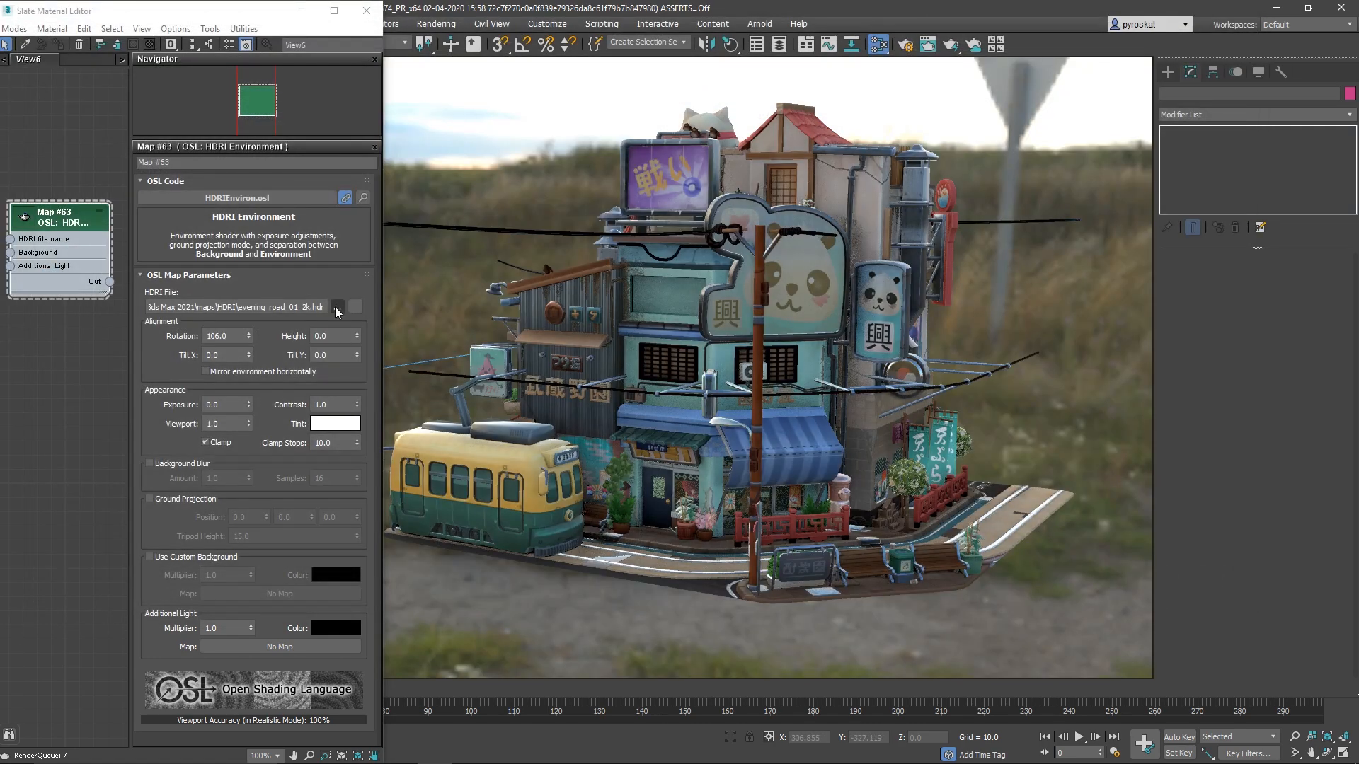
left_click(337, 307)
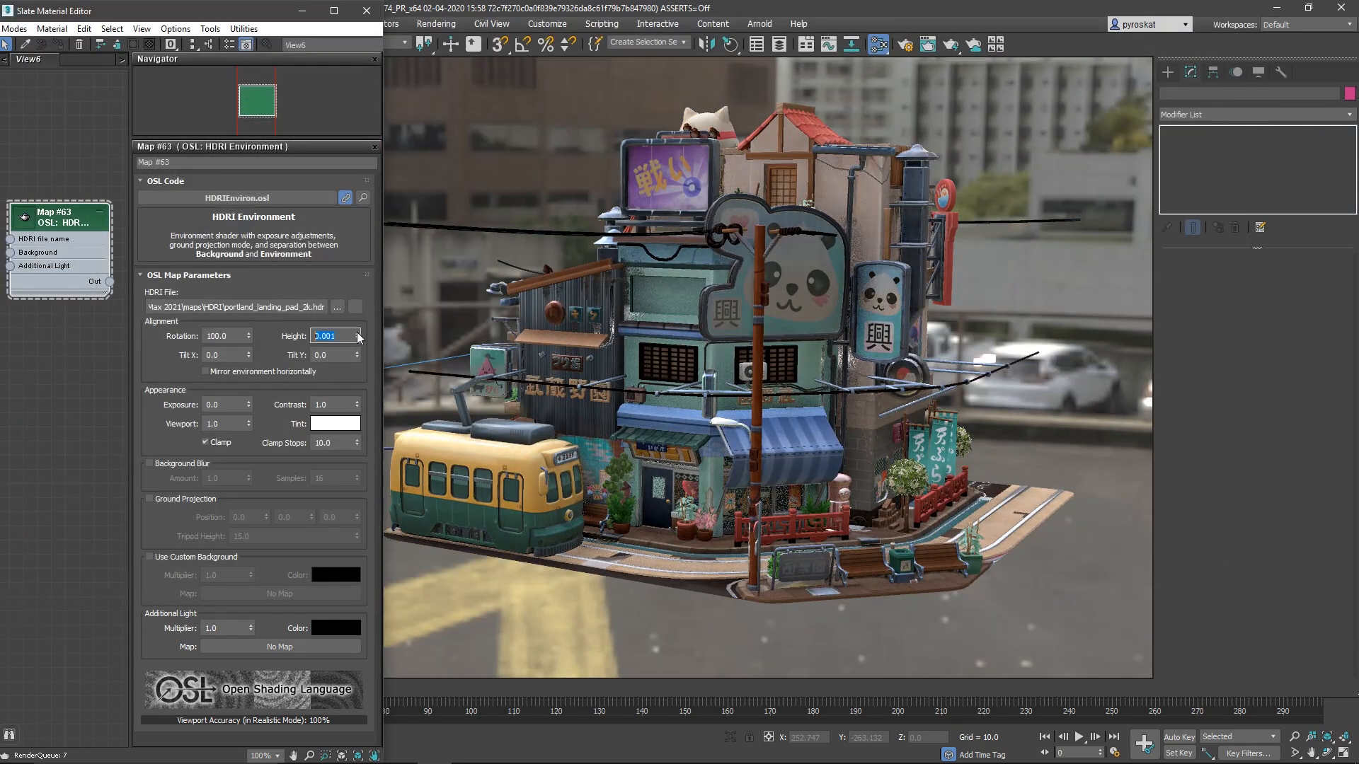
Set environment height to -0.012 and discard the yellow test tint
left_click(358, 339)
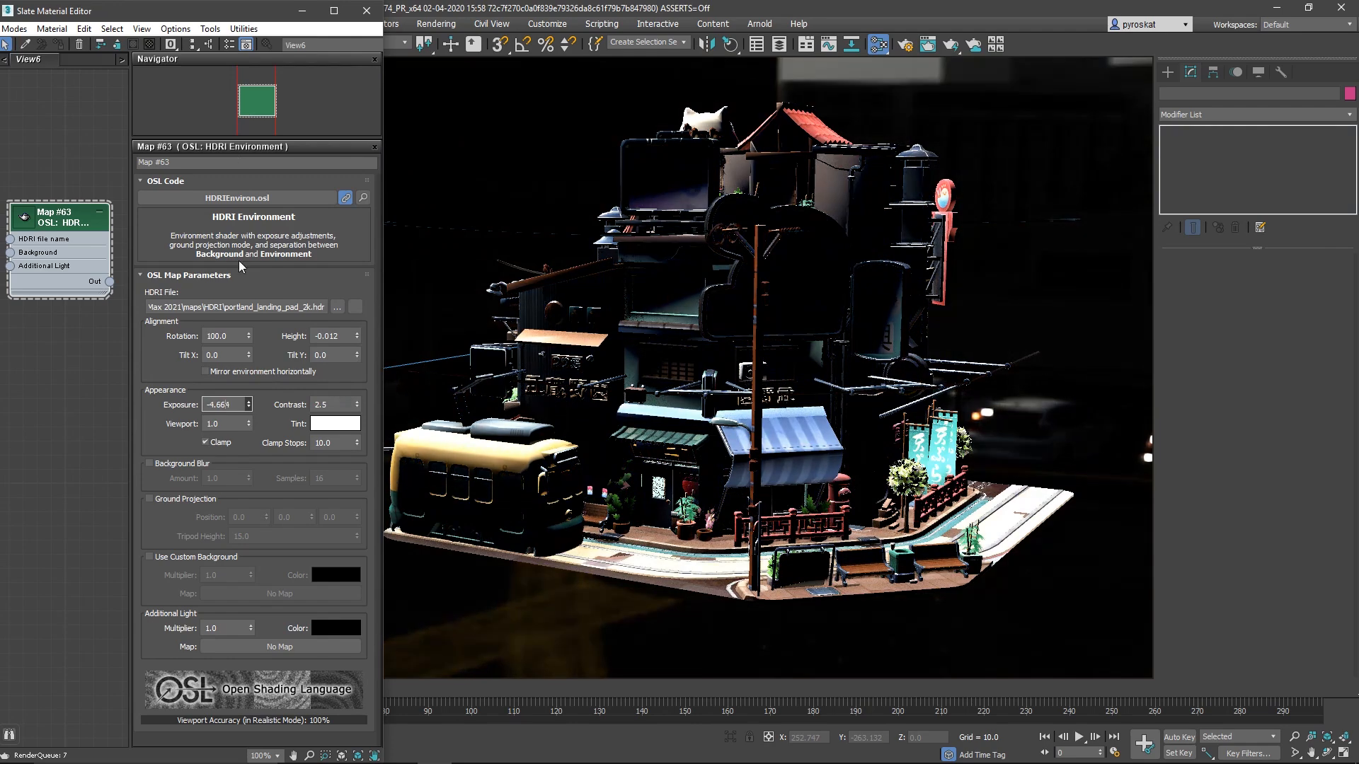
left_click(335, 424)
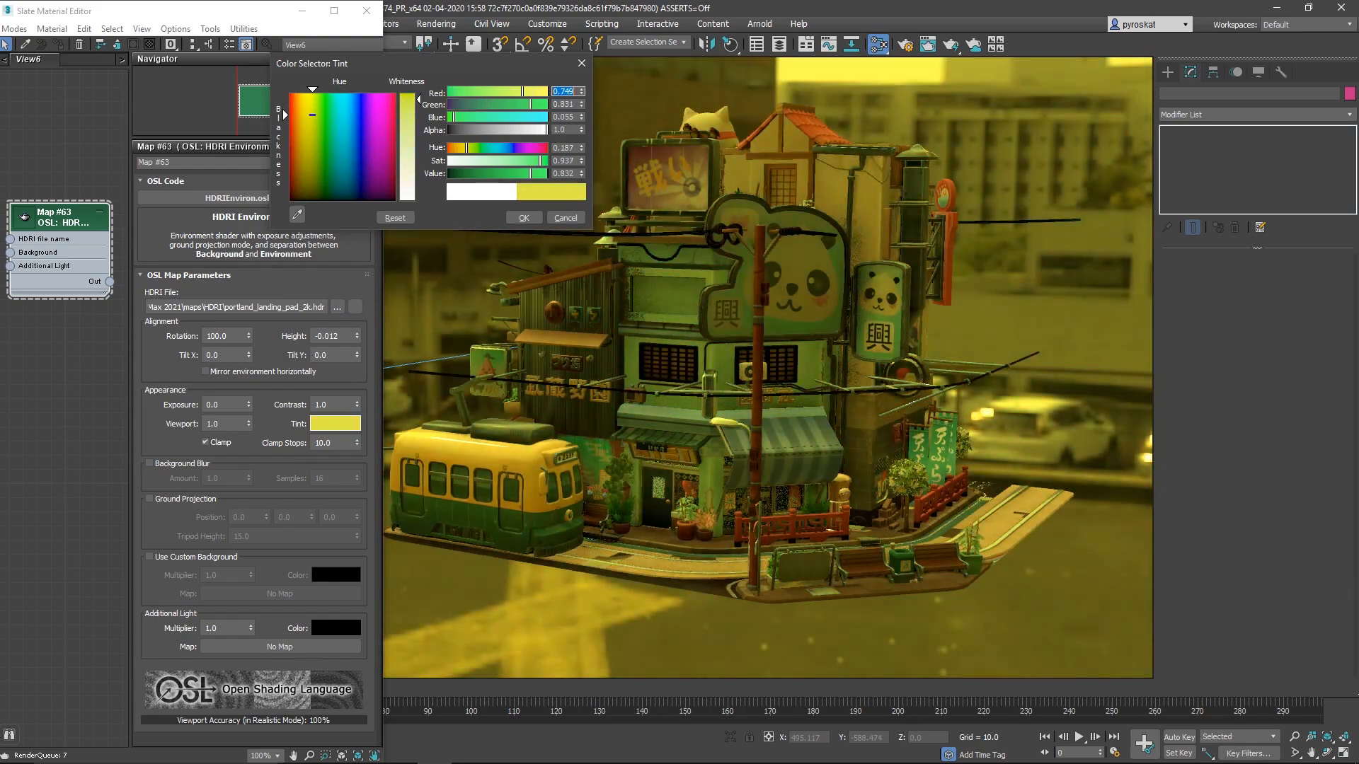
left_click(352, 119)
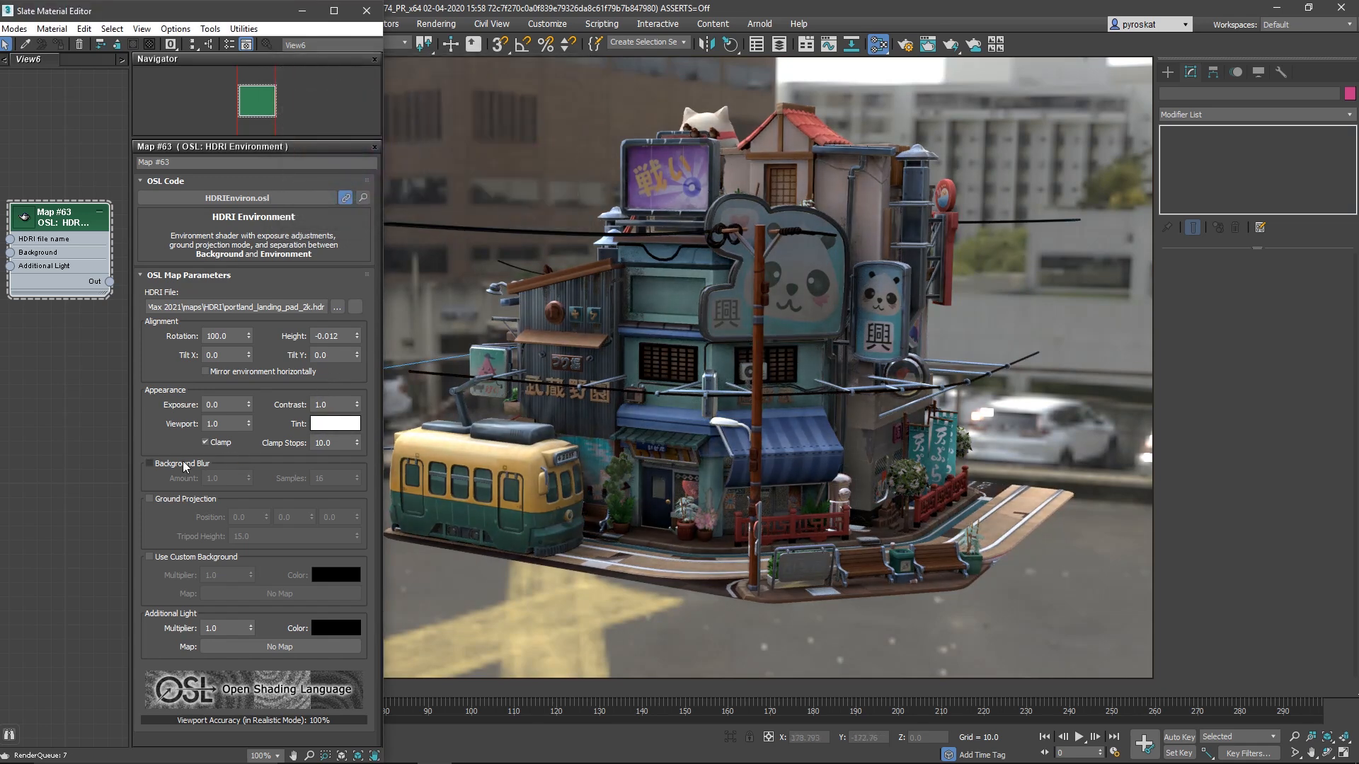
mouse_move(154, 506)
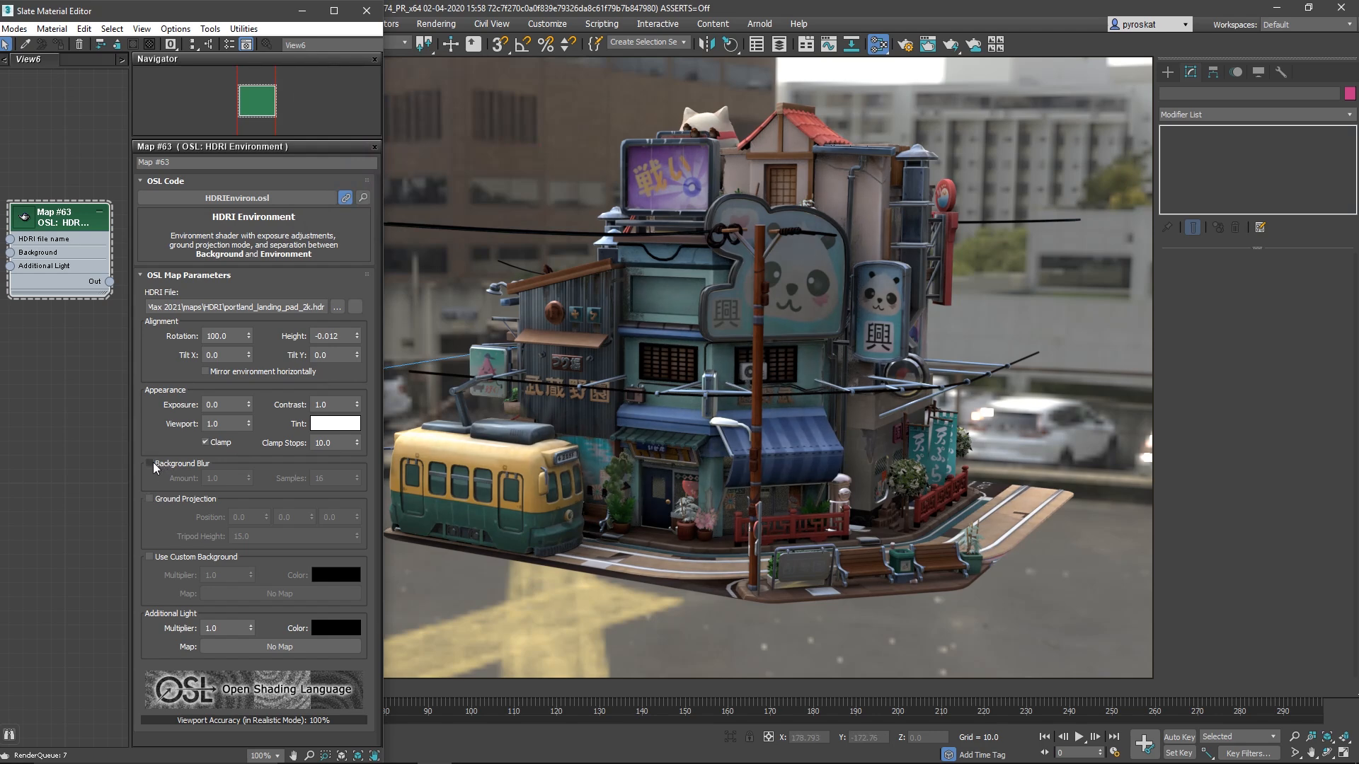
Load shanghai_bund_2k as the HDRI at rotation 268, toggling background blur on then off
left_click(149, 462)
type("238.300")
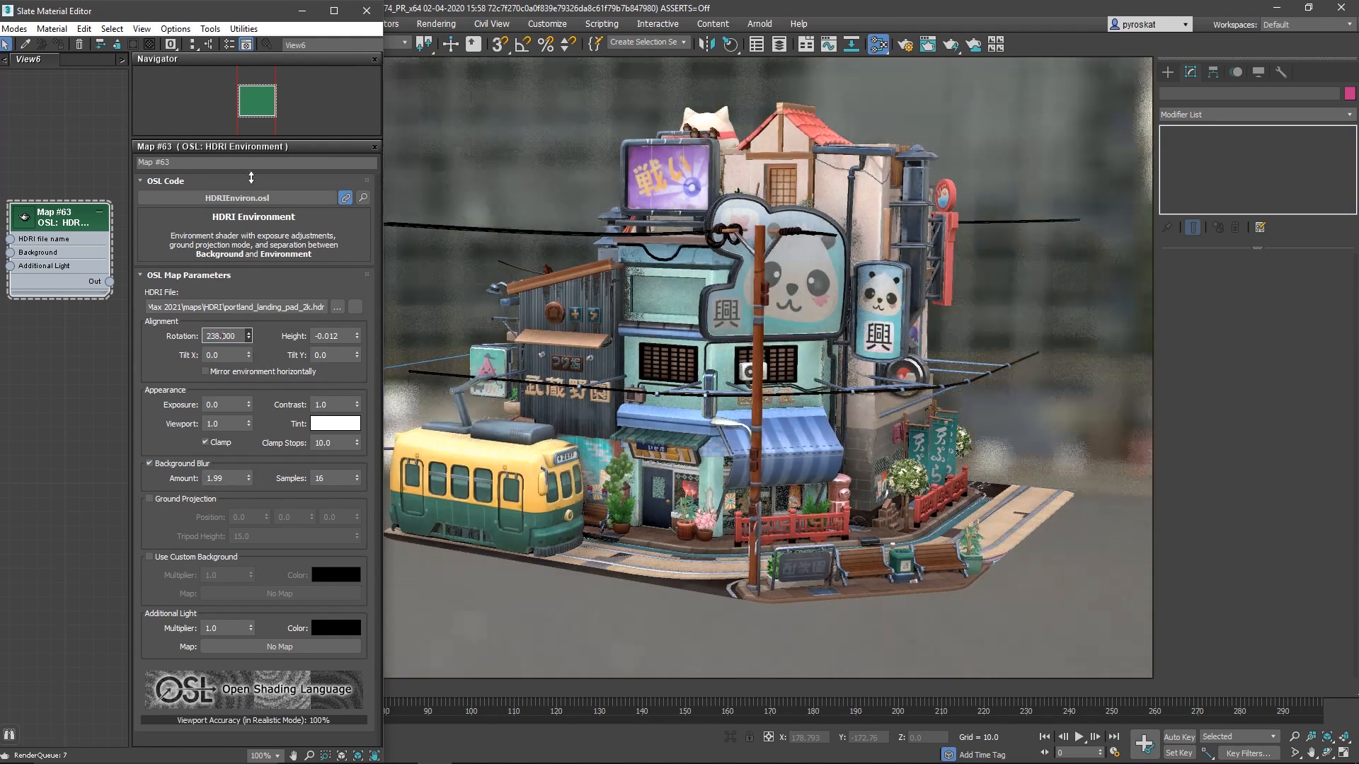
left_click(336, 306)
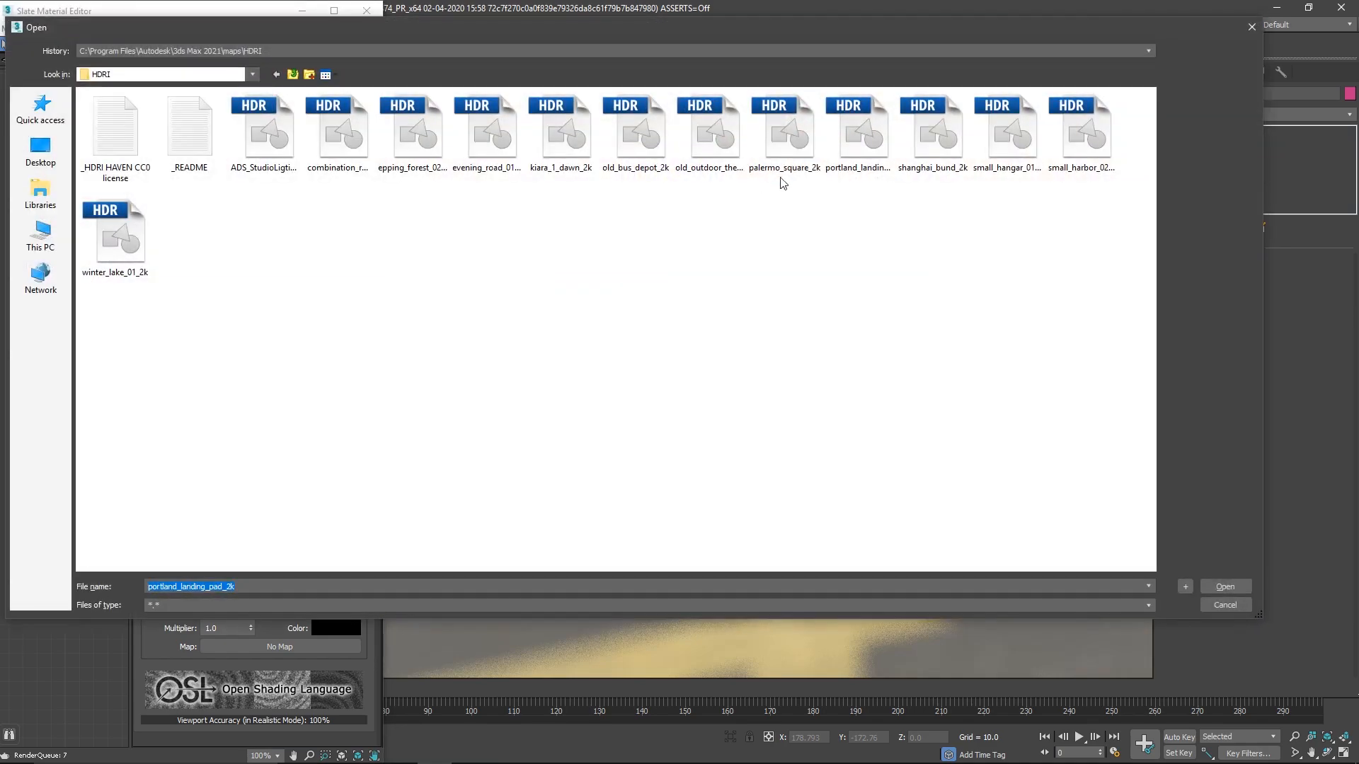
left_click(1224, 587)
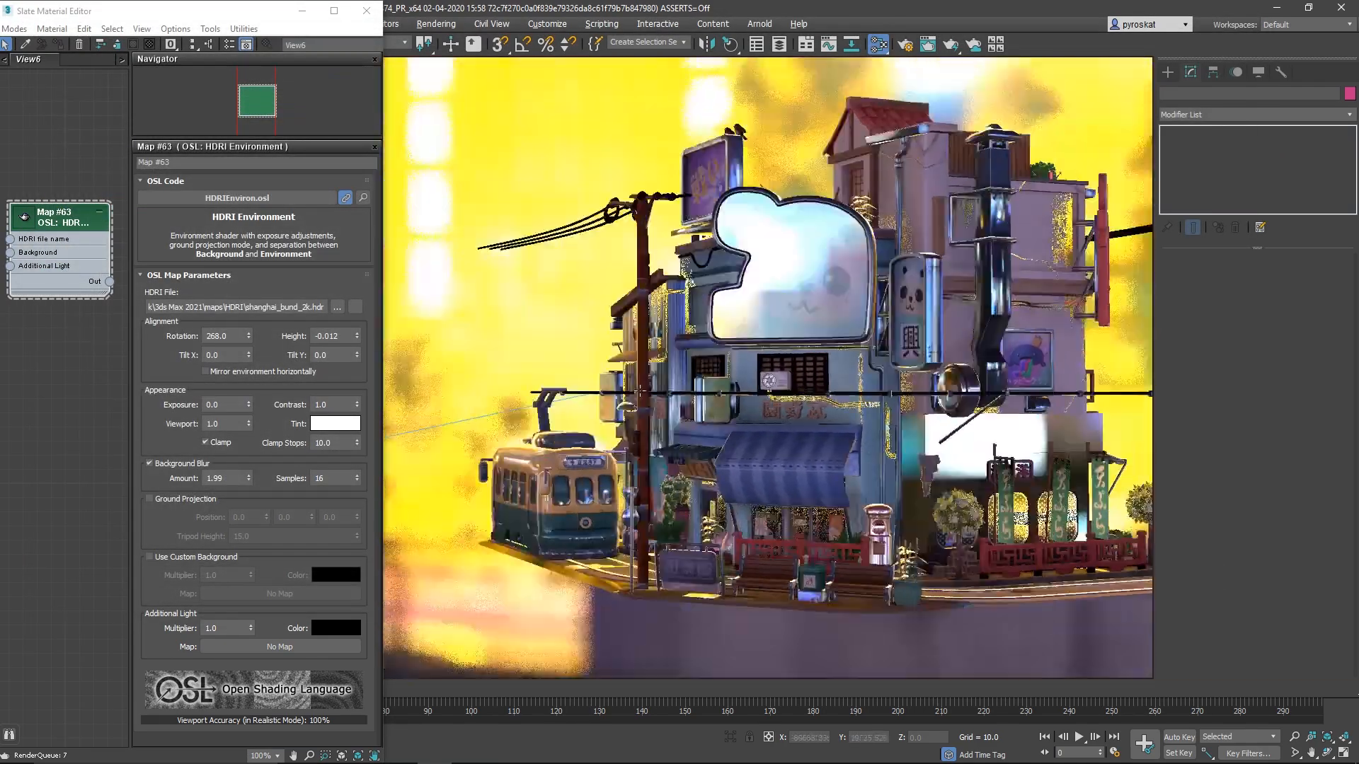
left_click(148, 464)
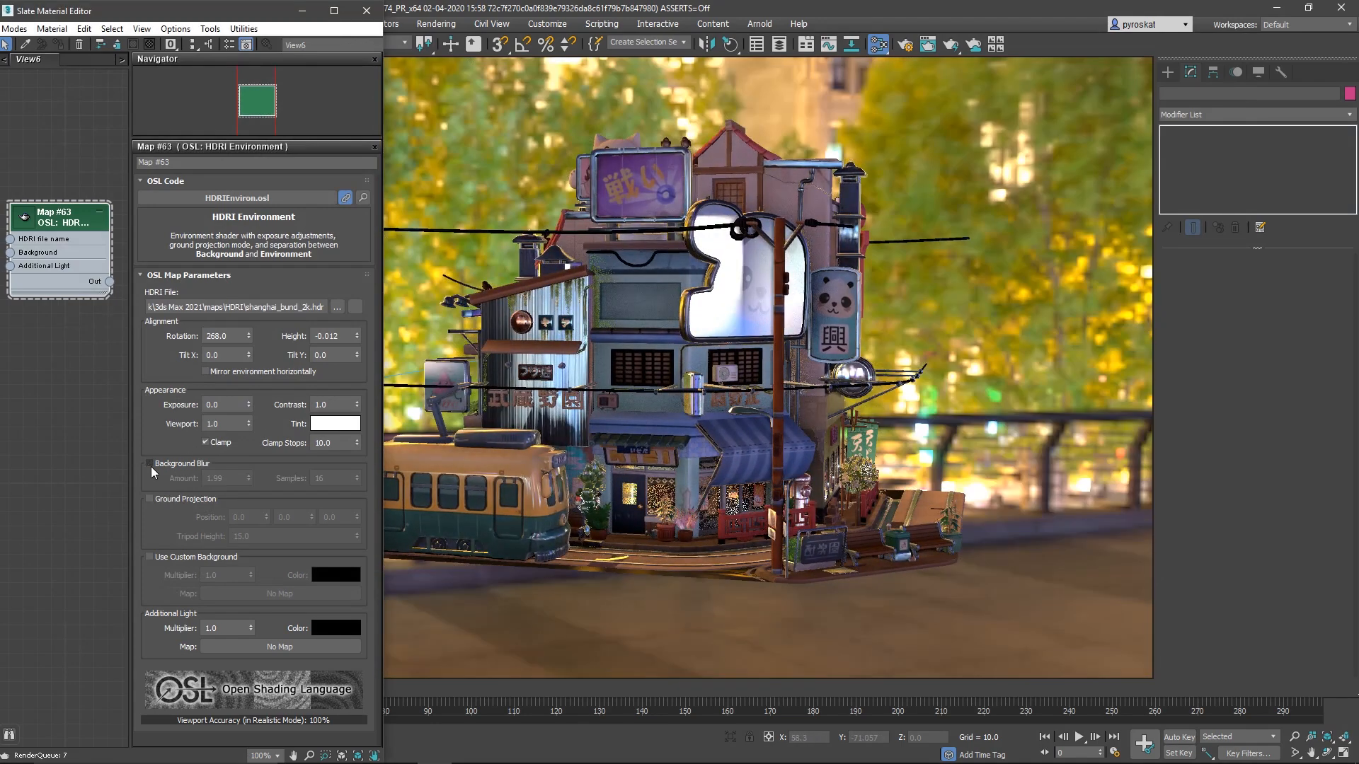
left_click(148, 499)
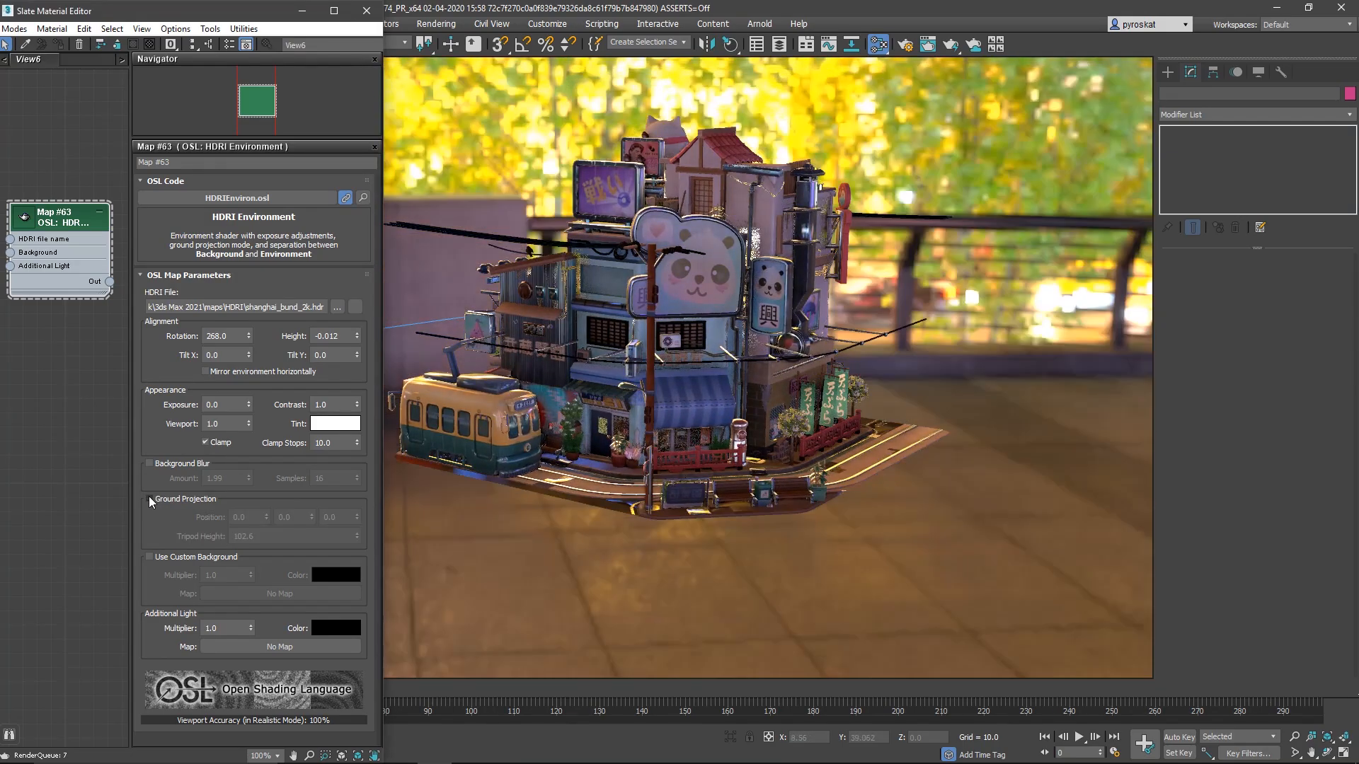
Enable ground projection with winter_lake_01_2k and a custom background, cancelling the cyan colour
left_click(148, 498)
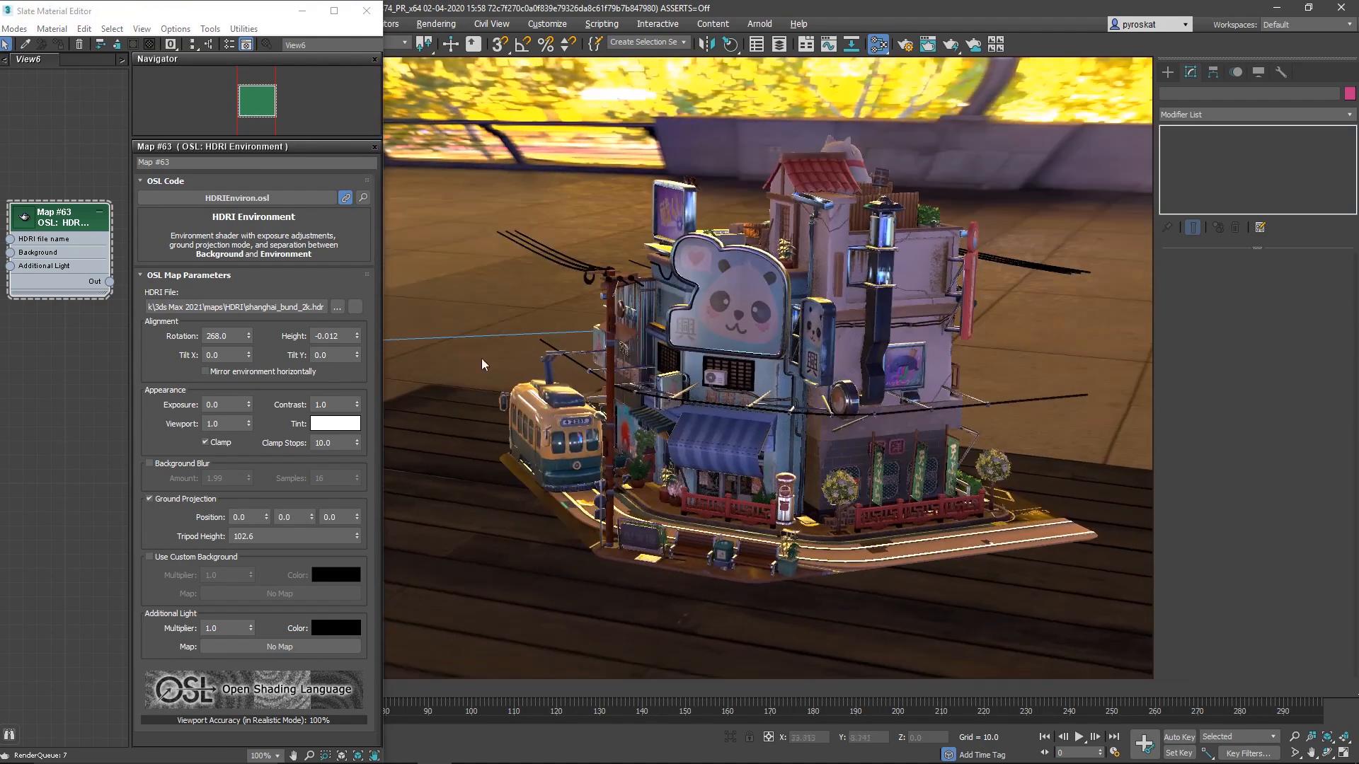
left_click(336, 306)
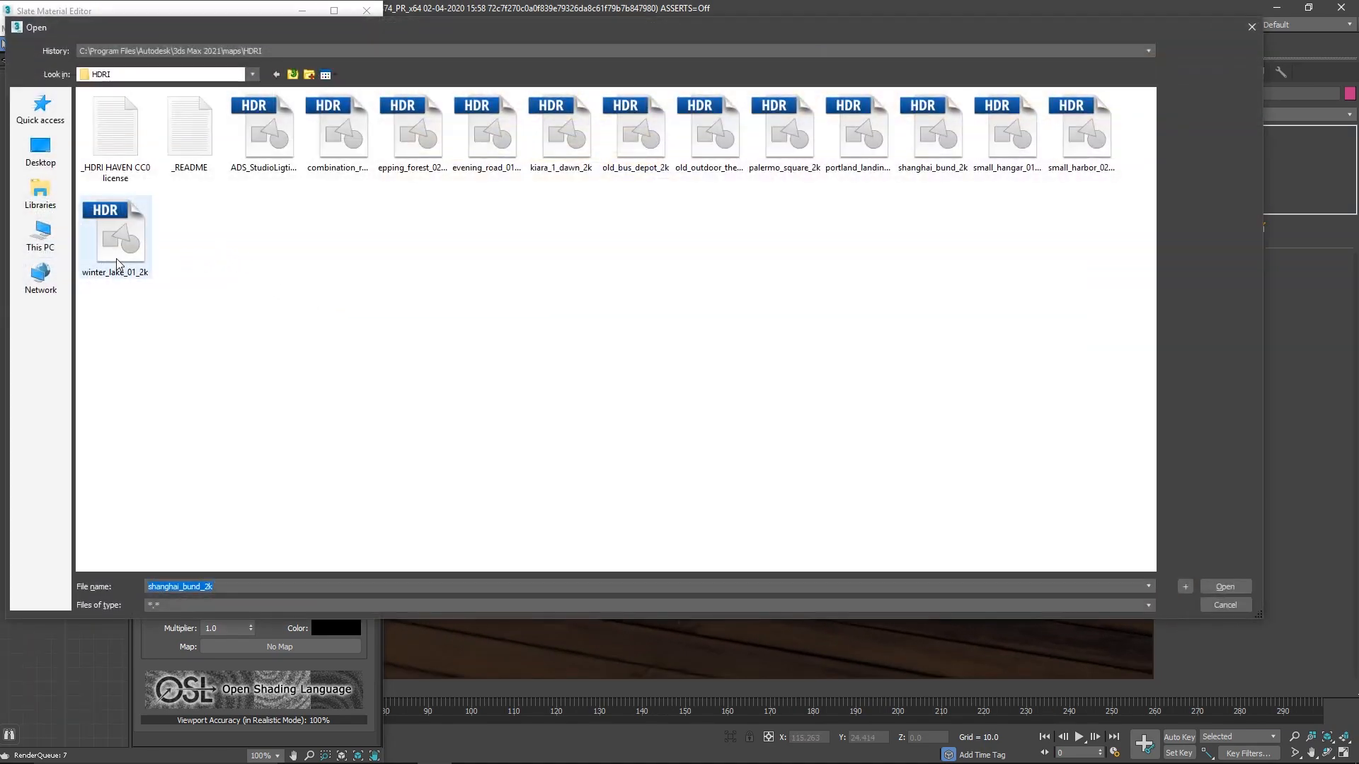
left_click(1224, 587)
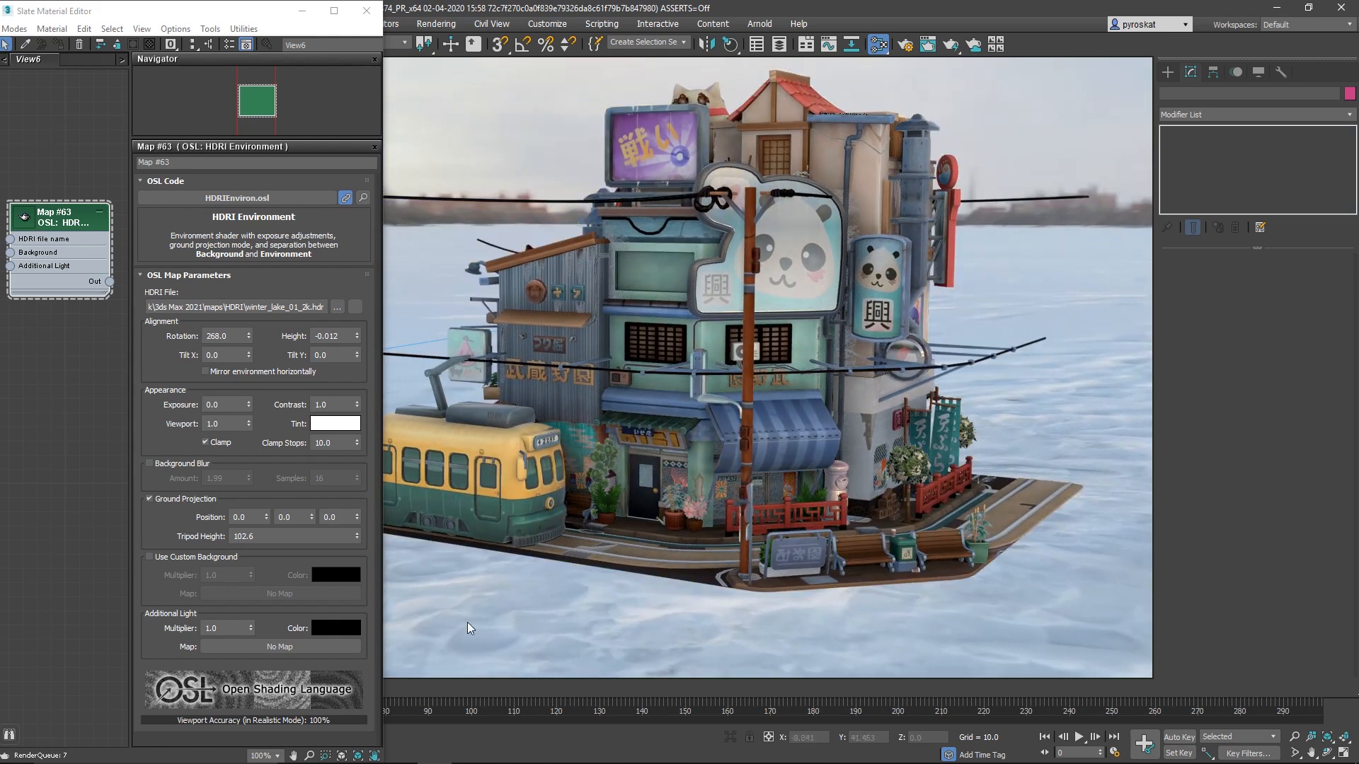
left_click(149, 556)
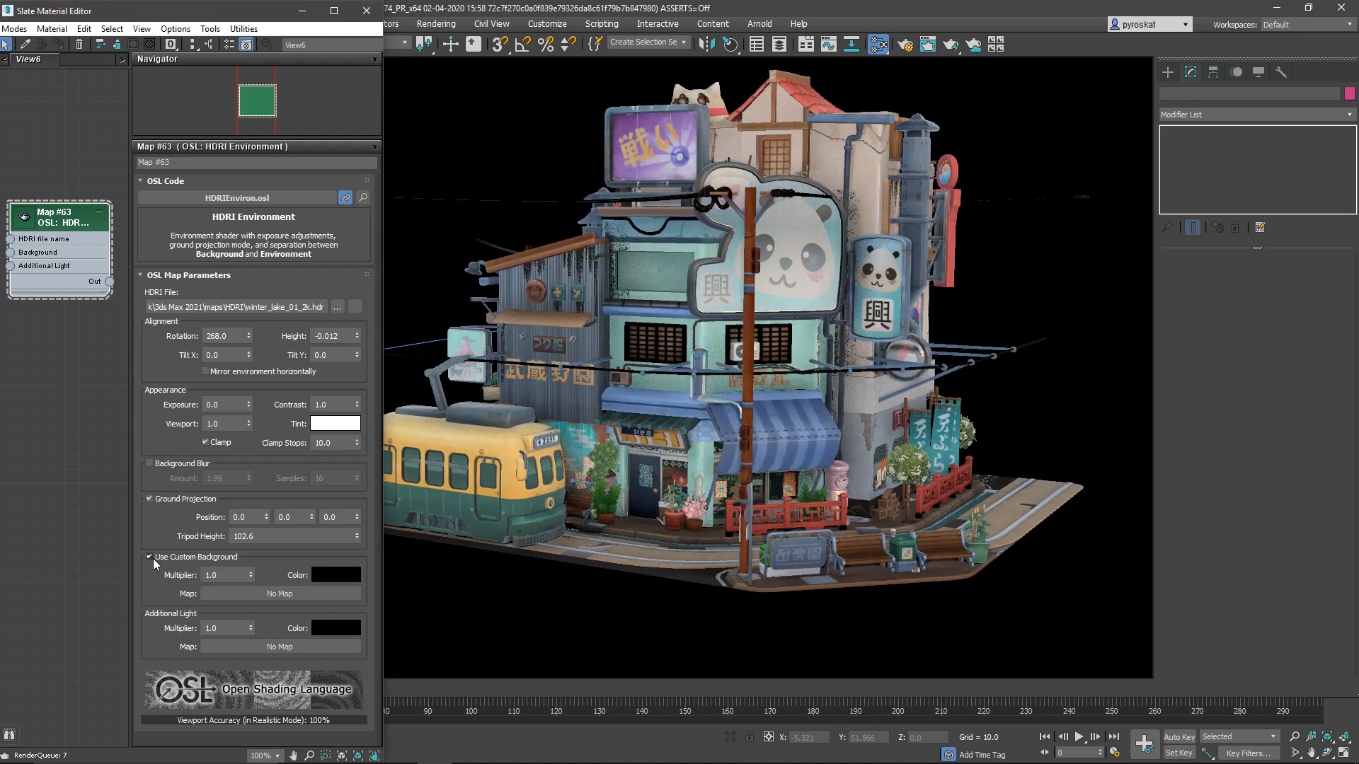
left_click(335, 574)
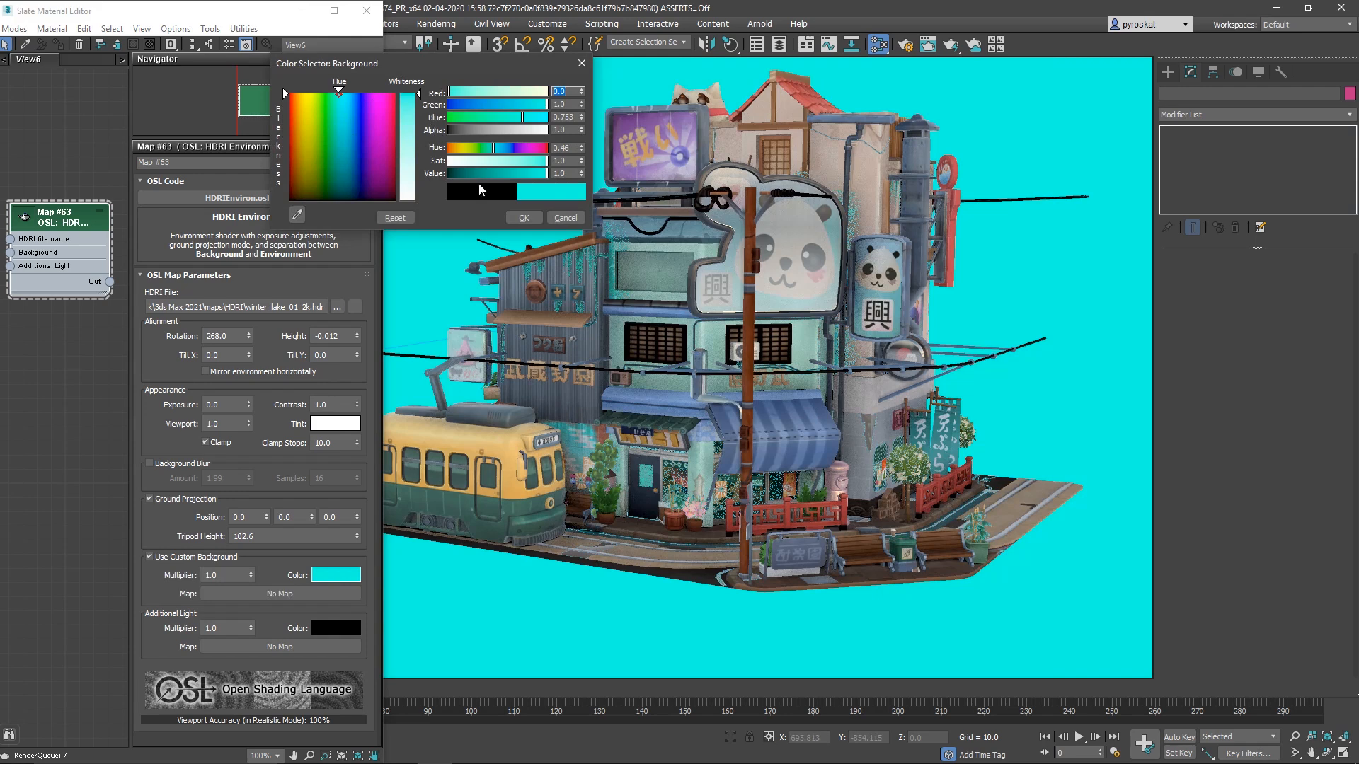
left_click(522, 217)
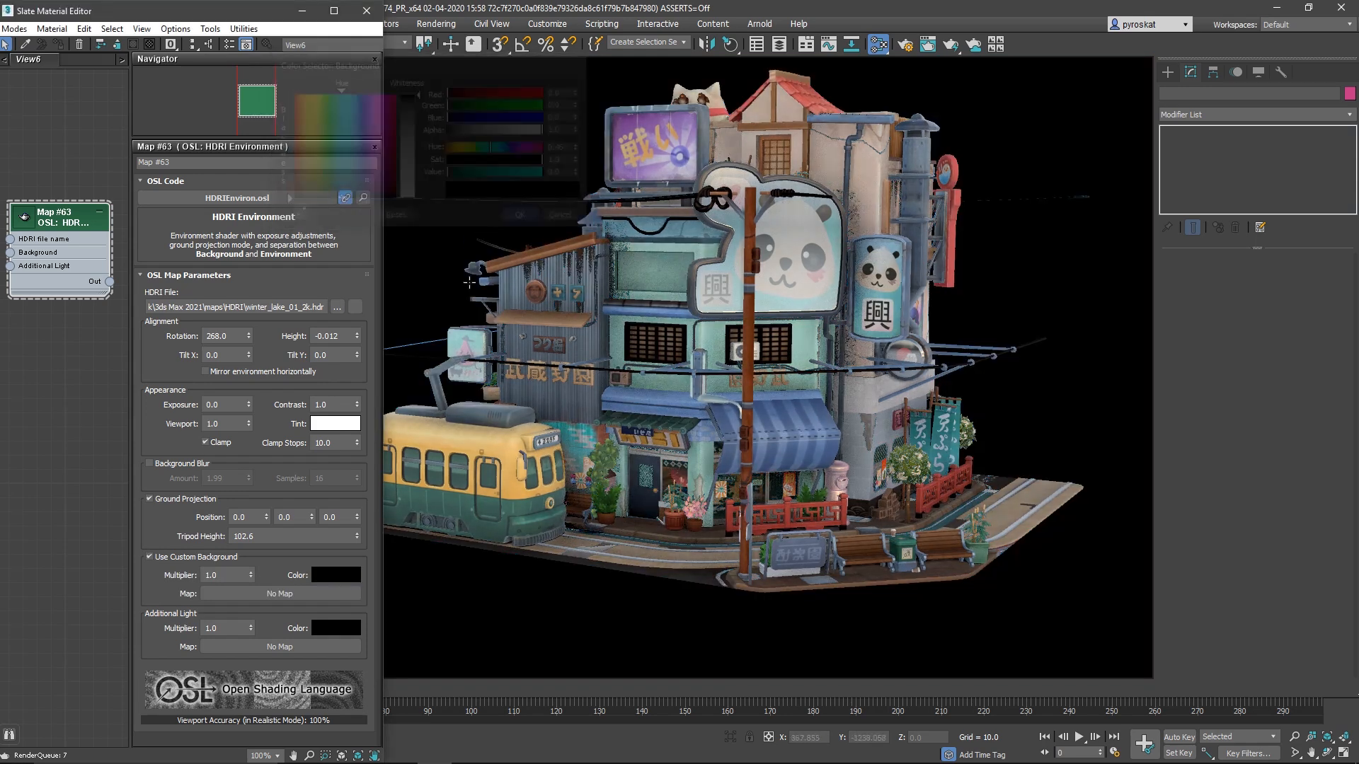
Open the PhysCamera001 view's viewport settings and lengthen the progressive fade-in time
left_click(149, 556)
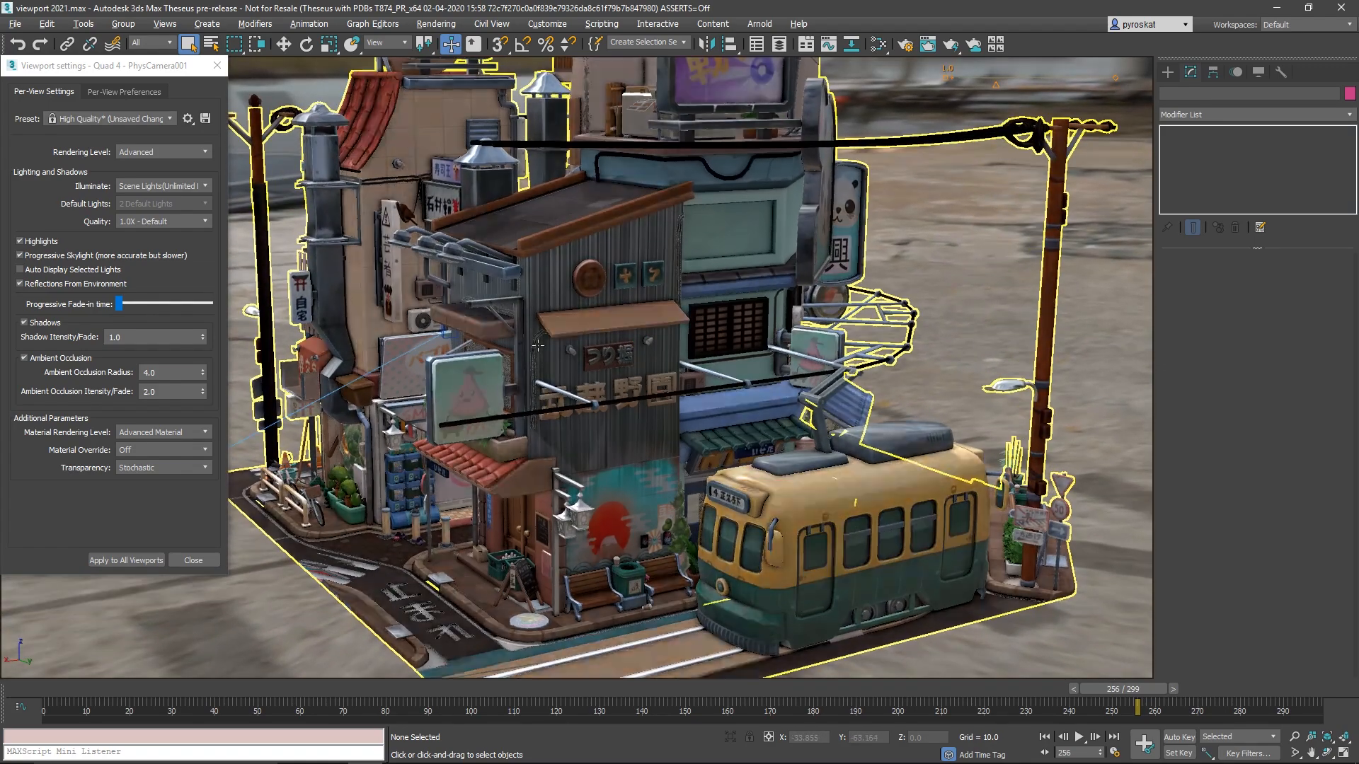
mouse_move(537, 344)
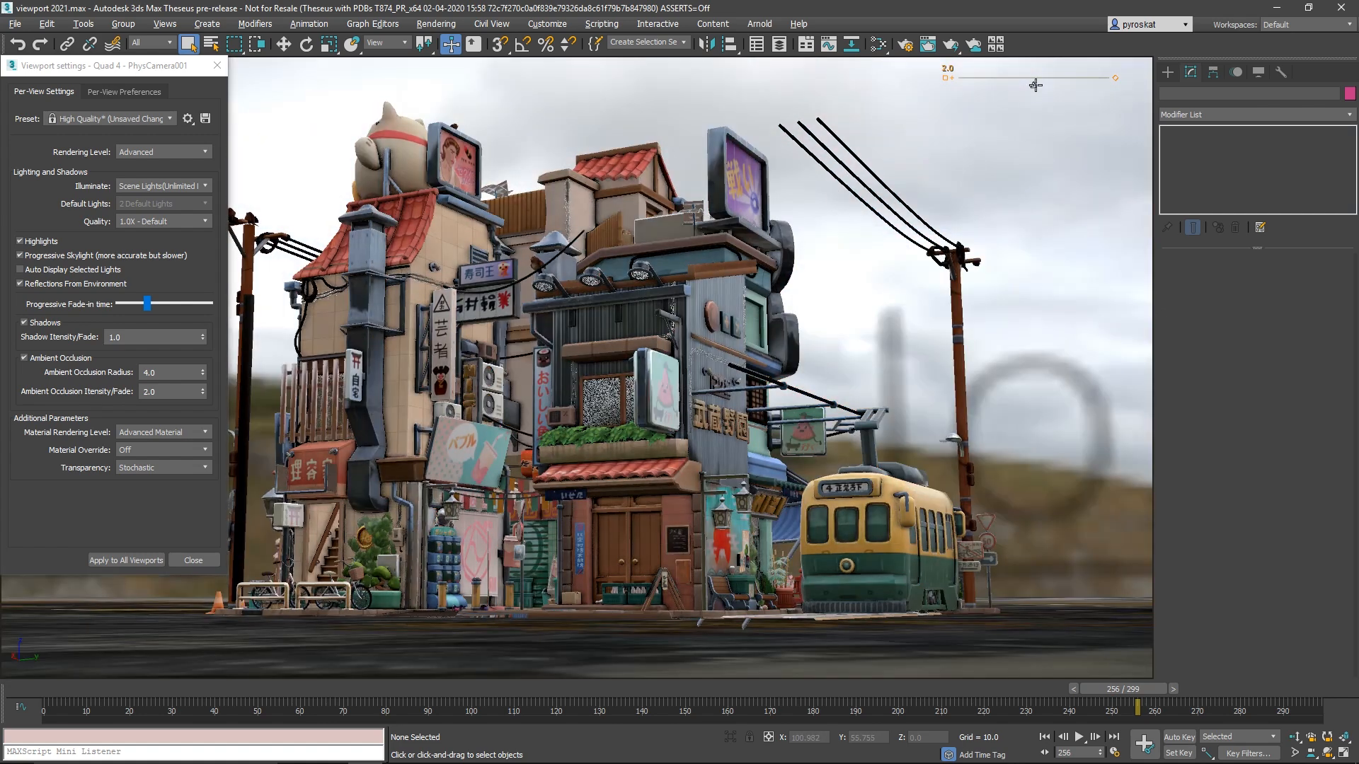
left_click(1080, 737)
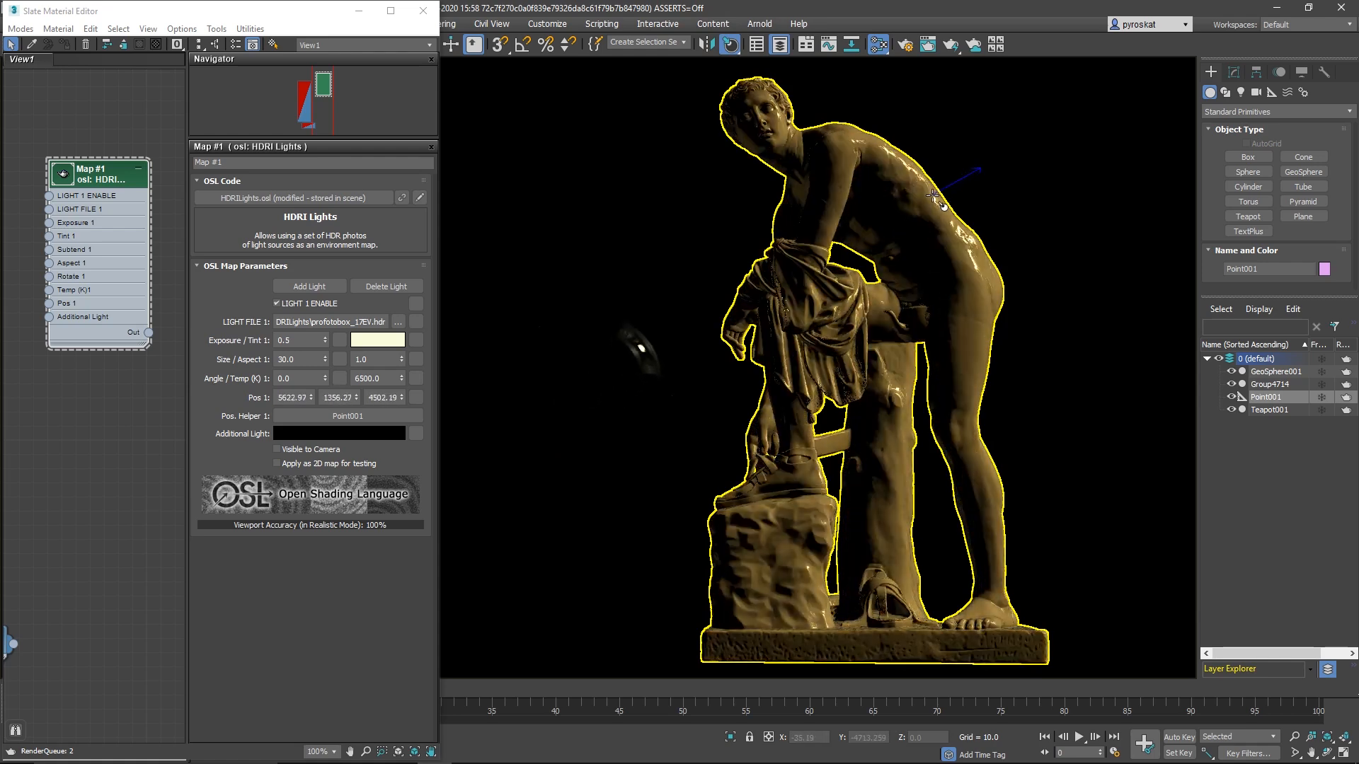
Add a blue second HDRI light positioned by a new point helper, then add a third light
left_click(310, 283)
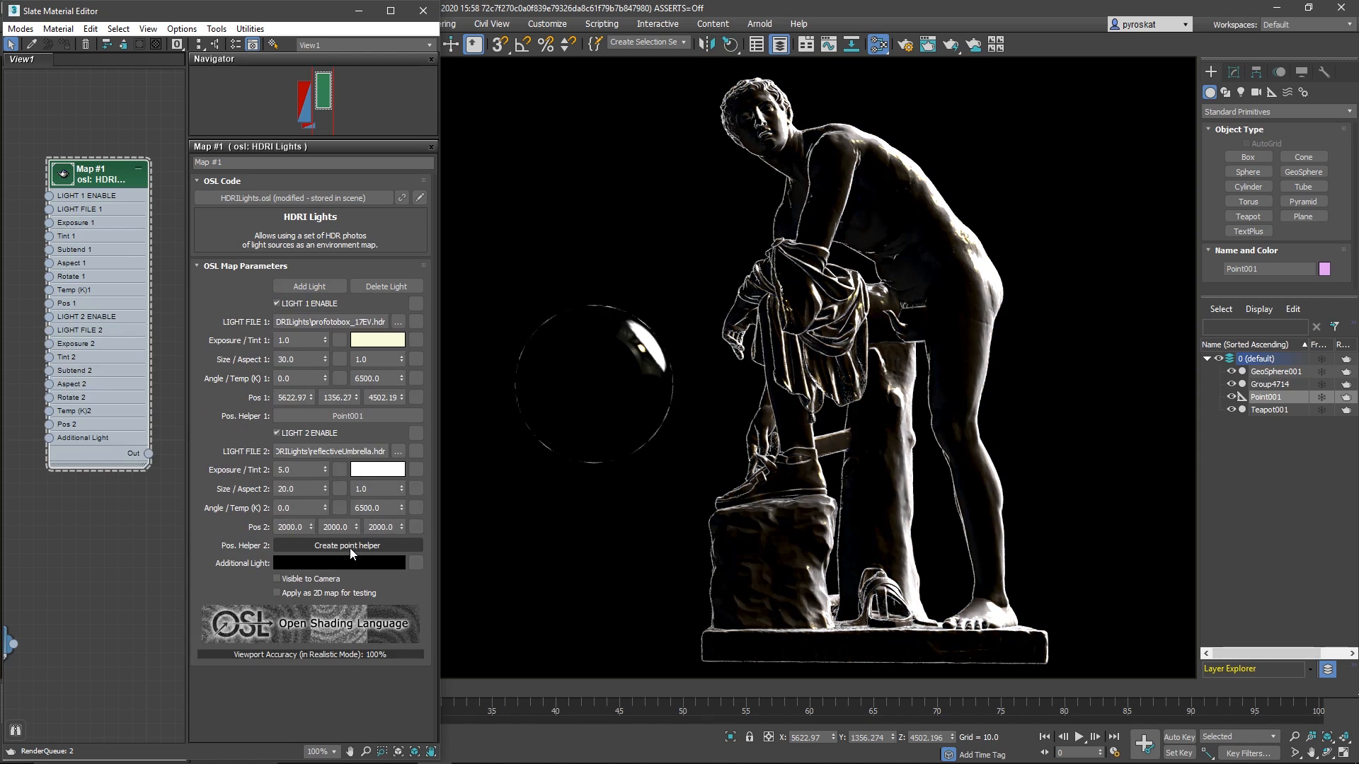
left_click(348, 545)
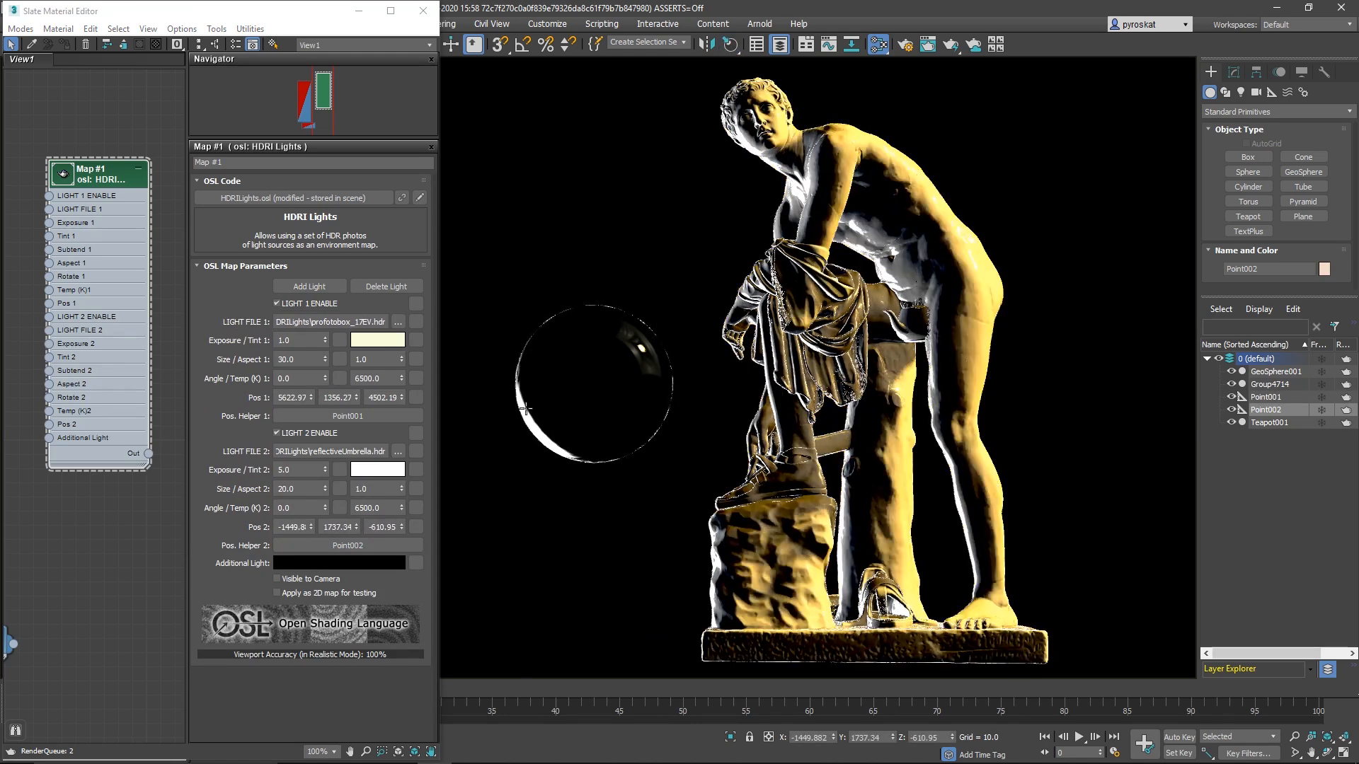
left_click(375, 468)
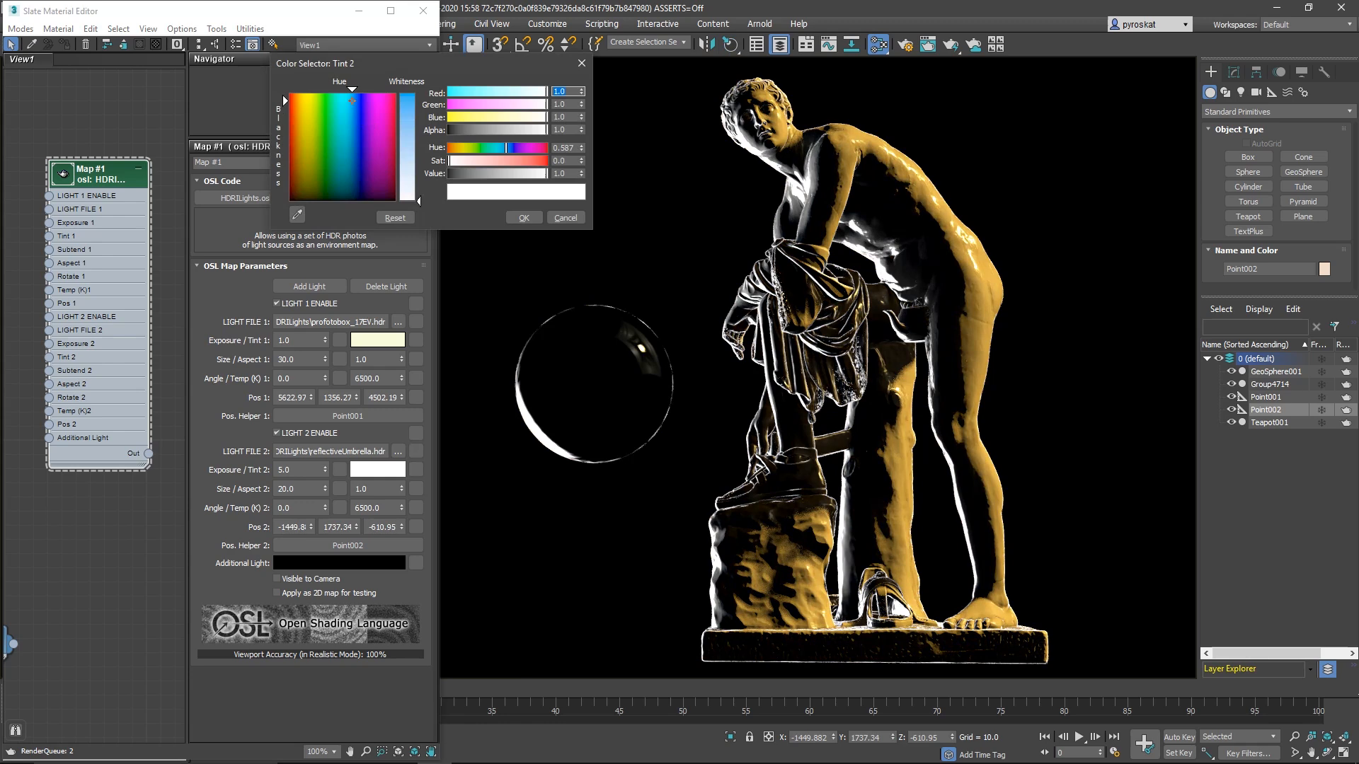
left_click(412, 100)
type("2")
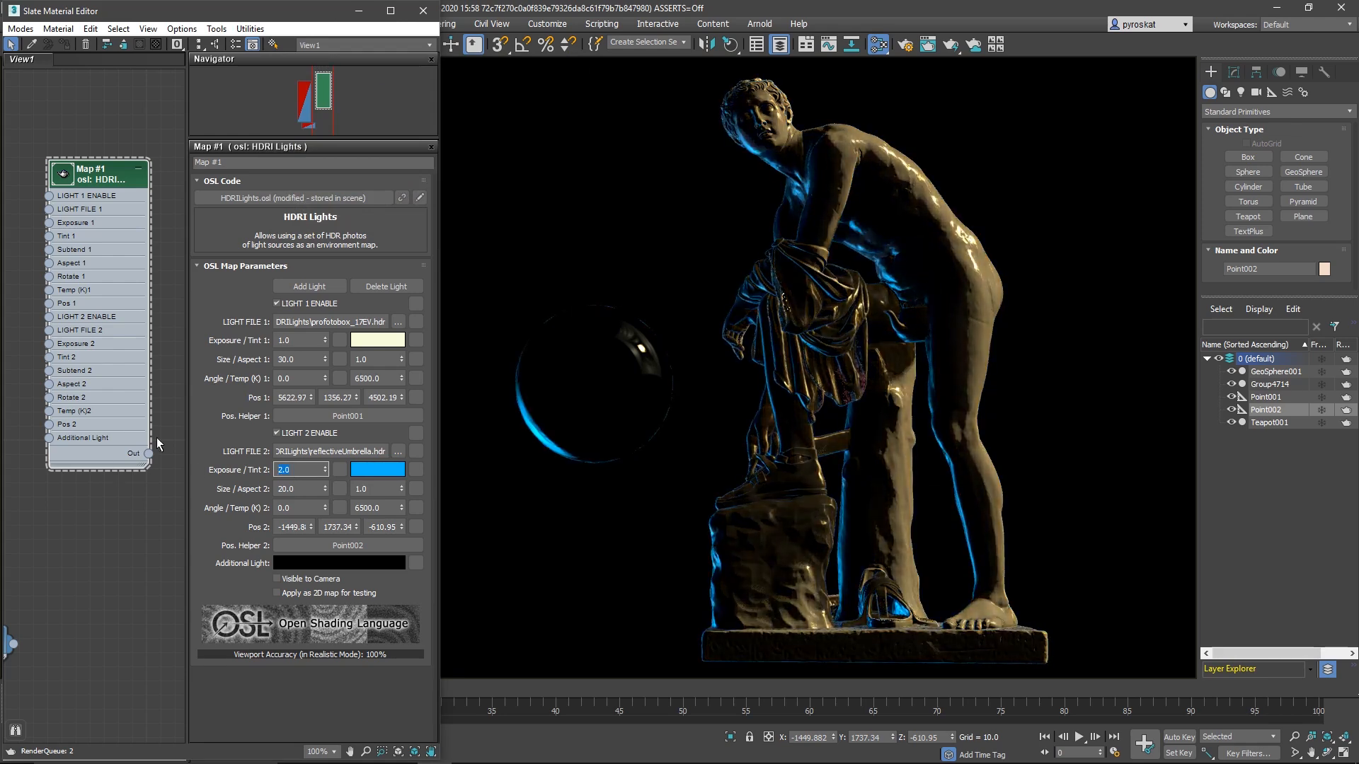
left_click(309, 286)
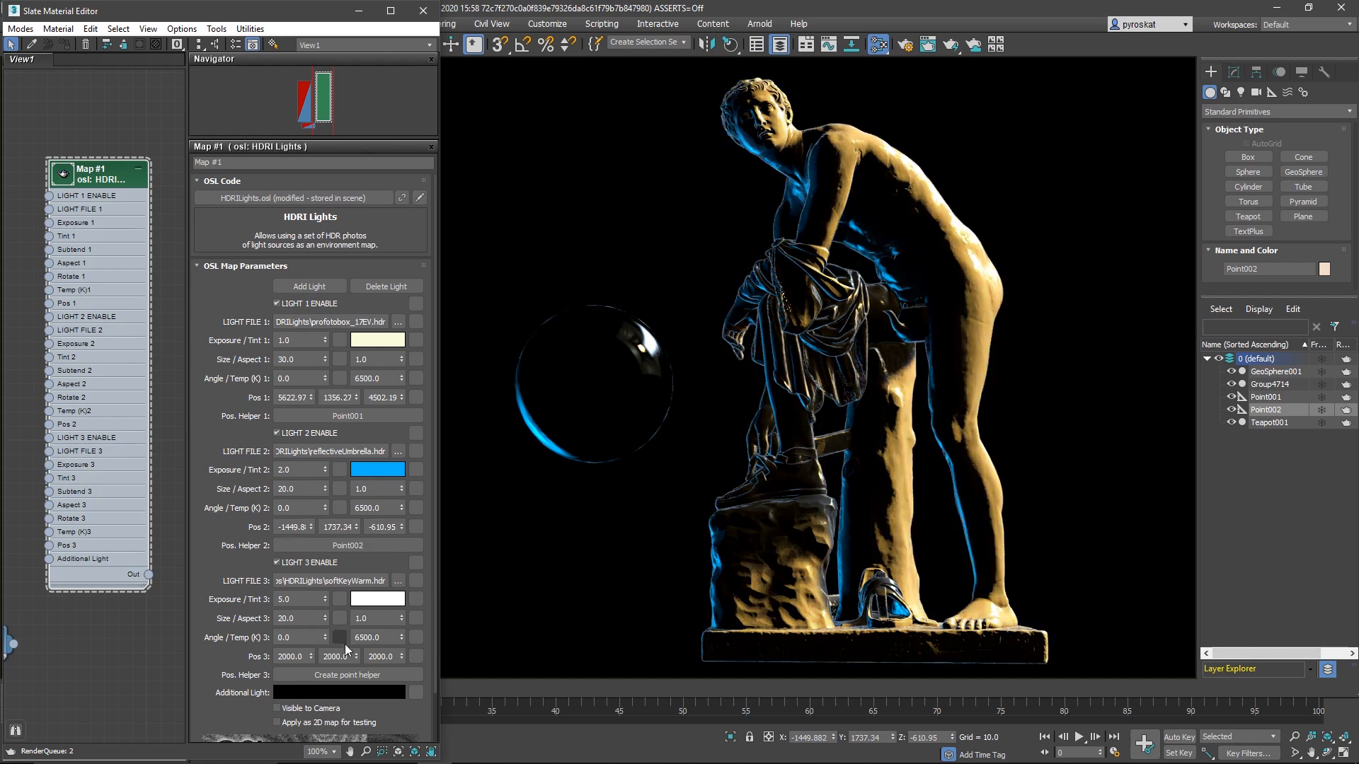
Load softKeyUmbrellaWarm.hdr as Light File 3 and set Size / Aspect 3 to 30
left_click(346, 674)
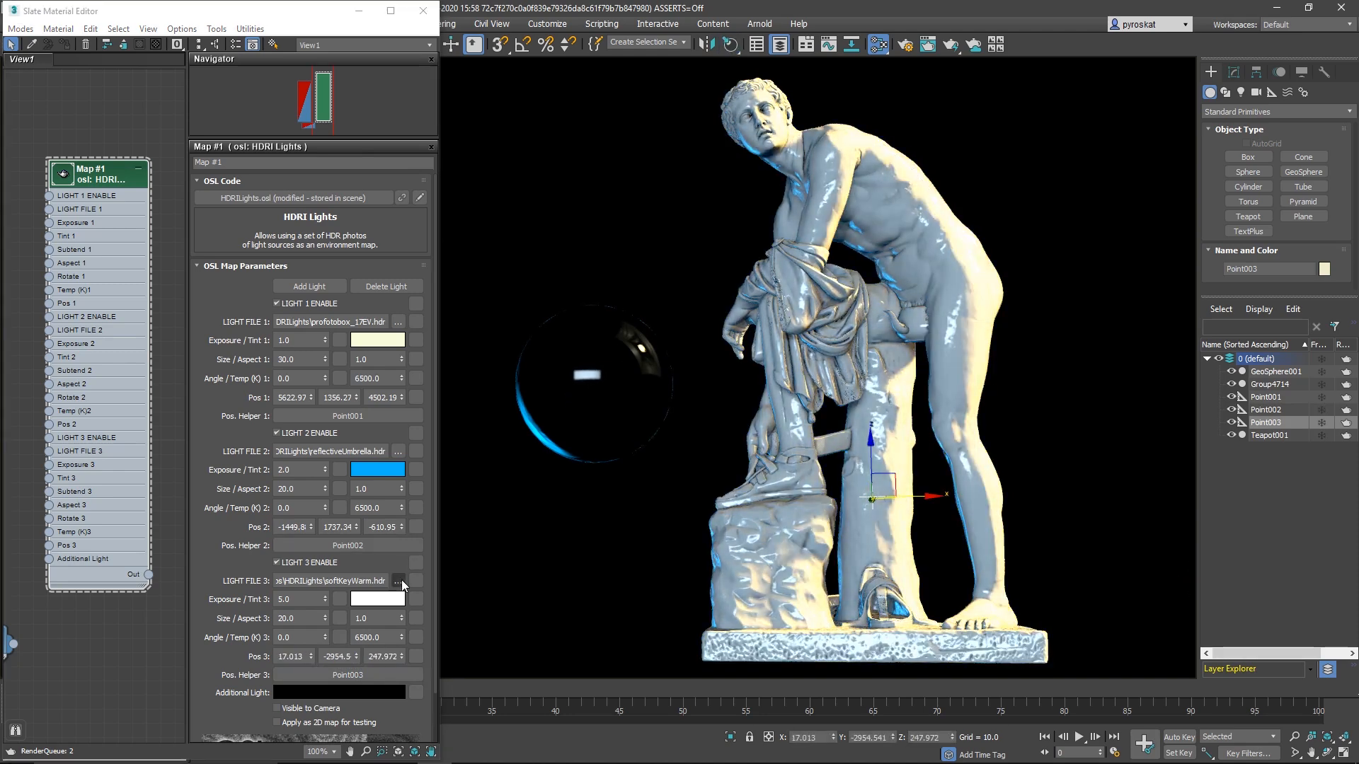
left_click(398, 582)
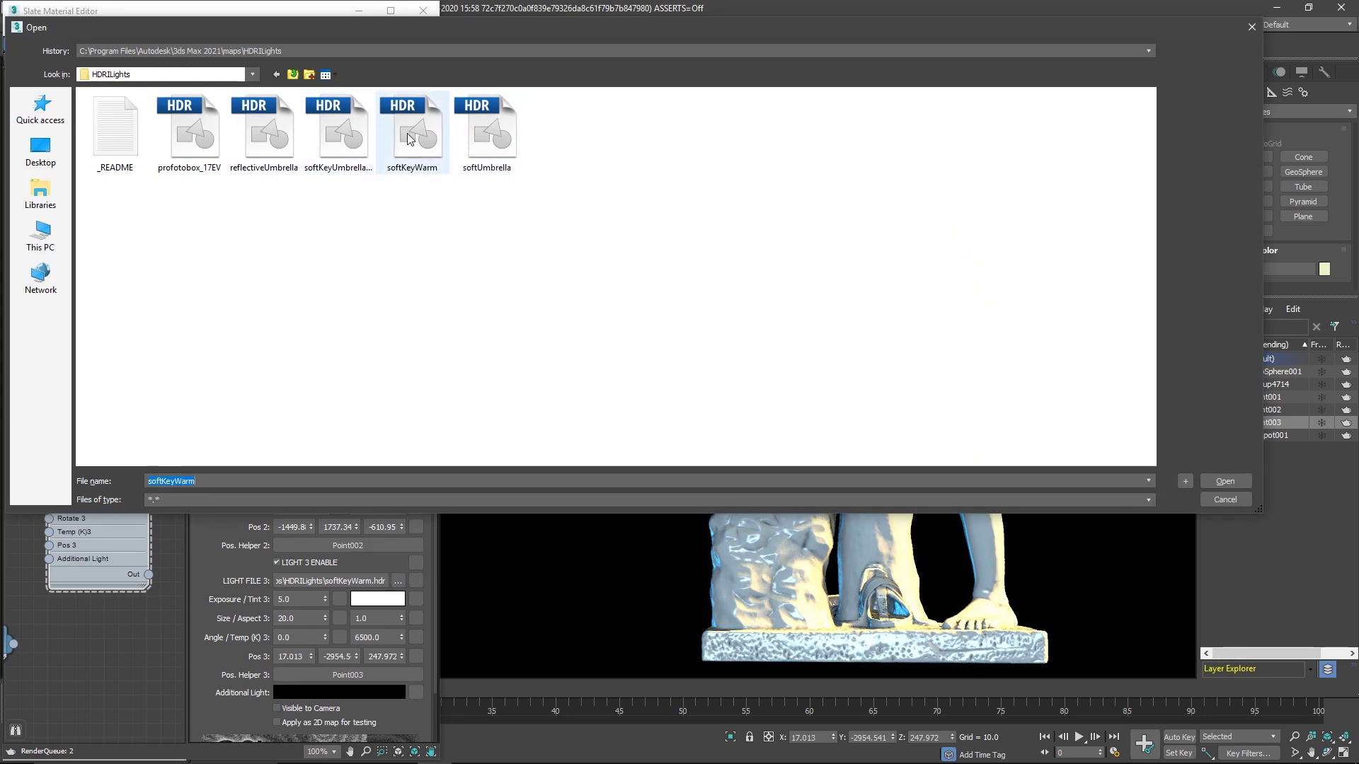
left_click(1224, 481)
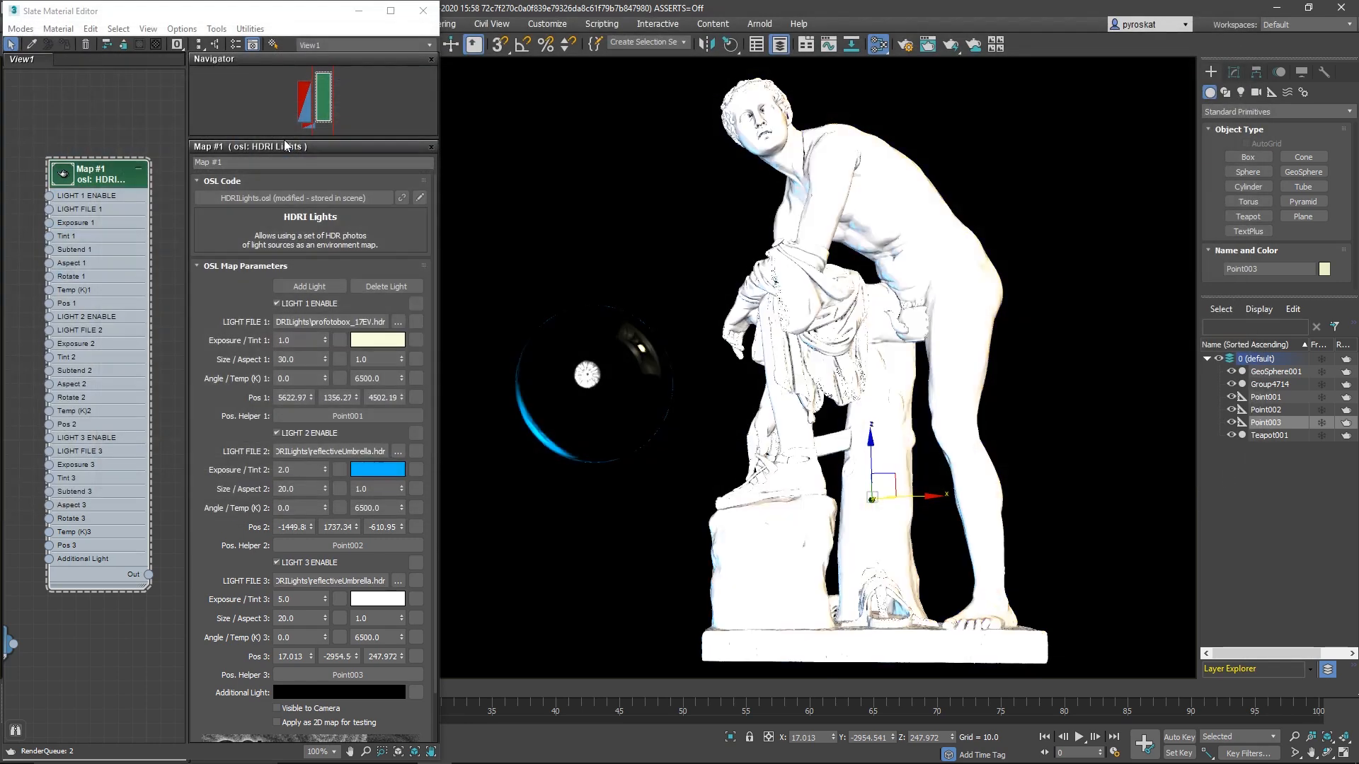
left_click(398, 451)
type("80")
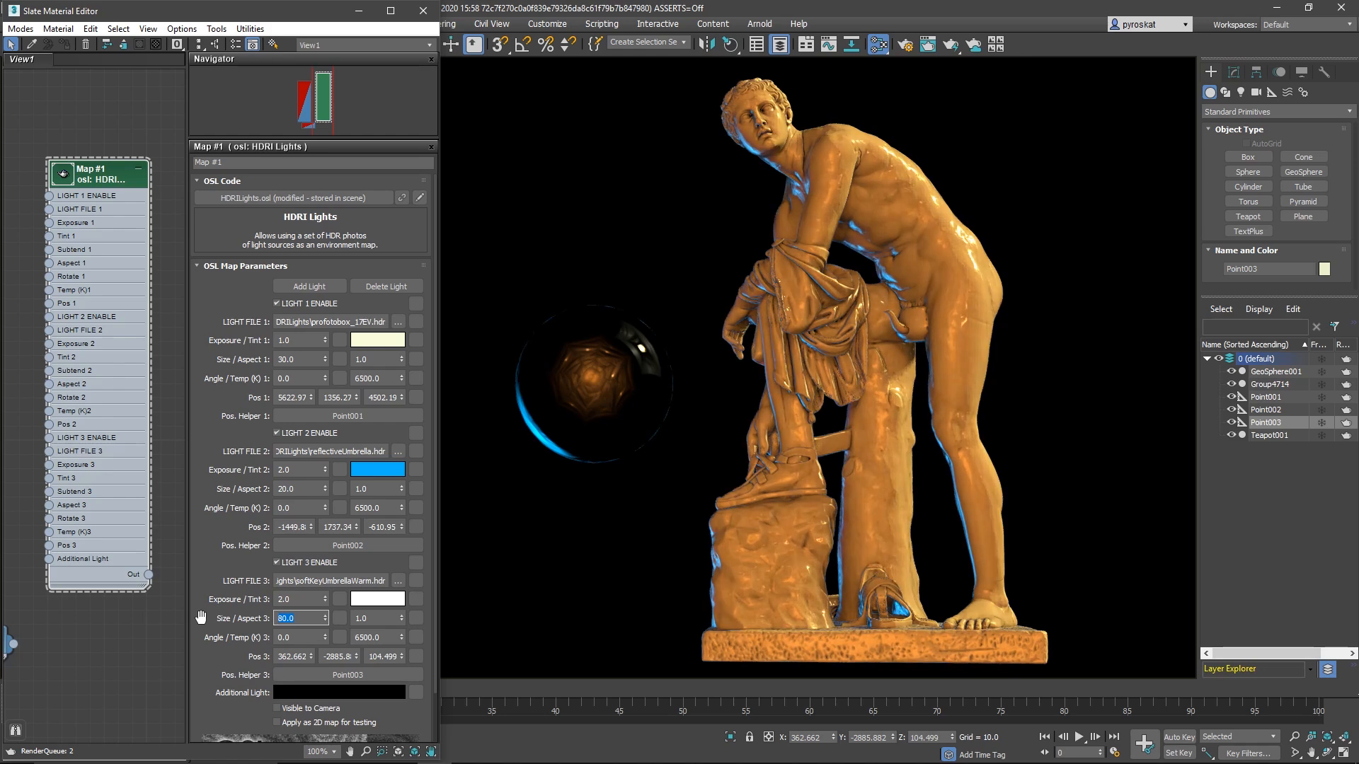
type("50.0")
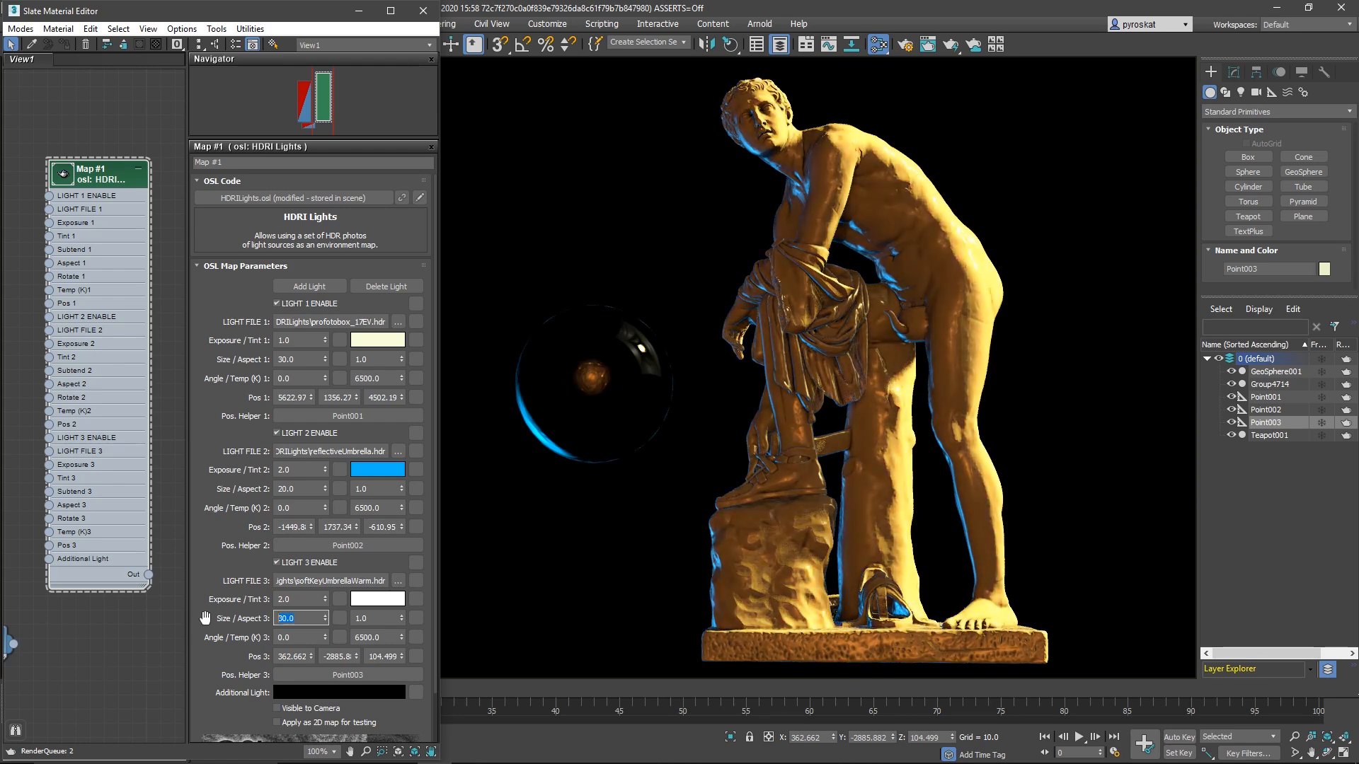
left_click(340, 691)
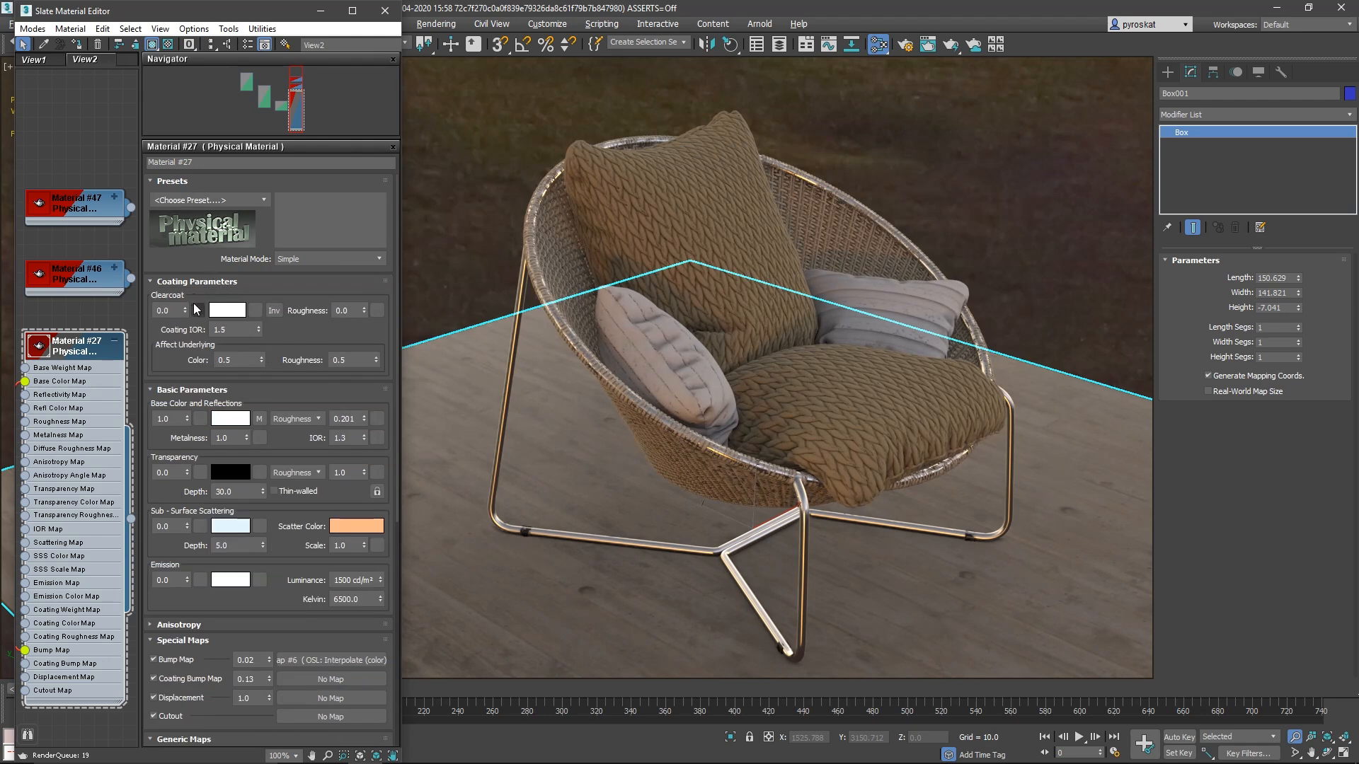
Raise Material #27's clearcoat weight and set its coating colour
left_click(162, 310)
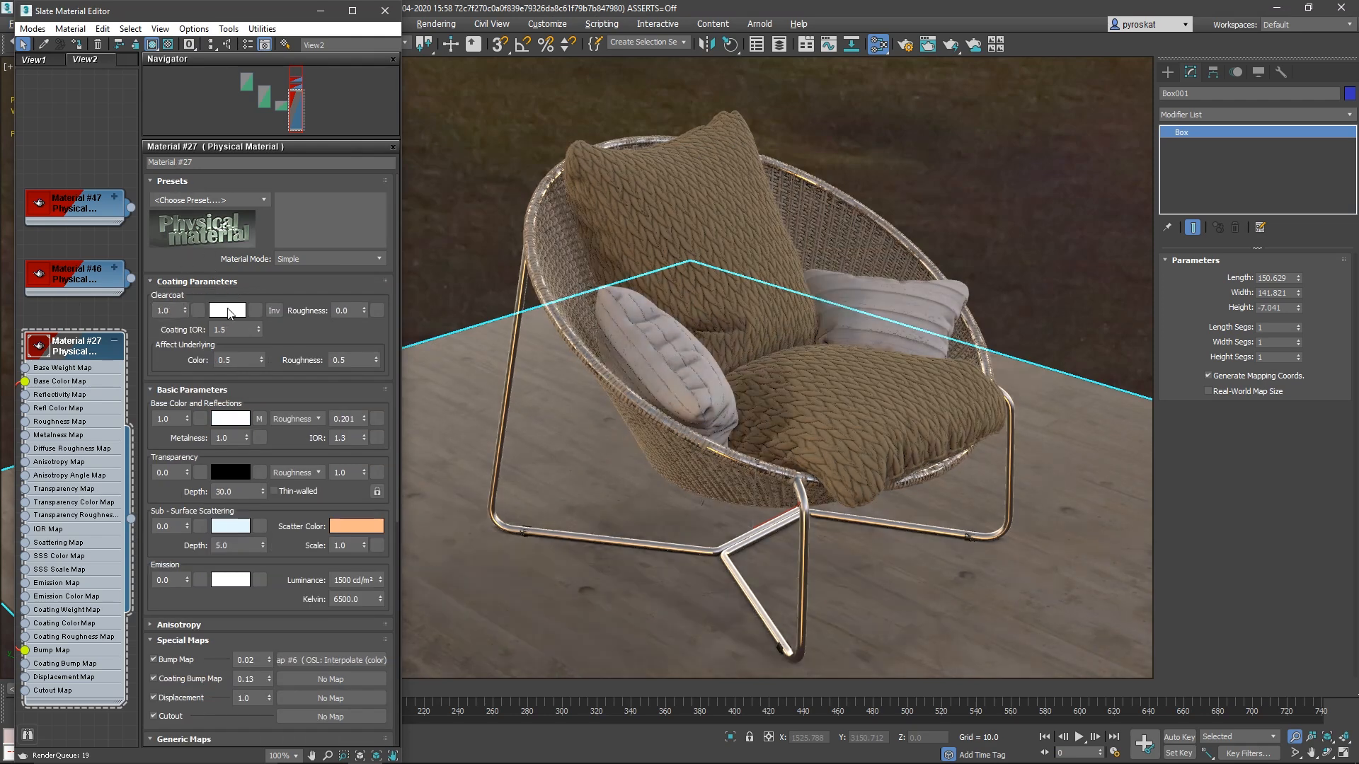
left_click(227, 310)
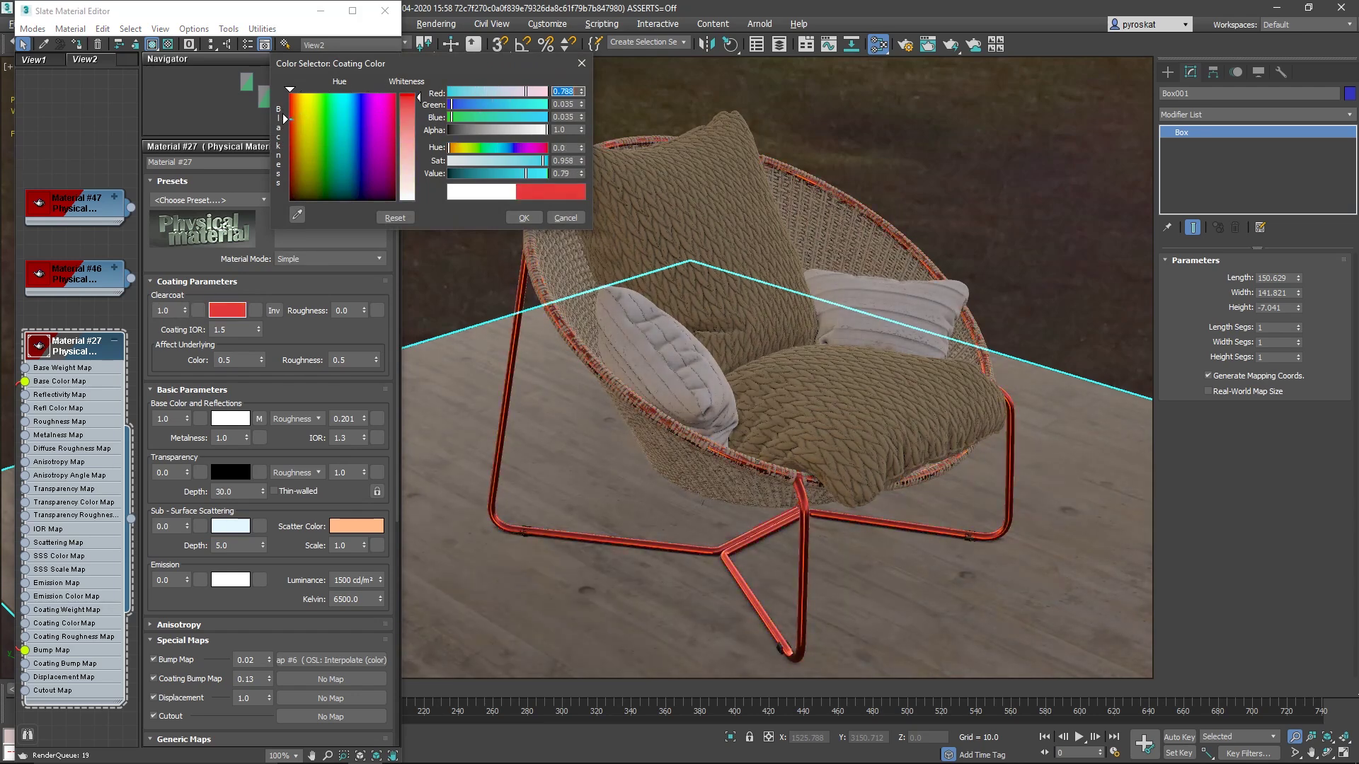
left_click(522, 217)
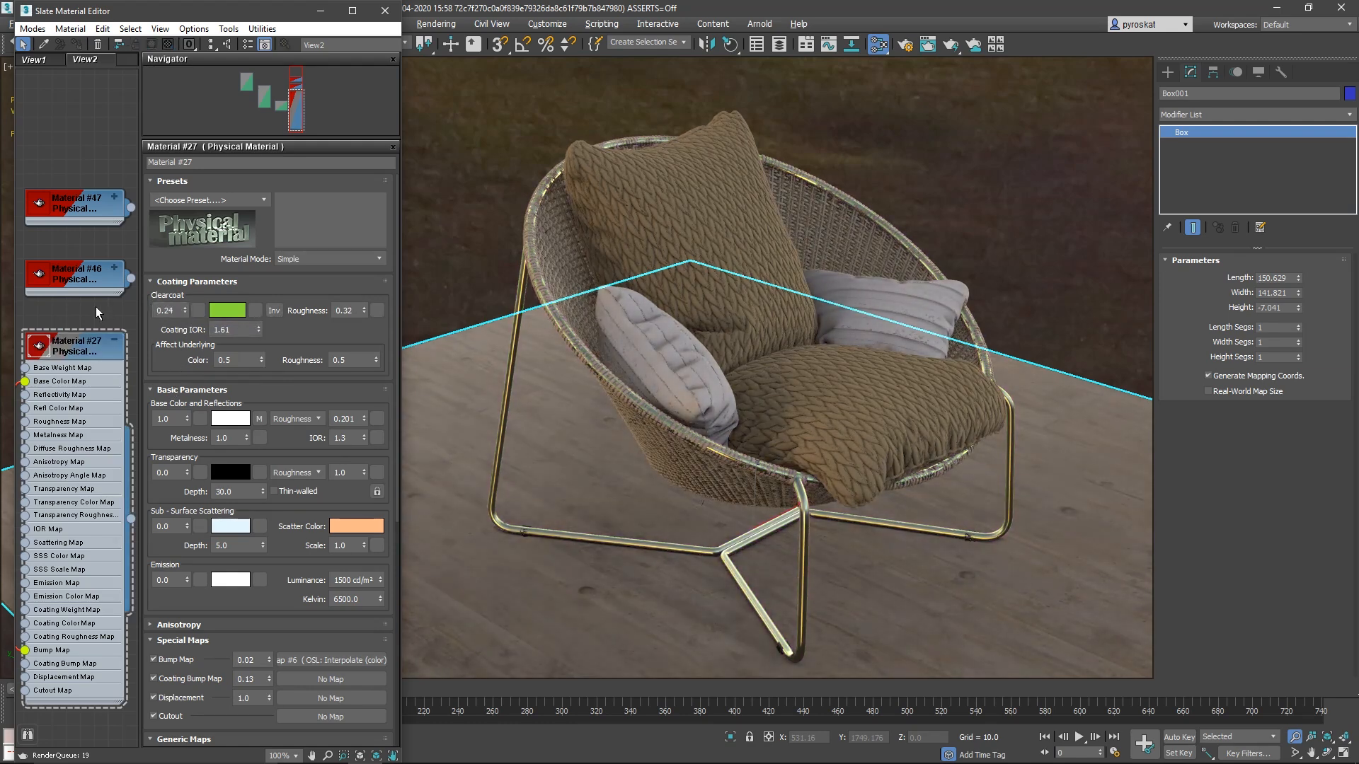
Compare Materials #47 and #46 against Material #27 in the Slate Material Editor
left_click(73, 204)
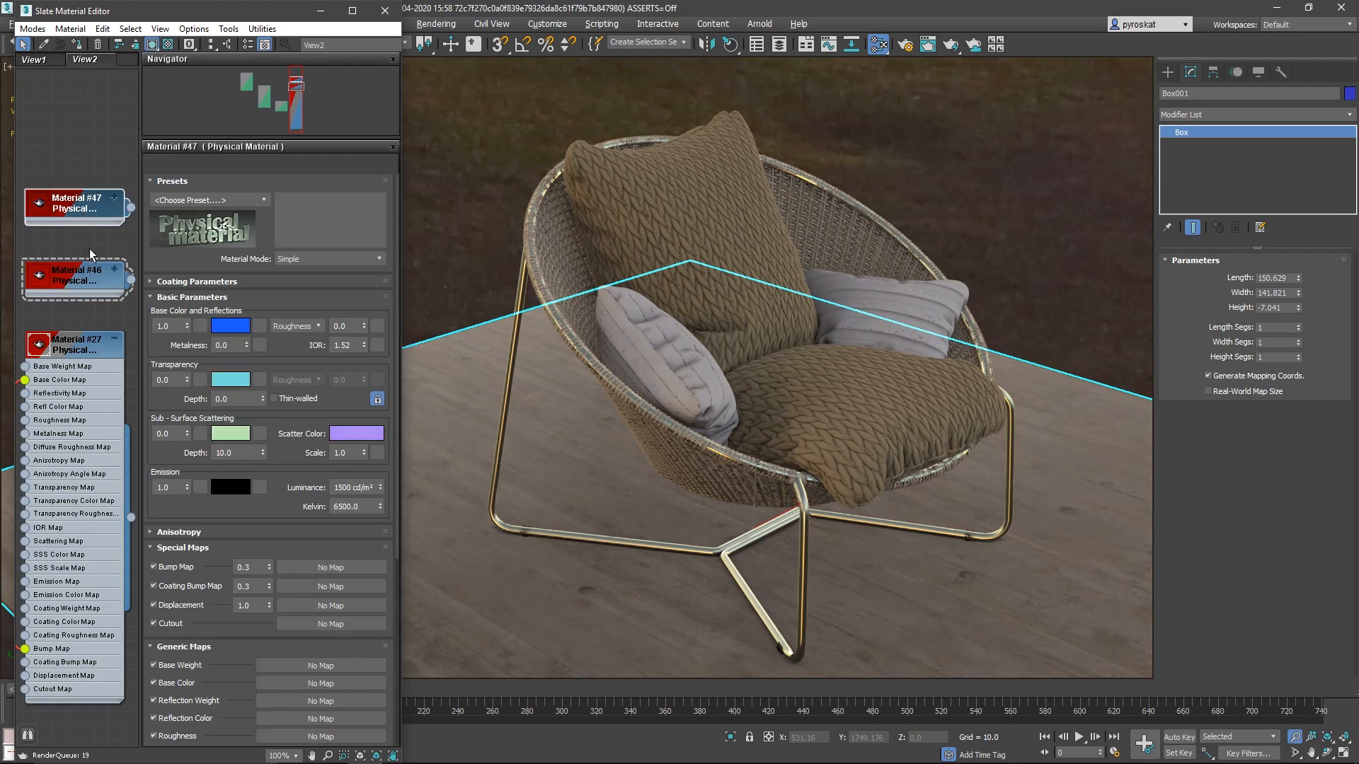
left_click(74, 345)
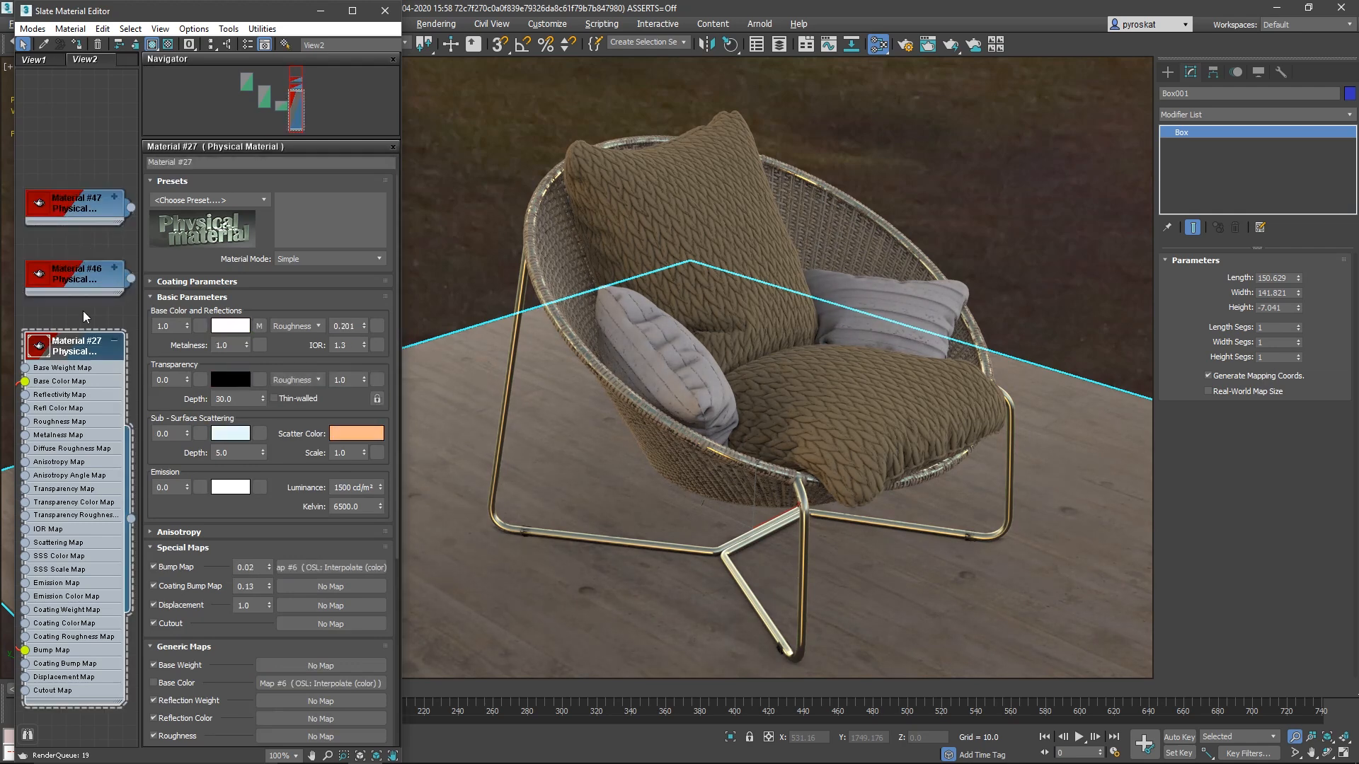
left_click(73, 275)
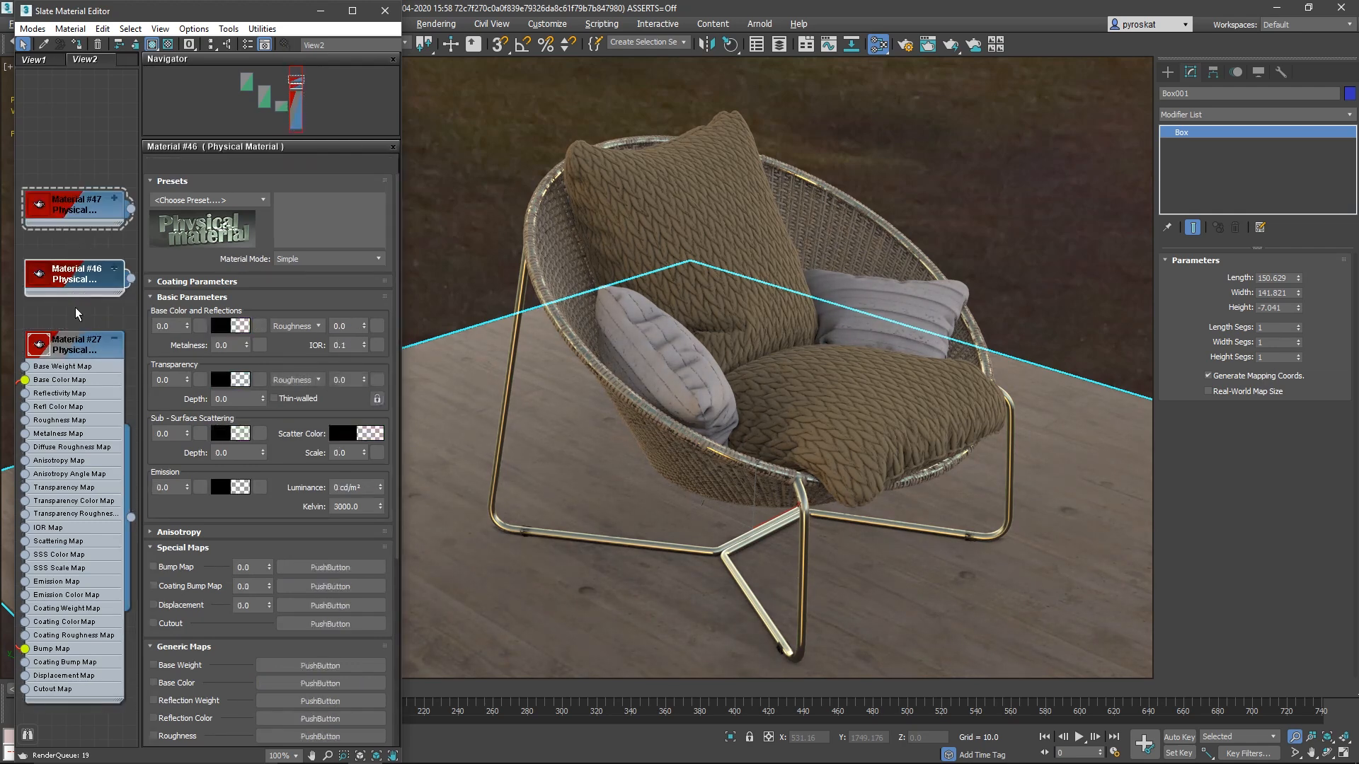
left_click(74, 345)
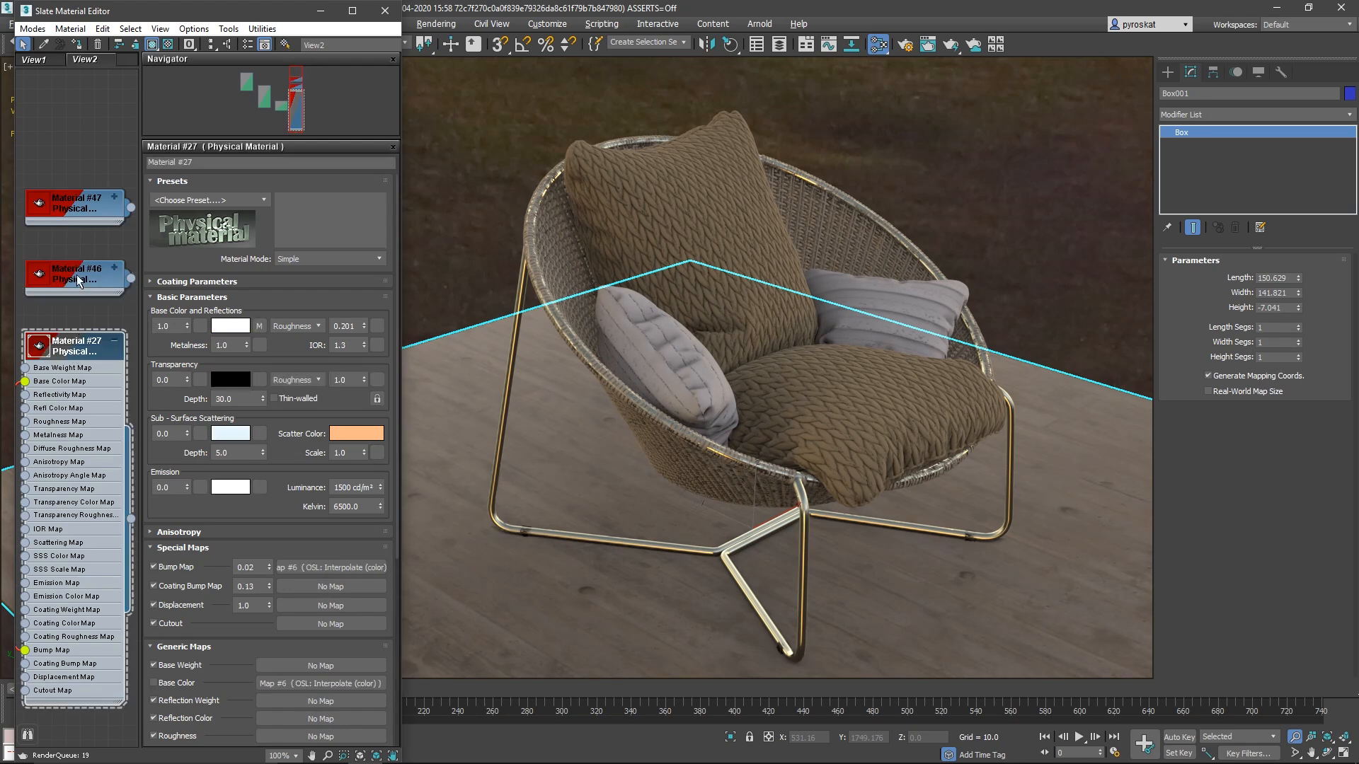
left_click(74, 204)
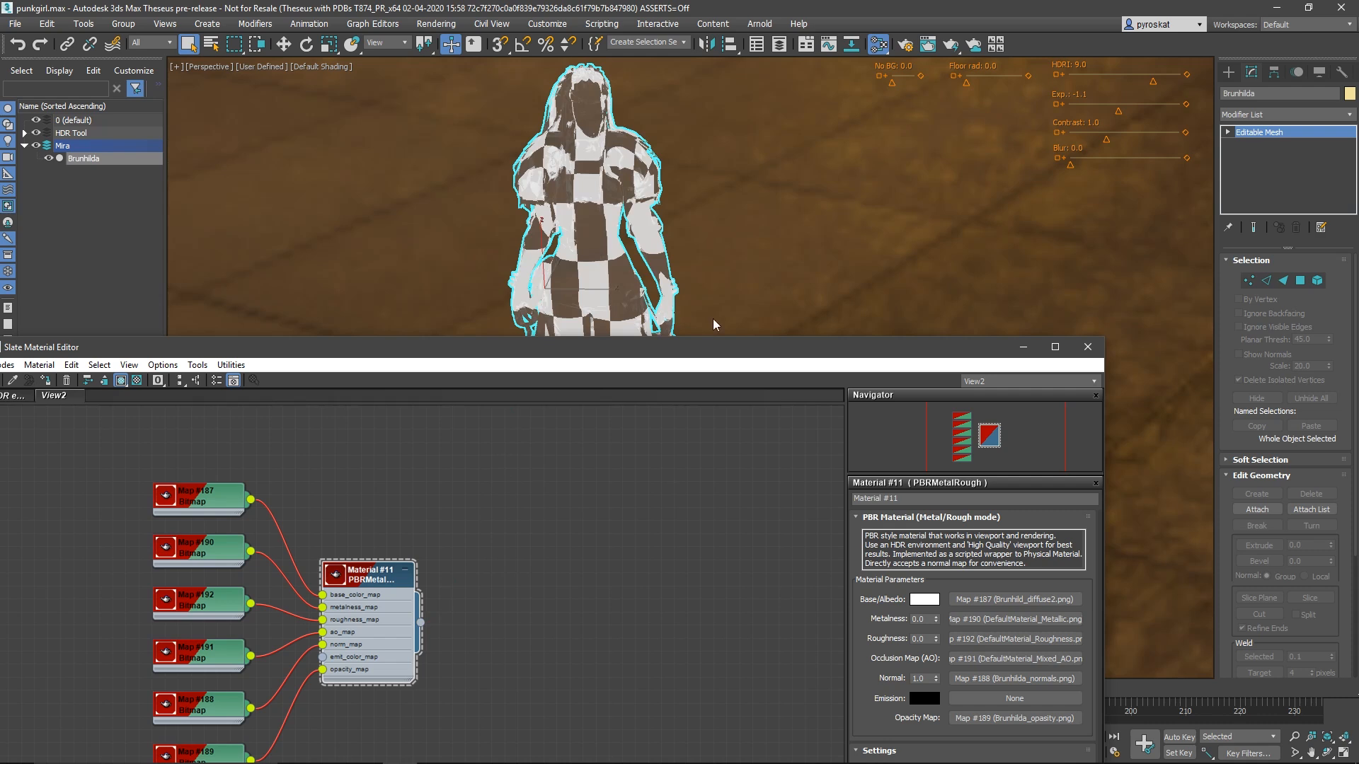
mouse_move(1023, 346)
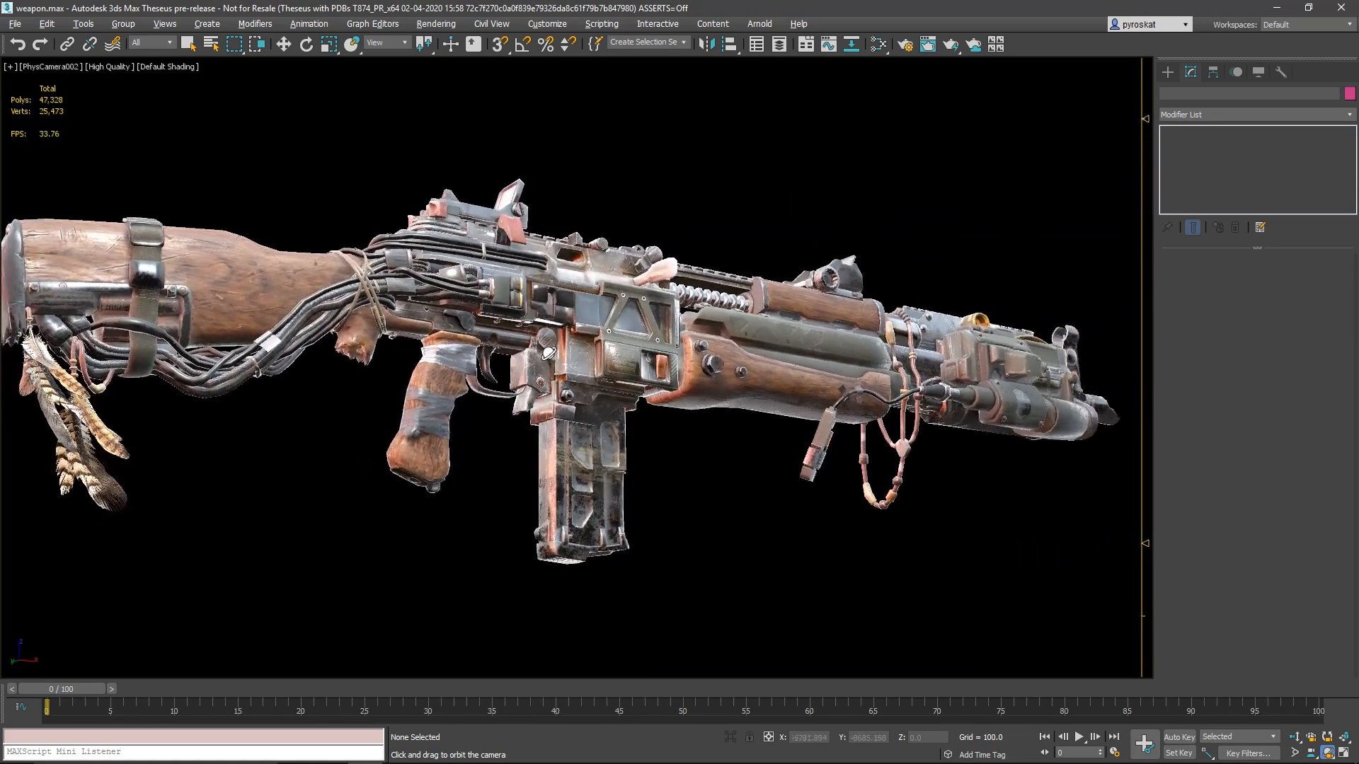
Select the rifle, toggle Weighted Normals off and on to compare, and disable Snap To Largest Face
left_click(563, 347)
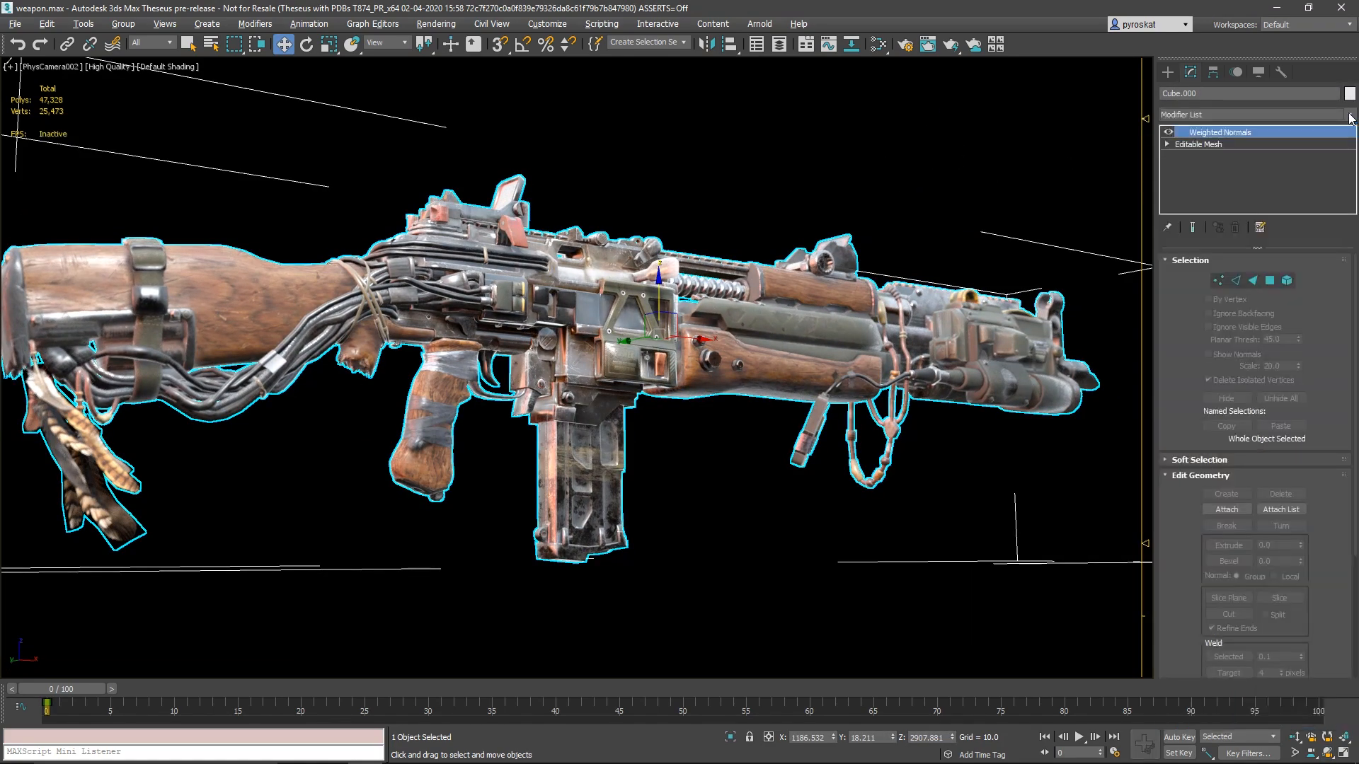
left_click(1220, 132)
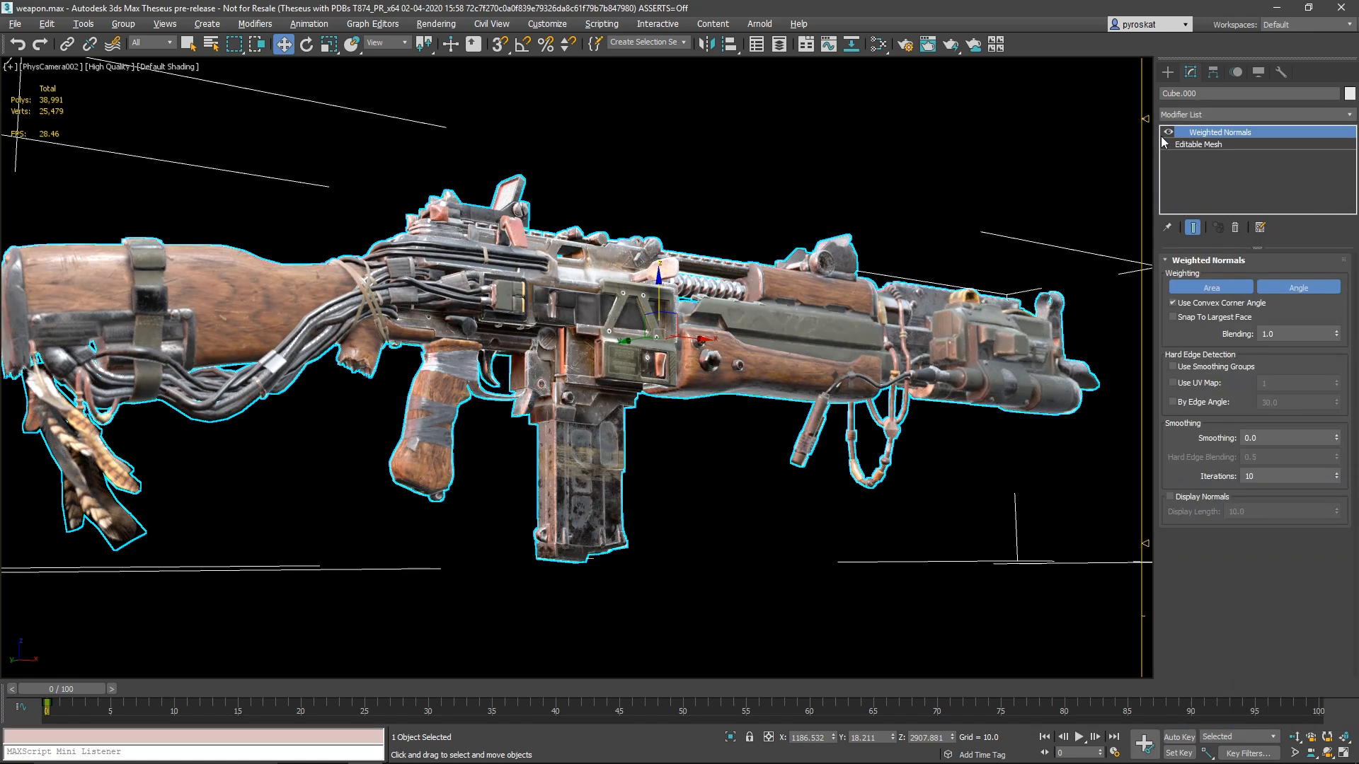
left_click(1168, 132)
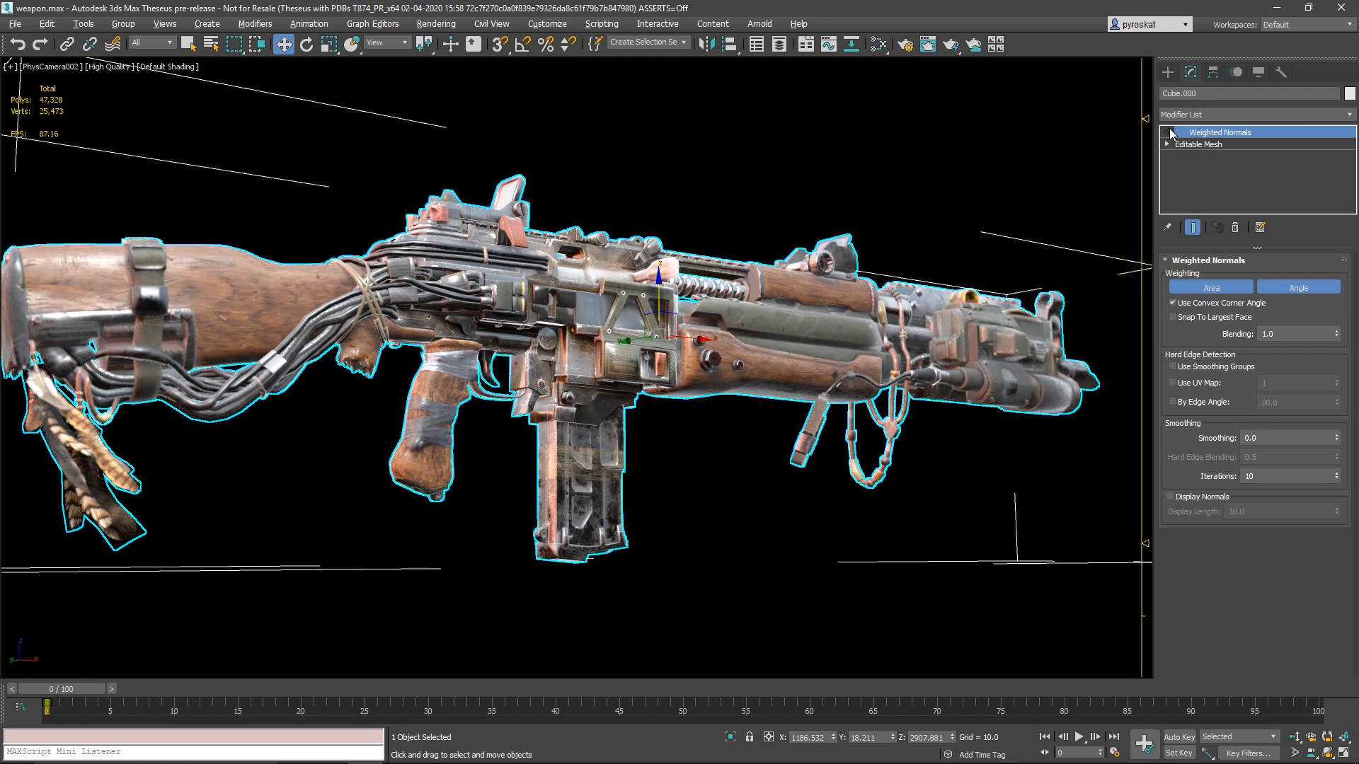
mouse_move(1165, 165)
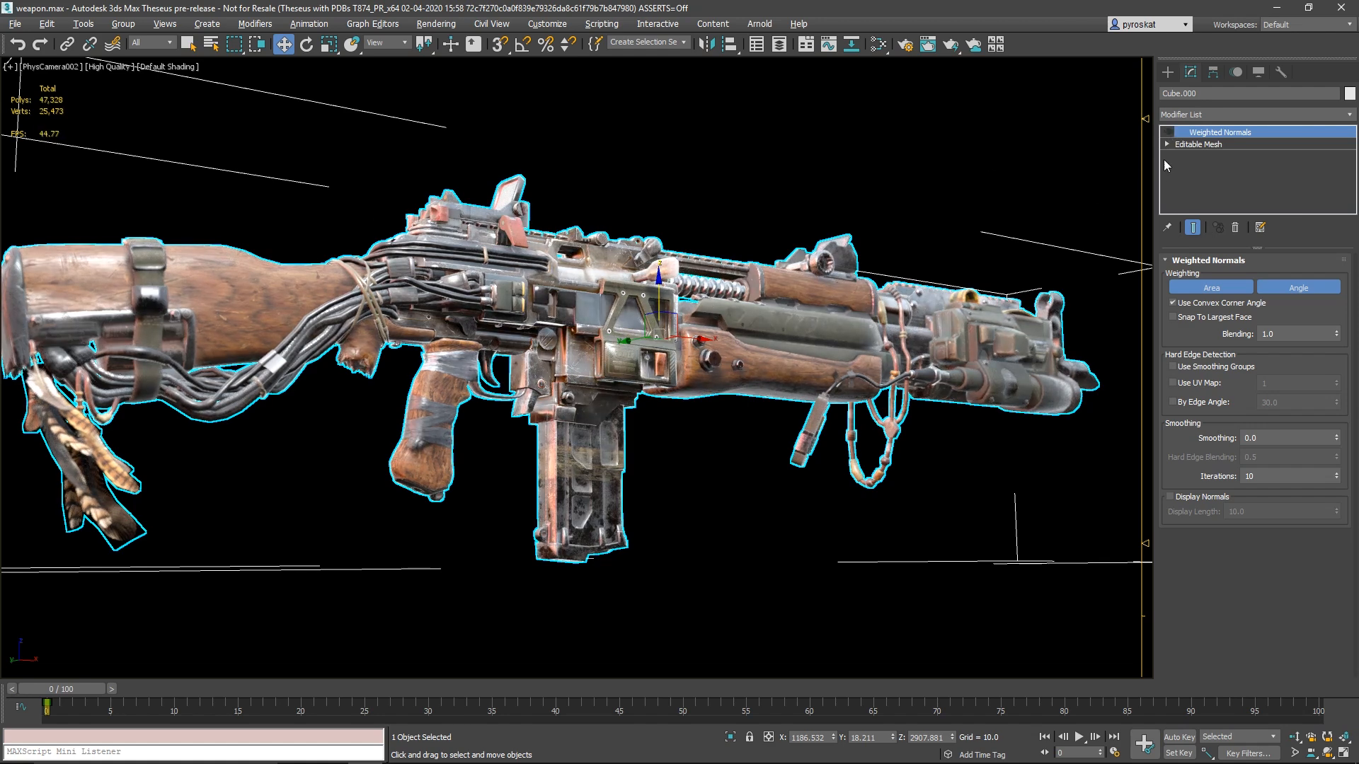
left_click(1169, 132)
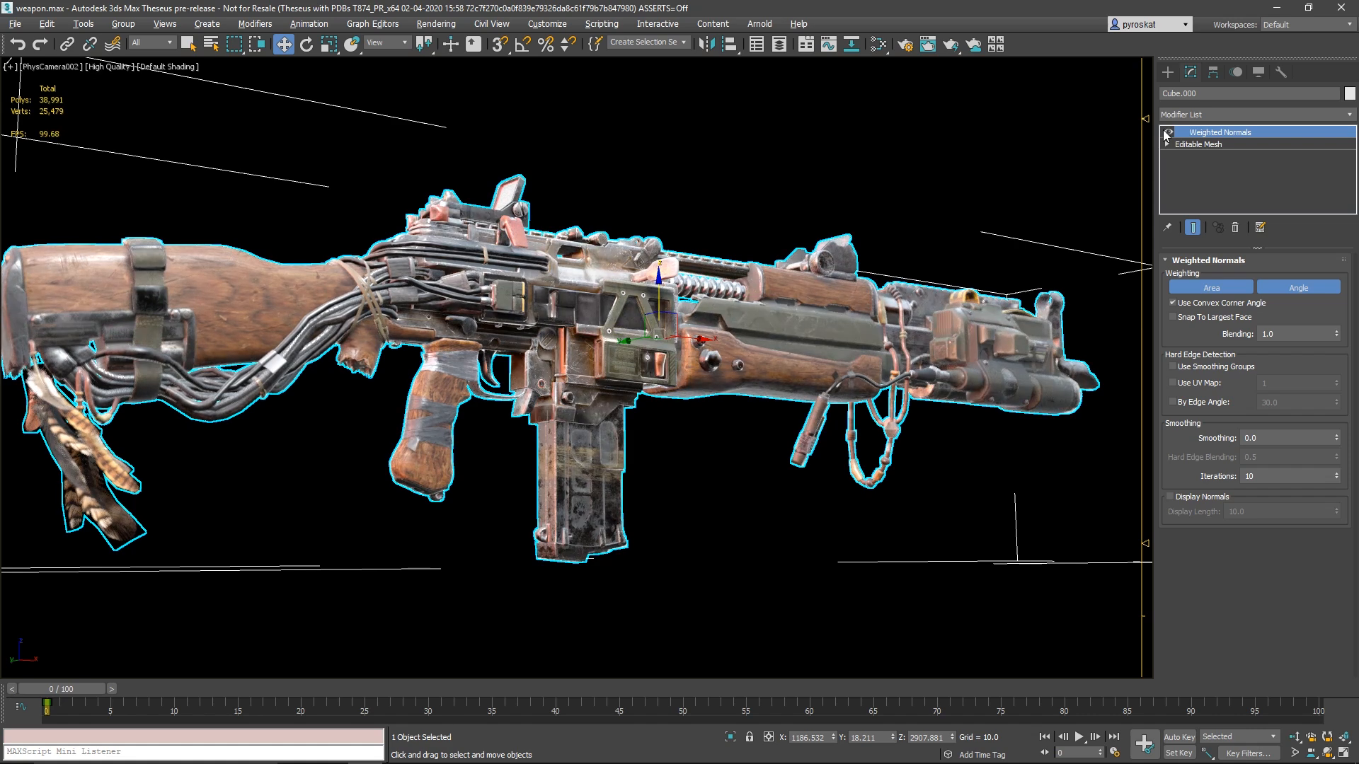
left_click(1168, 132)
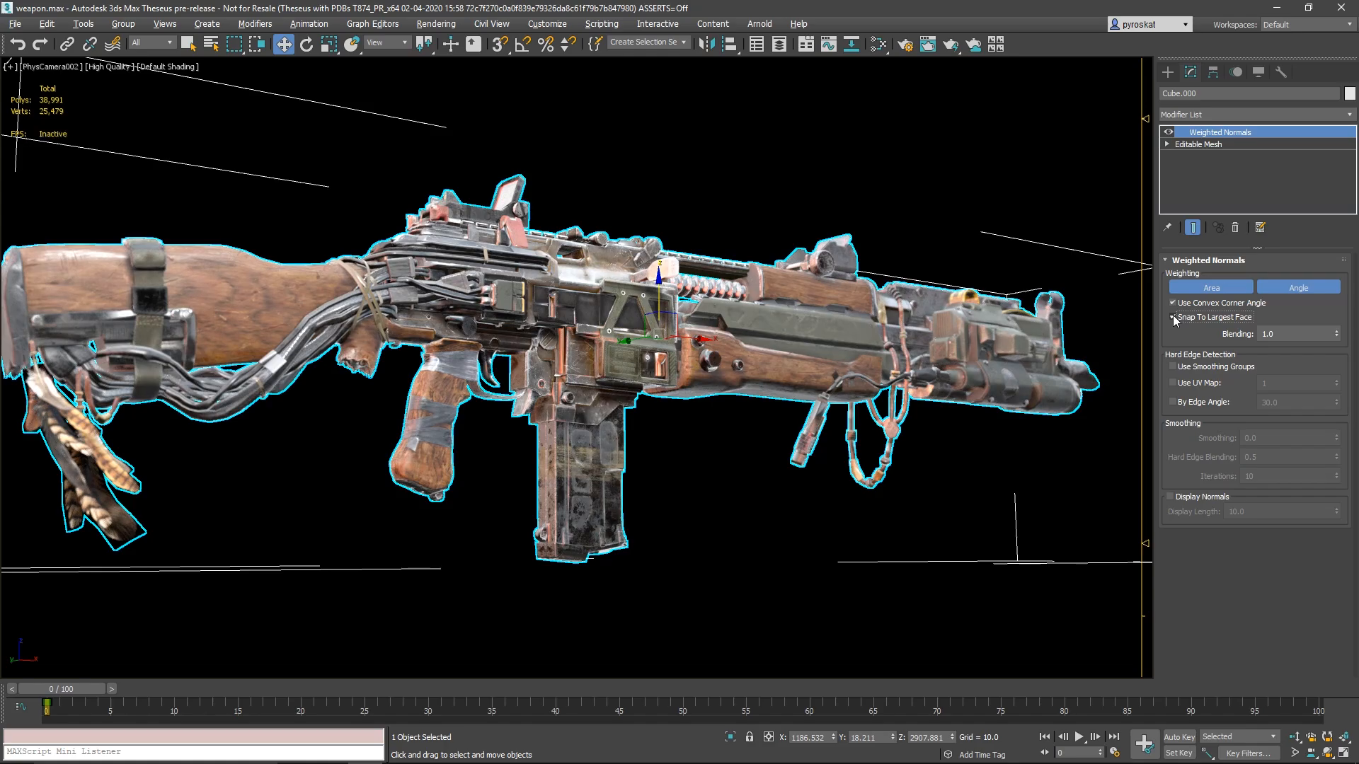
left_click(1170, 497)
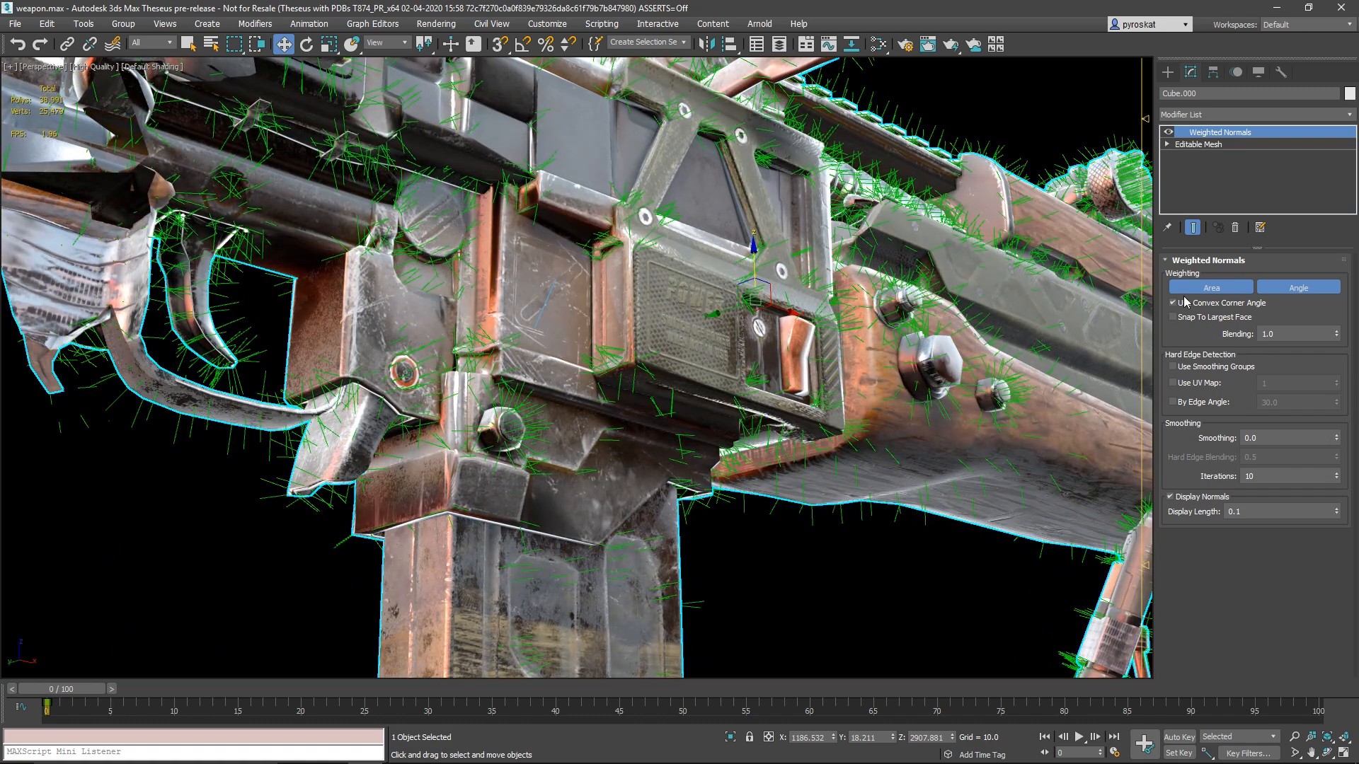
Toggle Area weighting off and back on, then open mecha.max
left_click(1297, 287)
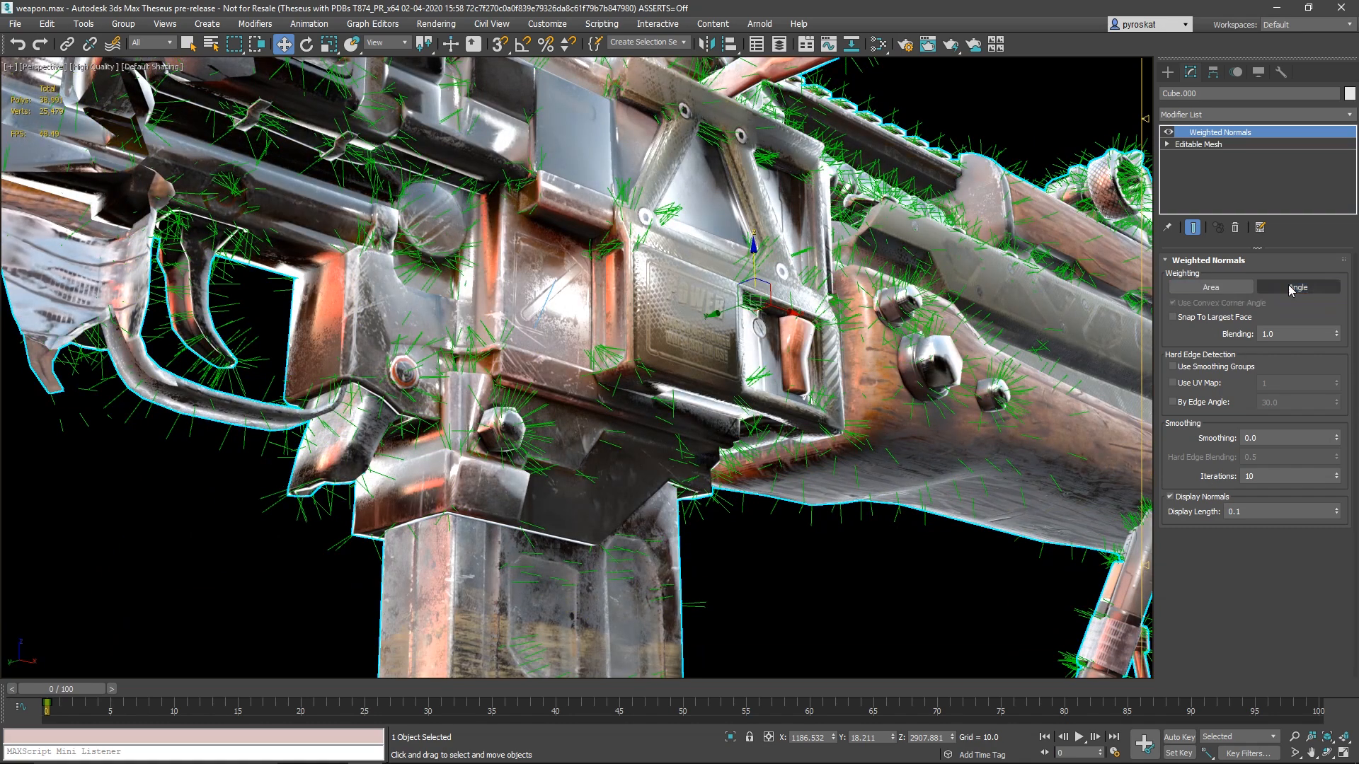
left_click(1297, 286)
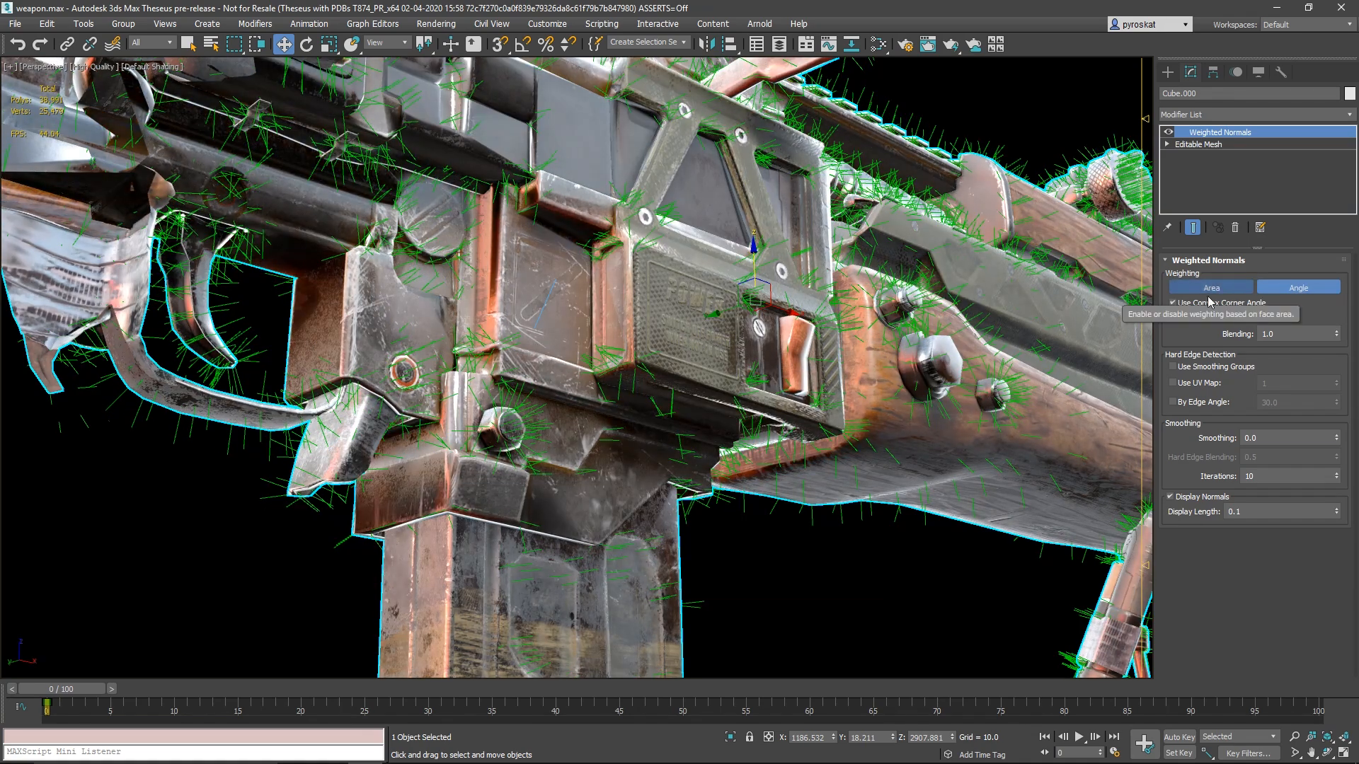
left_click(1171, 366)
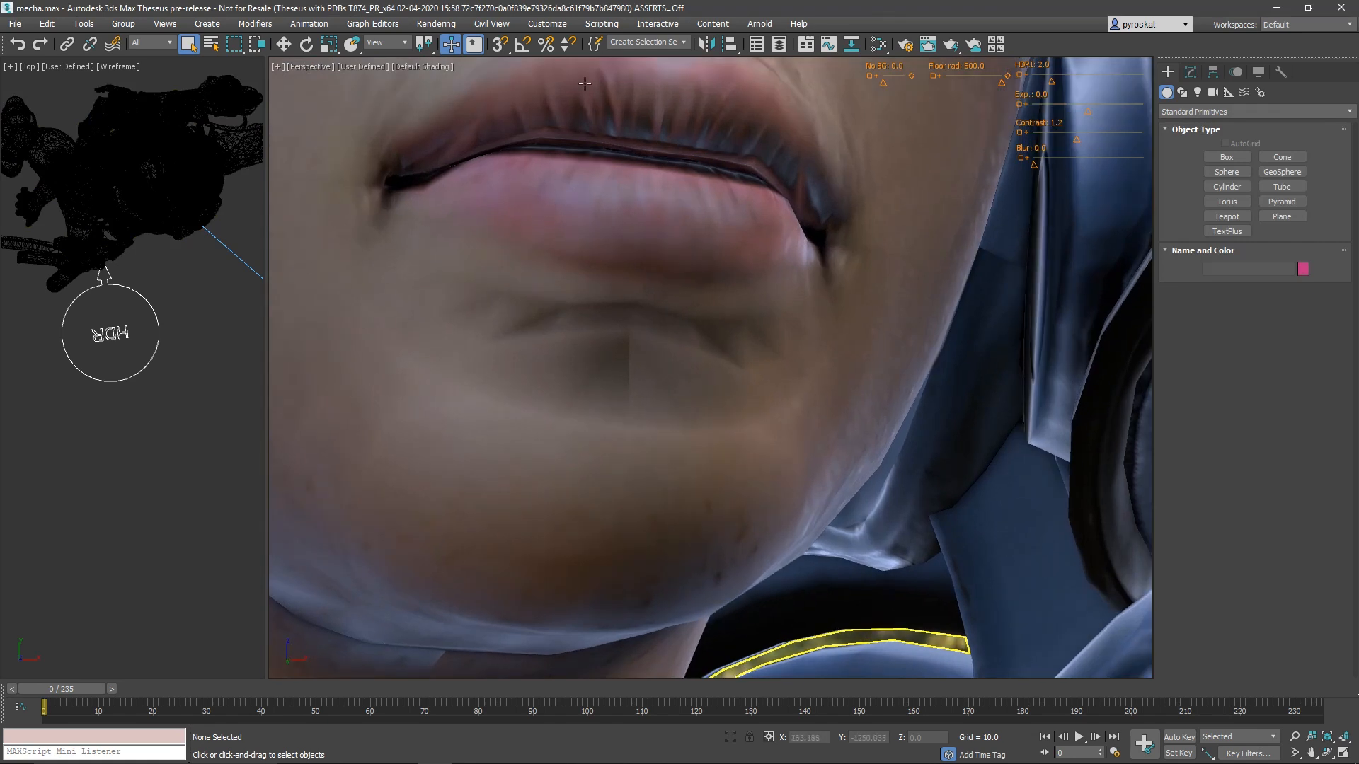
Open the Preferences dialog from the Customize menu
left_click(547, 23)
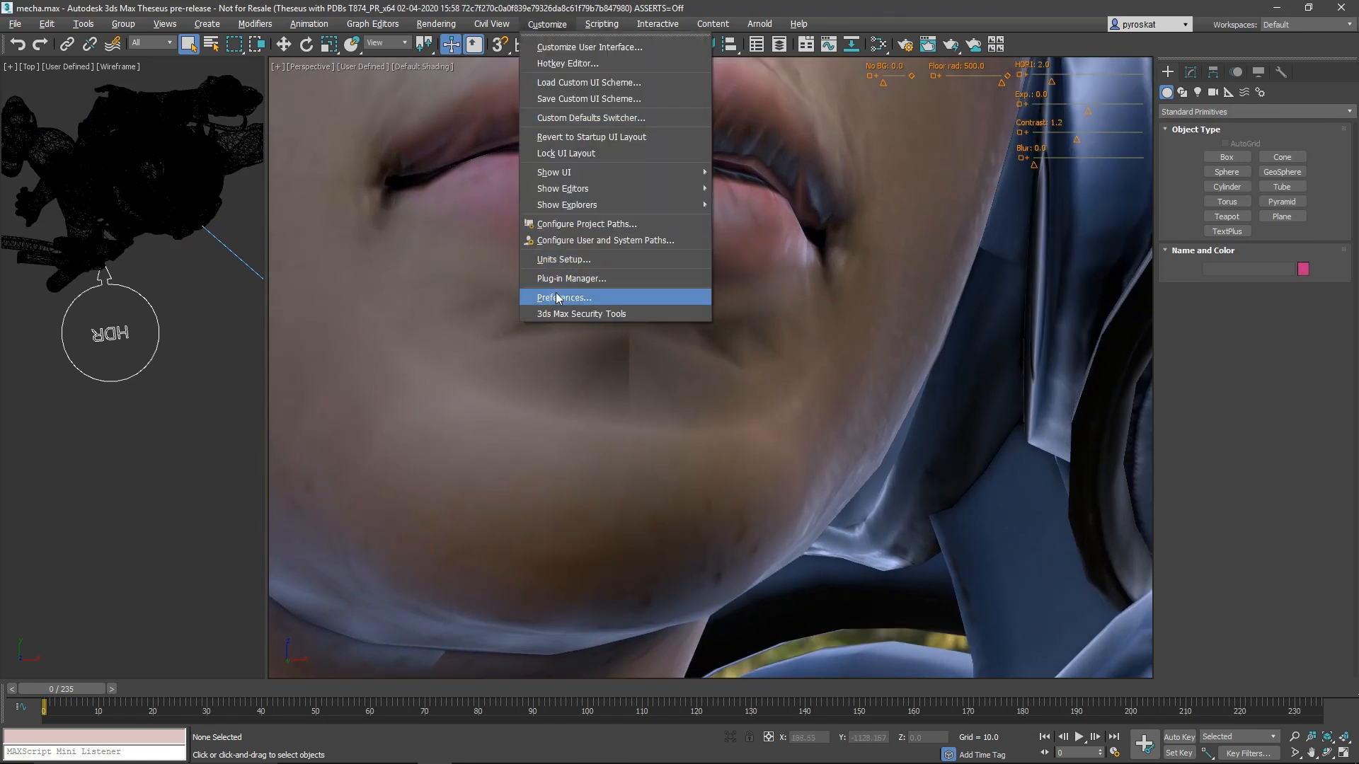
left_click(553, 291)
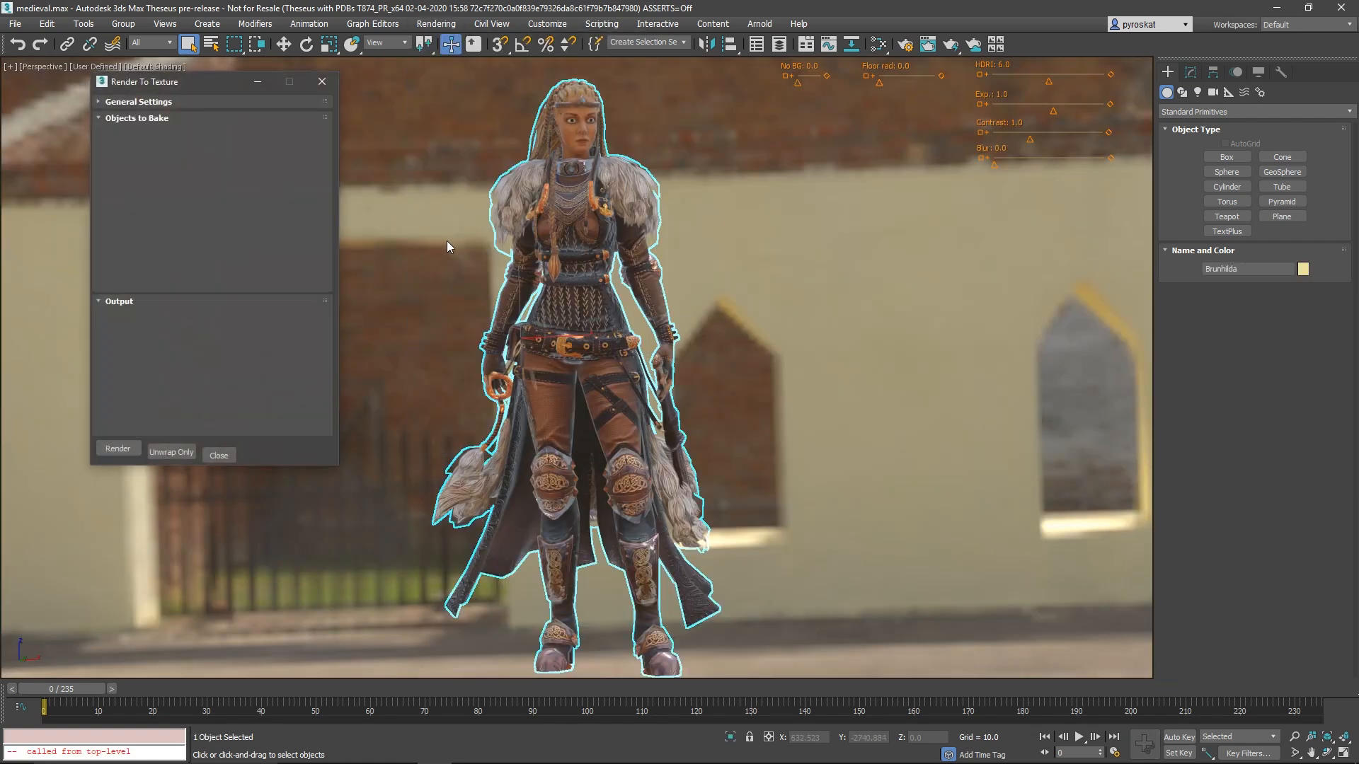
Add the checked Arnold maps to Brunhilda in Bake to Texture and bake them
left_click(136, 118)
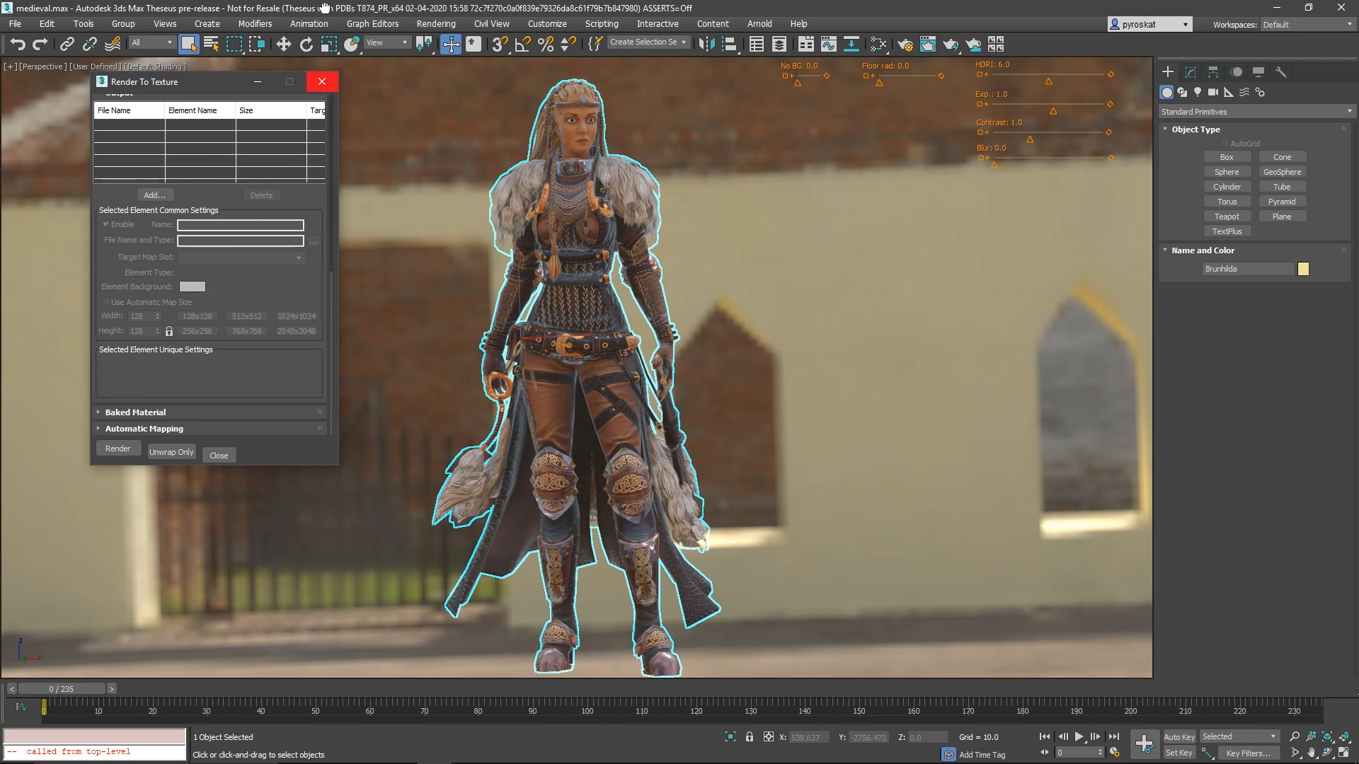
left_click(135, 412)
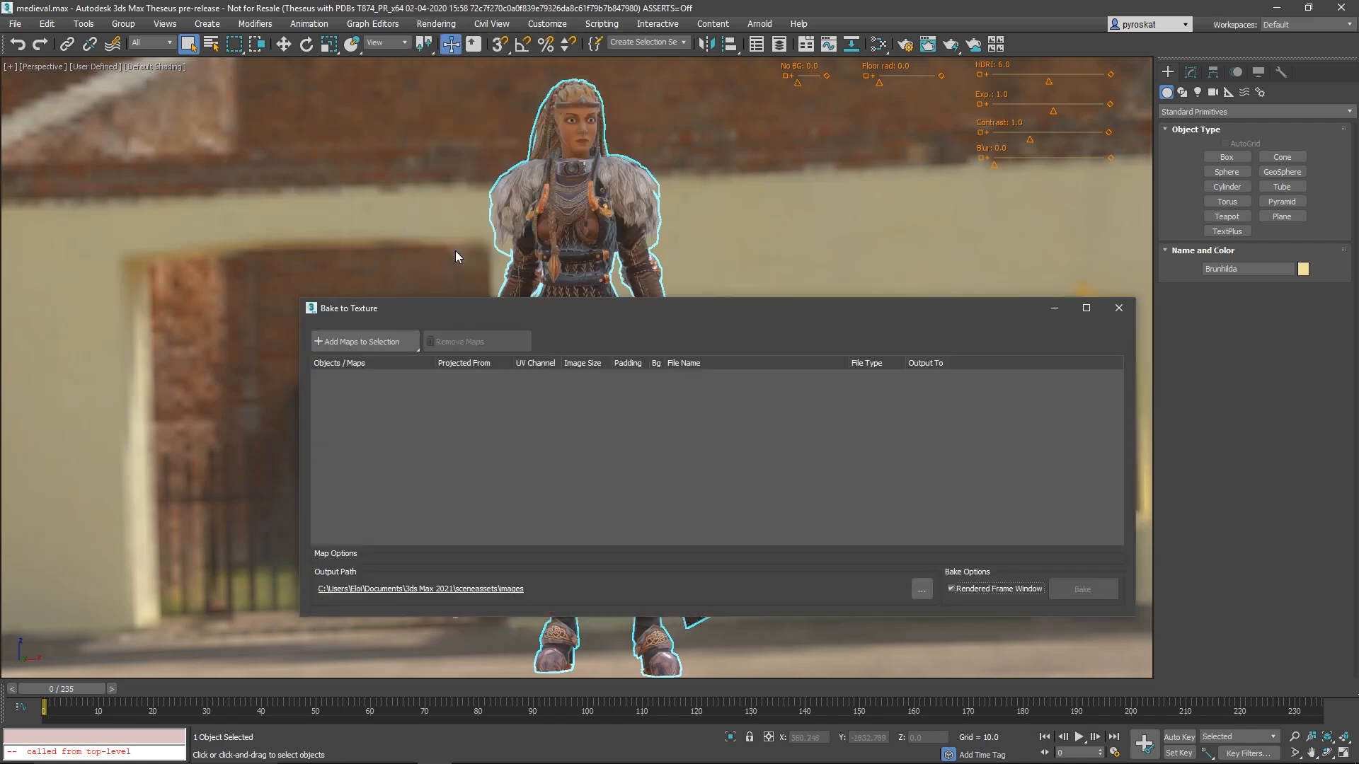
left_click(358, 341)
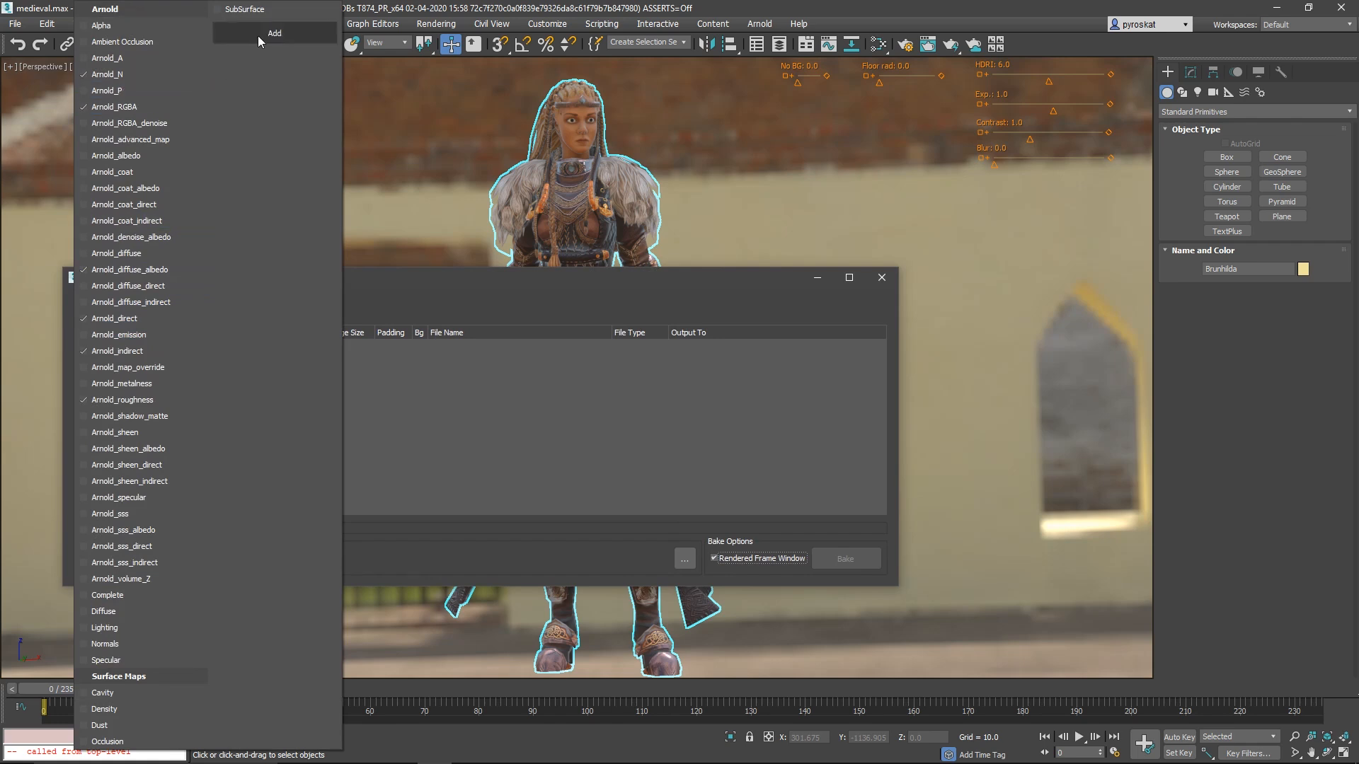
left_click(274, 33)
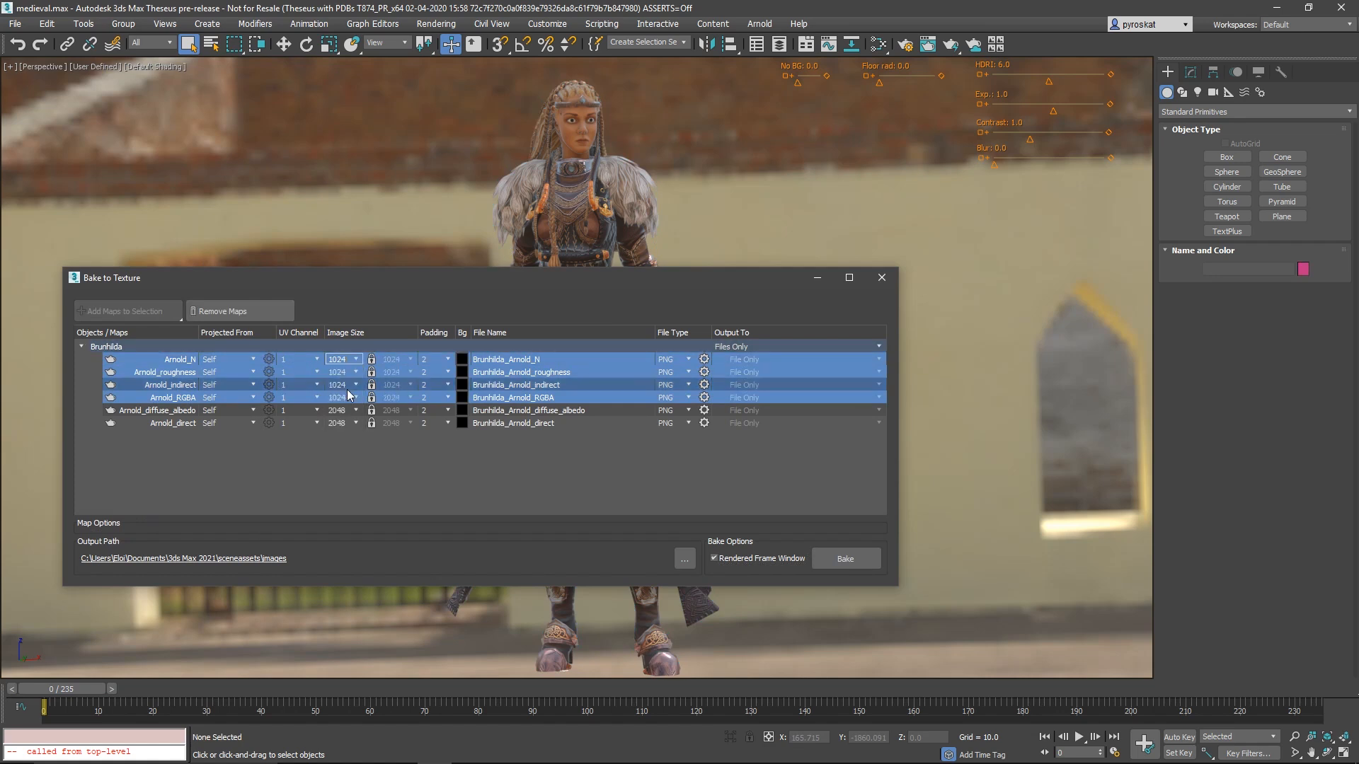
left_click(155, 409)
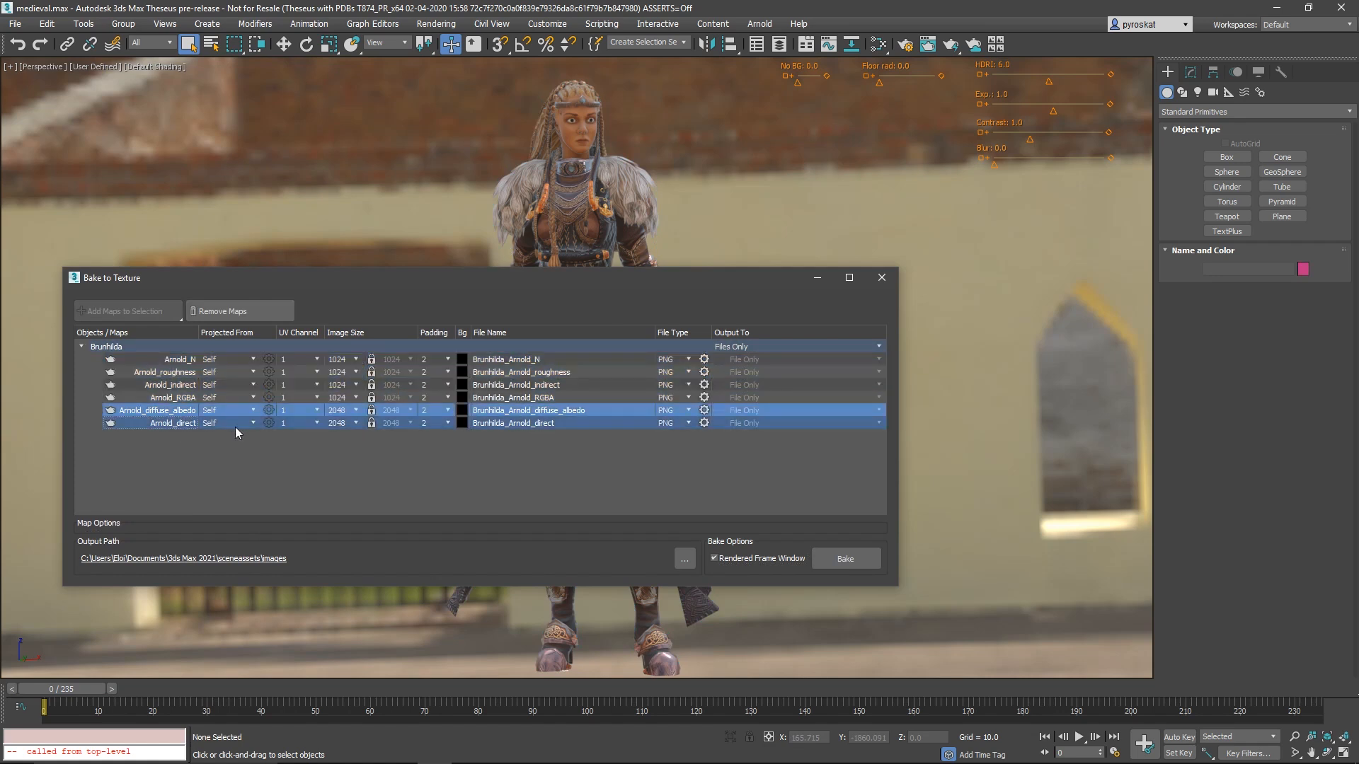
left_click(354, 410)
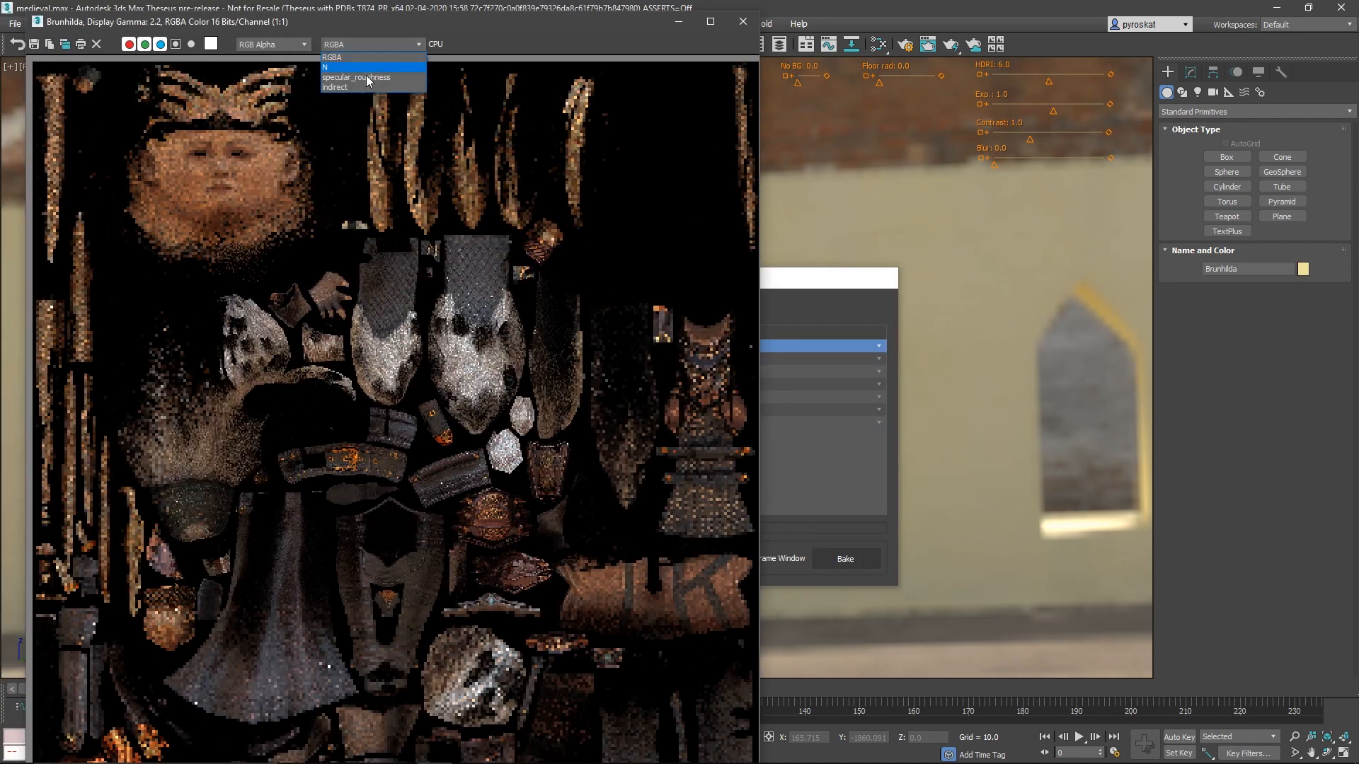
Inspect the baked RGBA, N, specular_roughness and indirect layers in the frame window
left_click(333, 57)
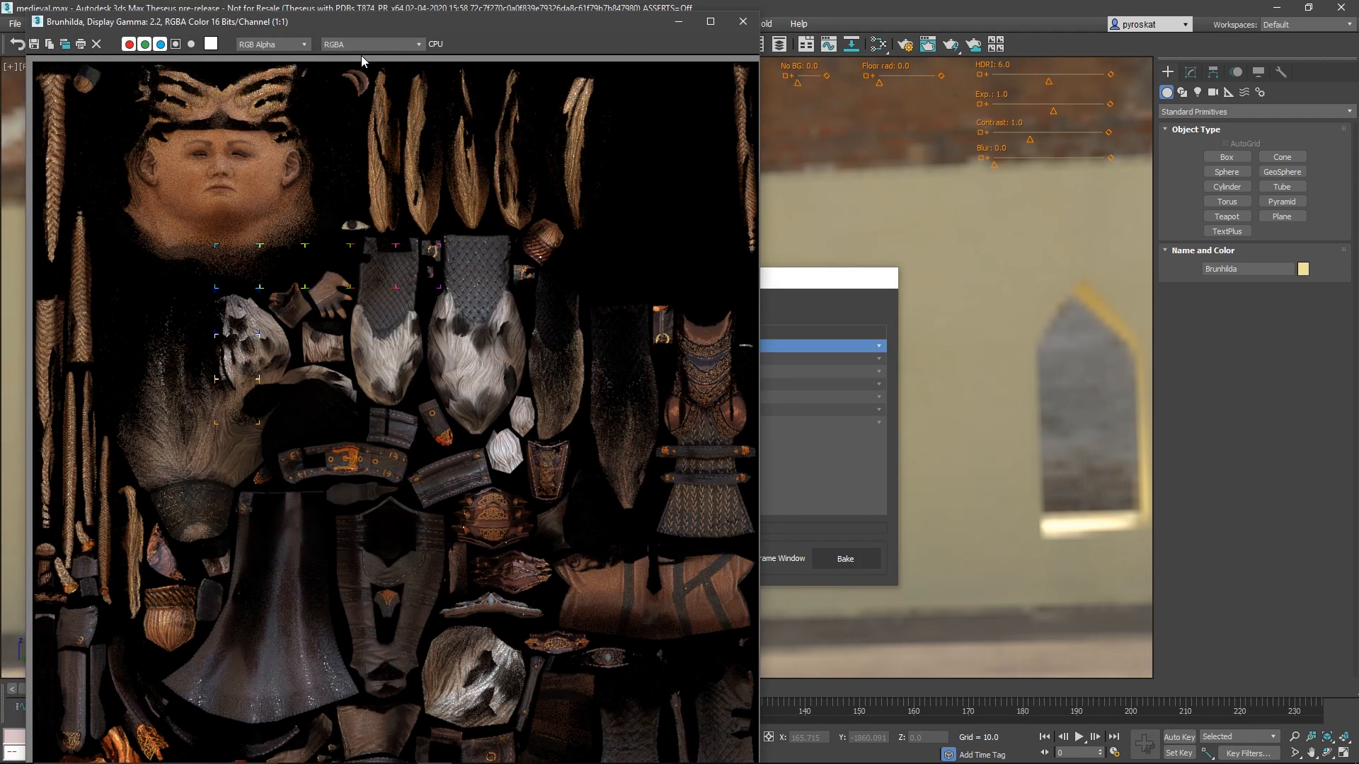
left_click(371, 44)
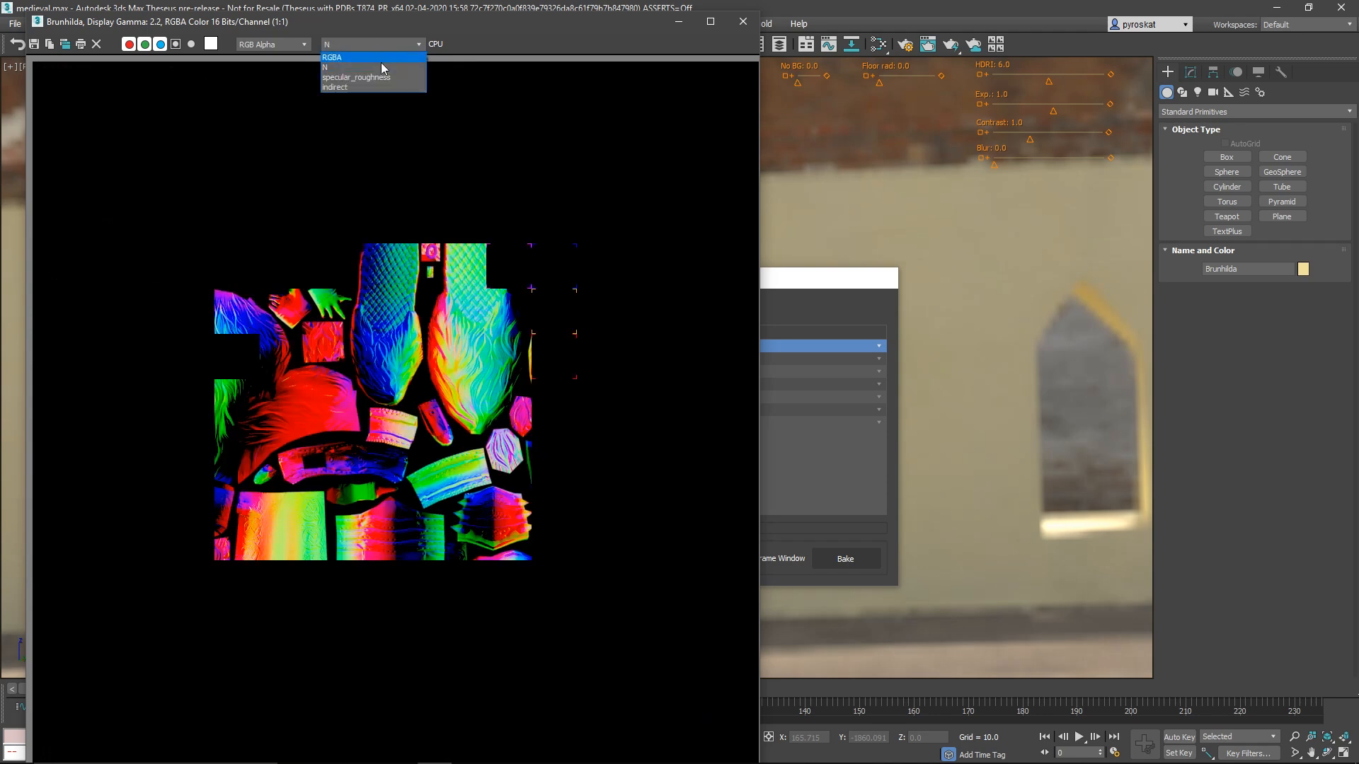
left_click(355, 77)
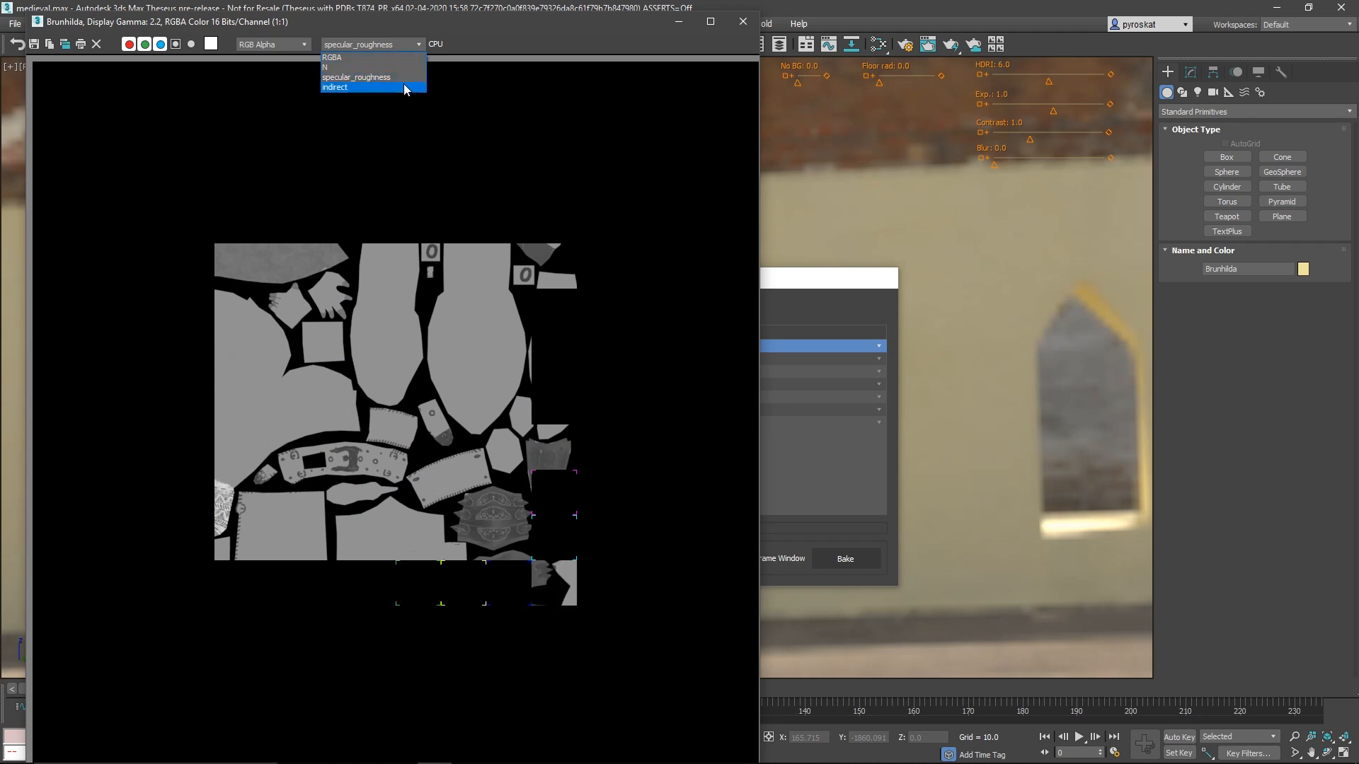
left_click(844, 558)
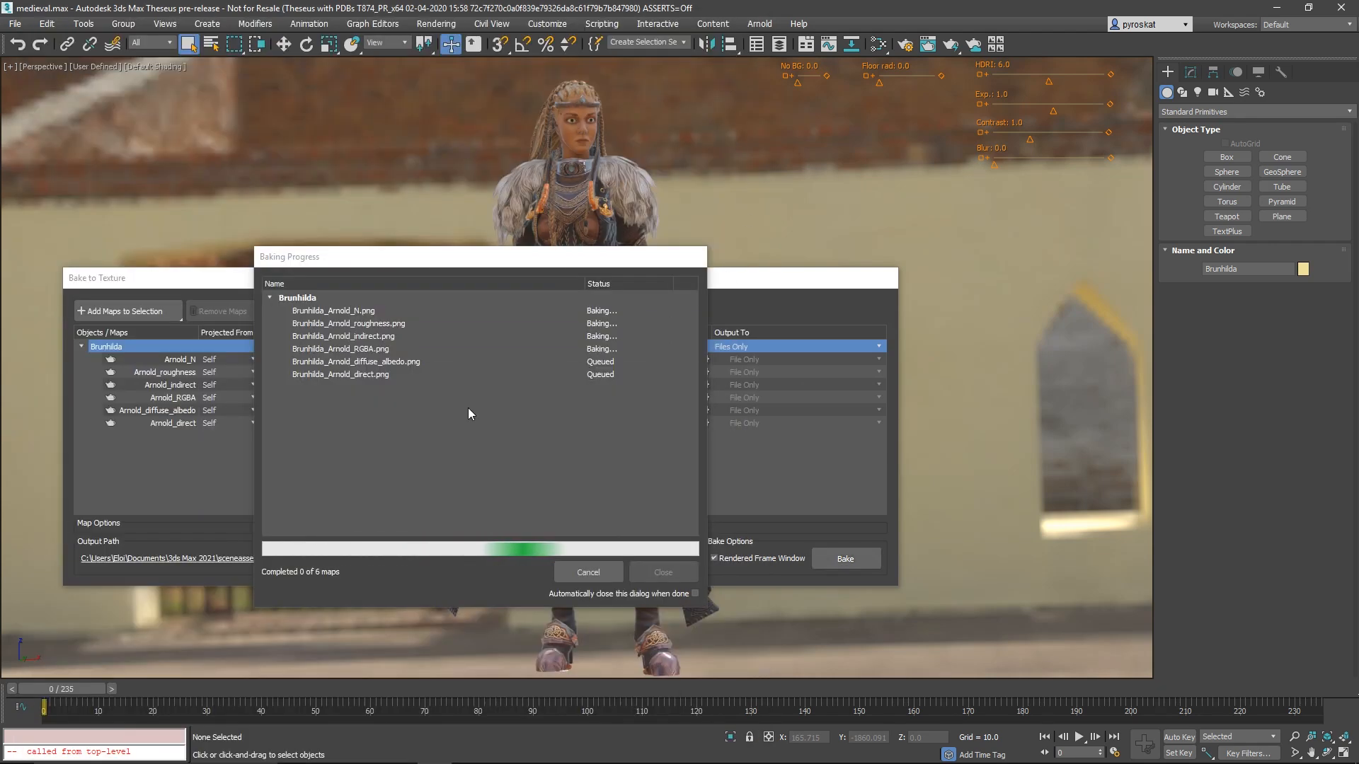
left_click_drag(479, 256, 449, 244)
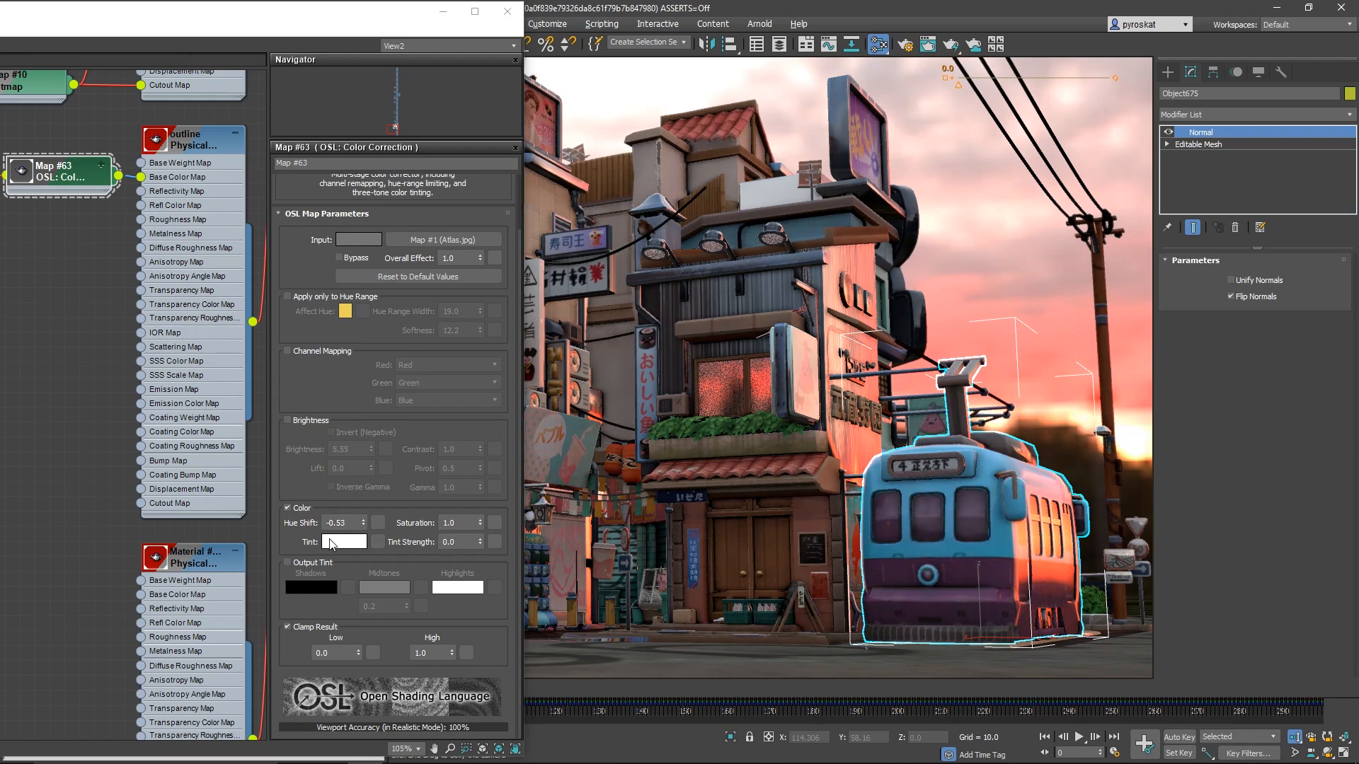
Tint the tram's OSL colour correction purple and restrict it to a single hue range
left_click(343, 540)
type("1")
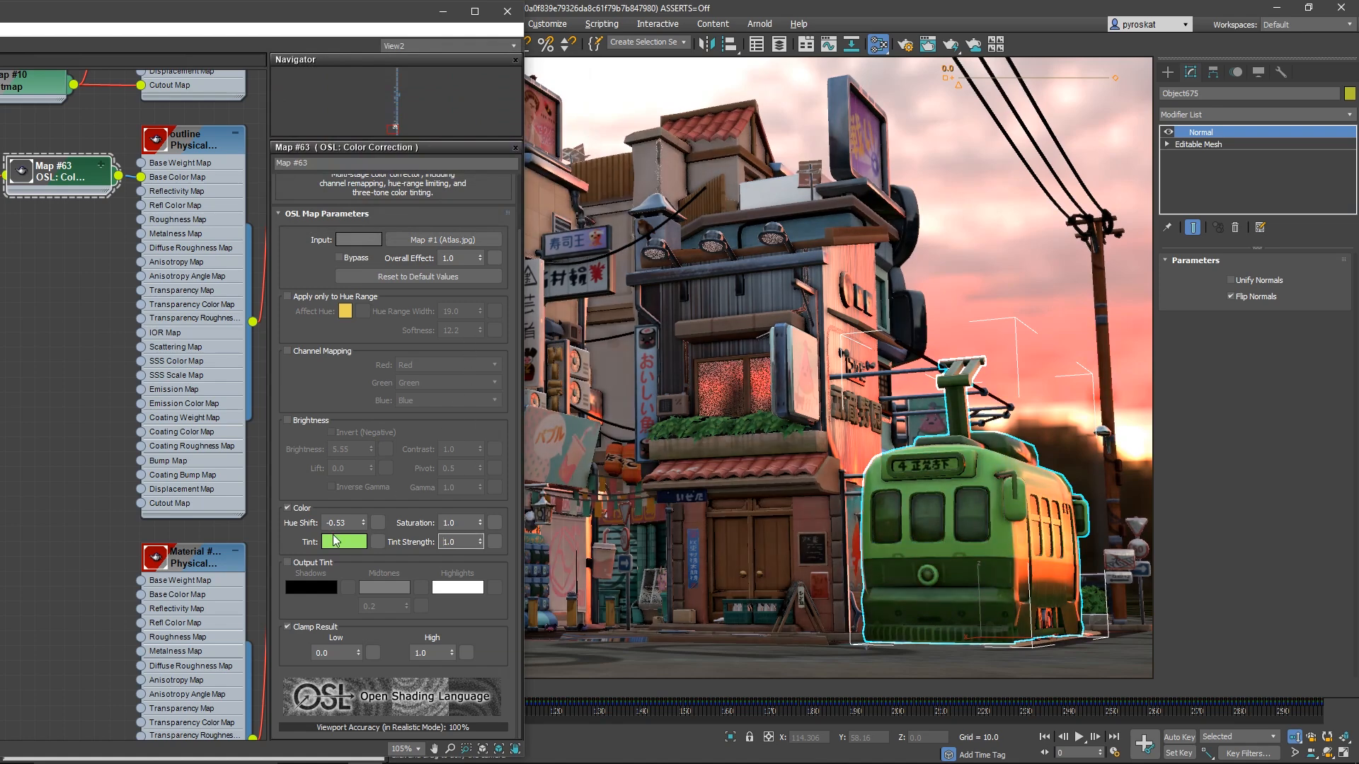
left_click(344, 541)
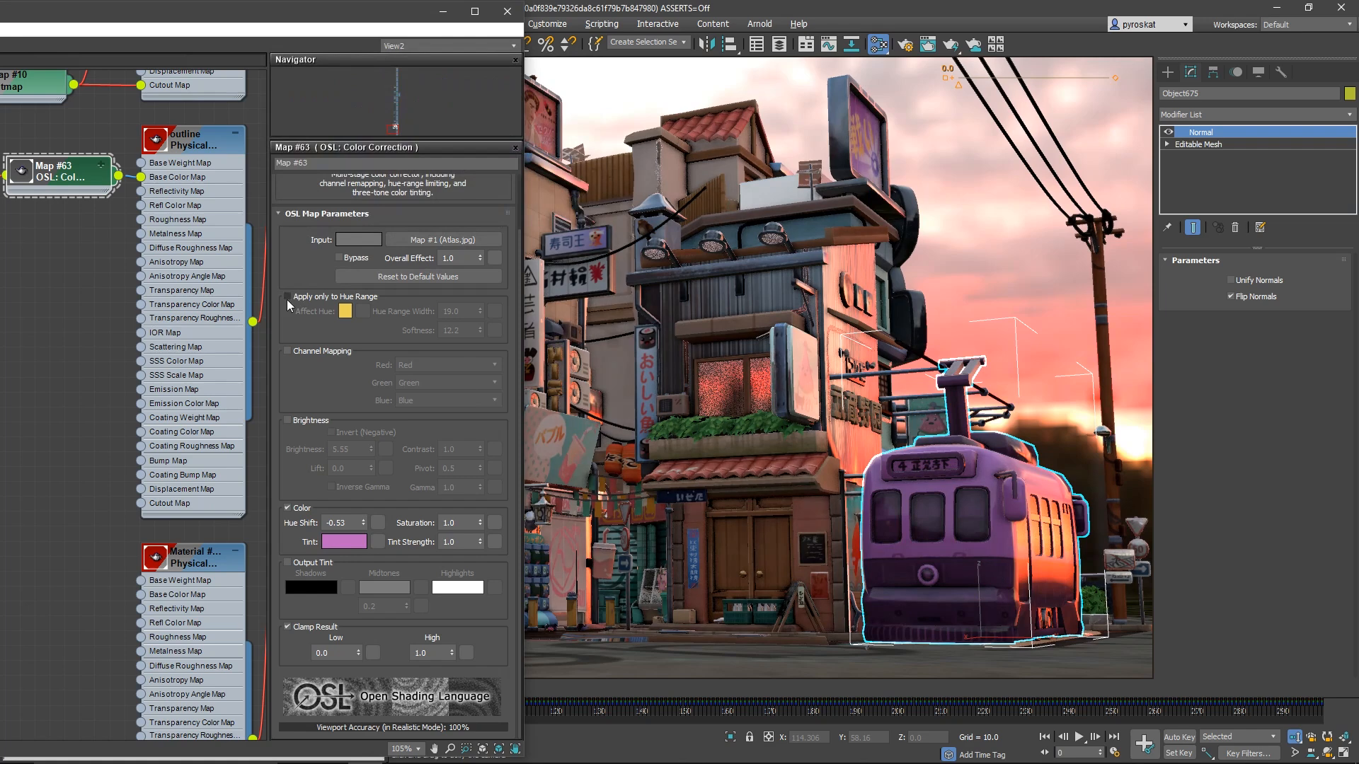
left_click(287, 297)
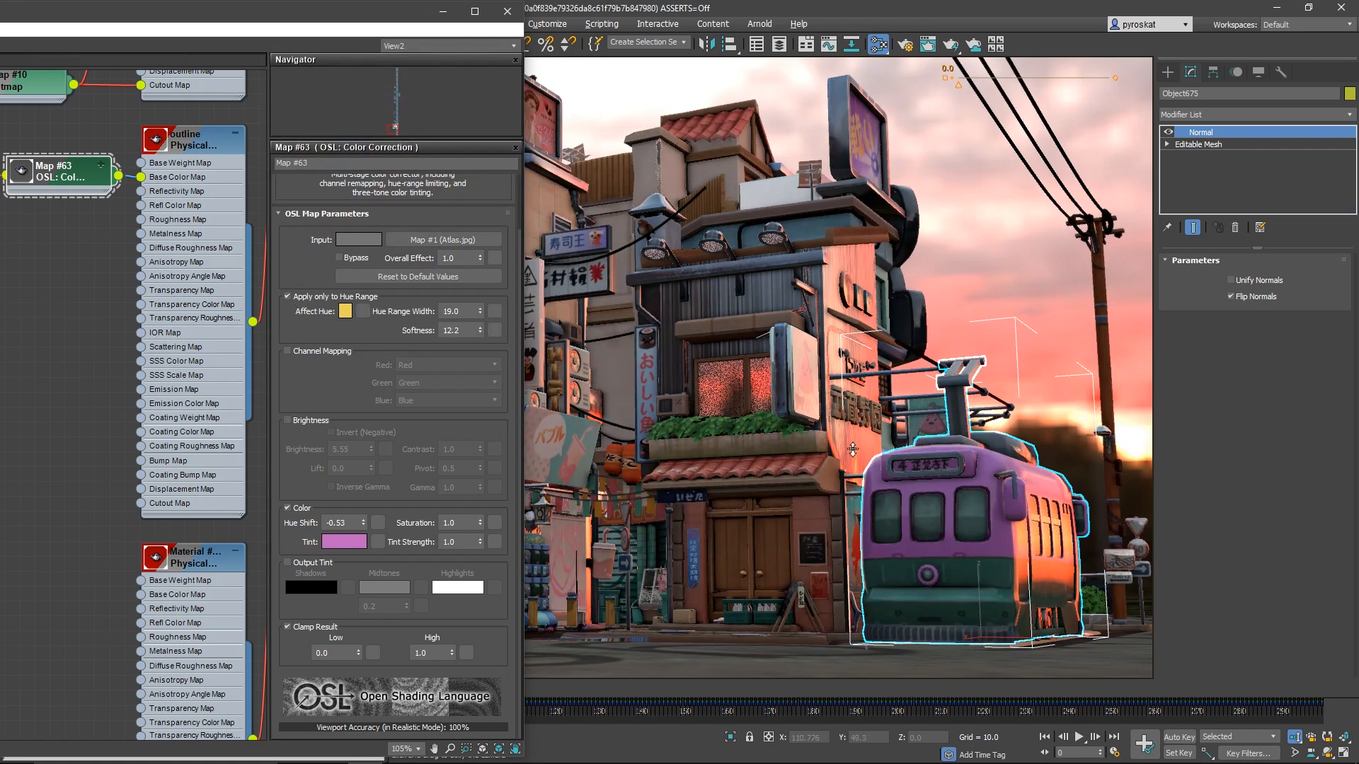
left_click(286, 507)
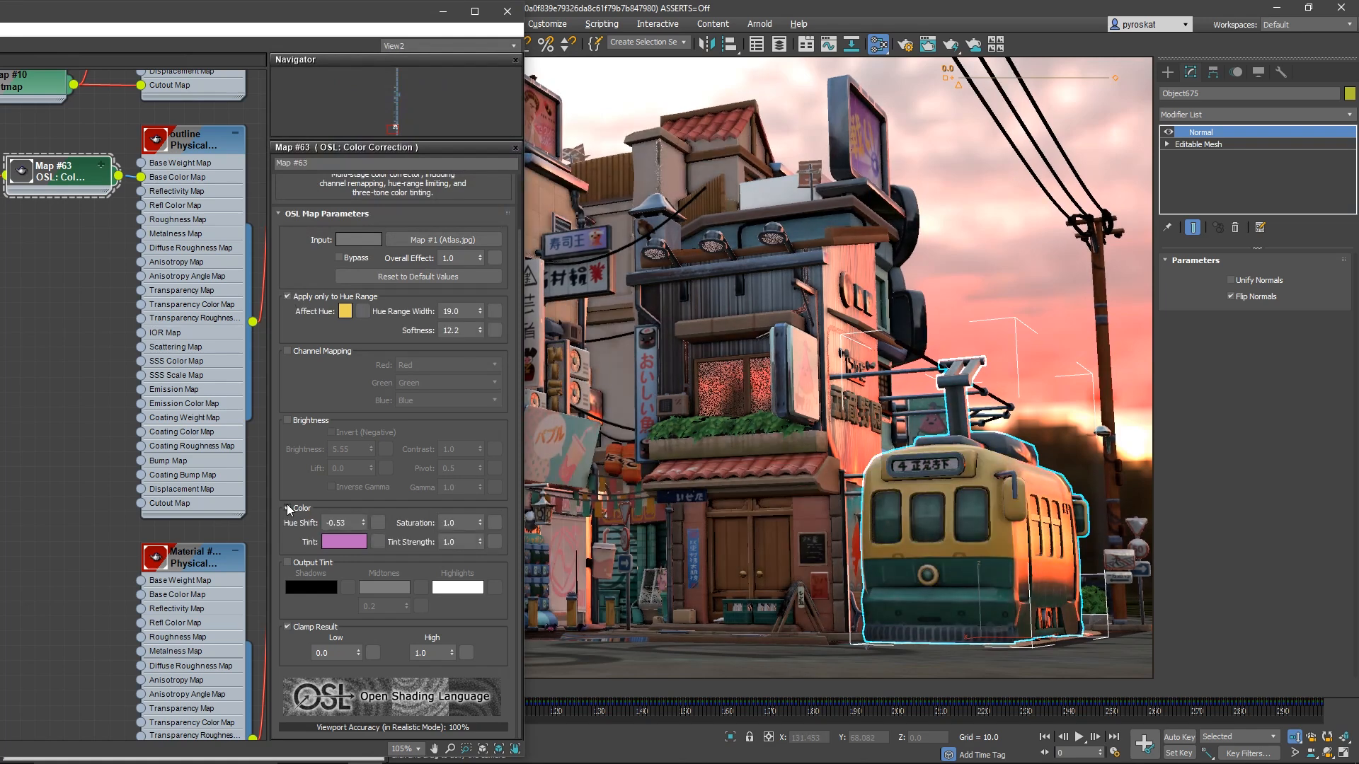
Sample the tram's teal body as affected hue, enable brightness, and preview the animation
left_click(344, 312)
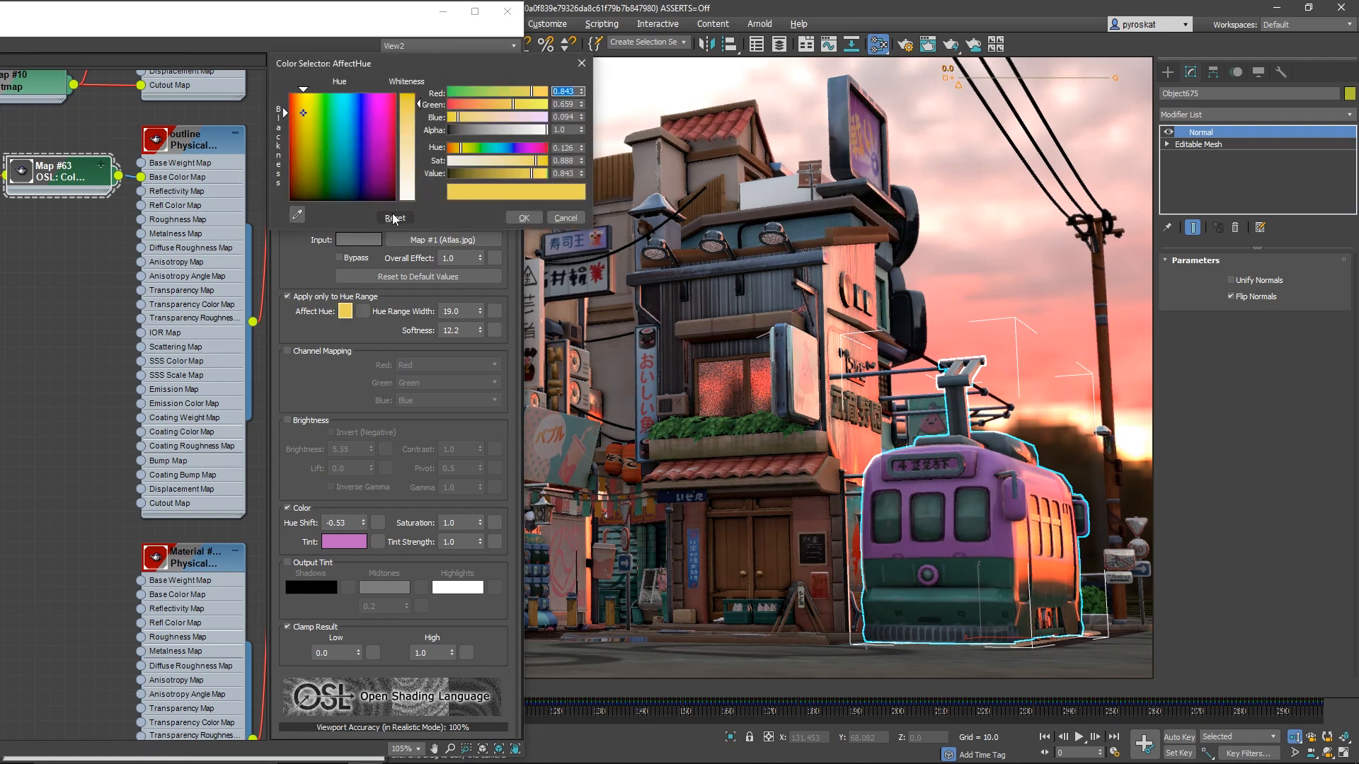
left_click(340, 192)
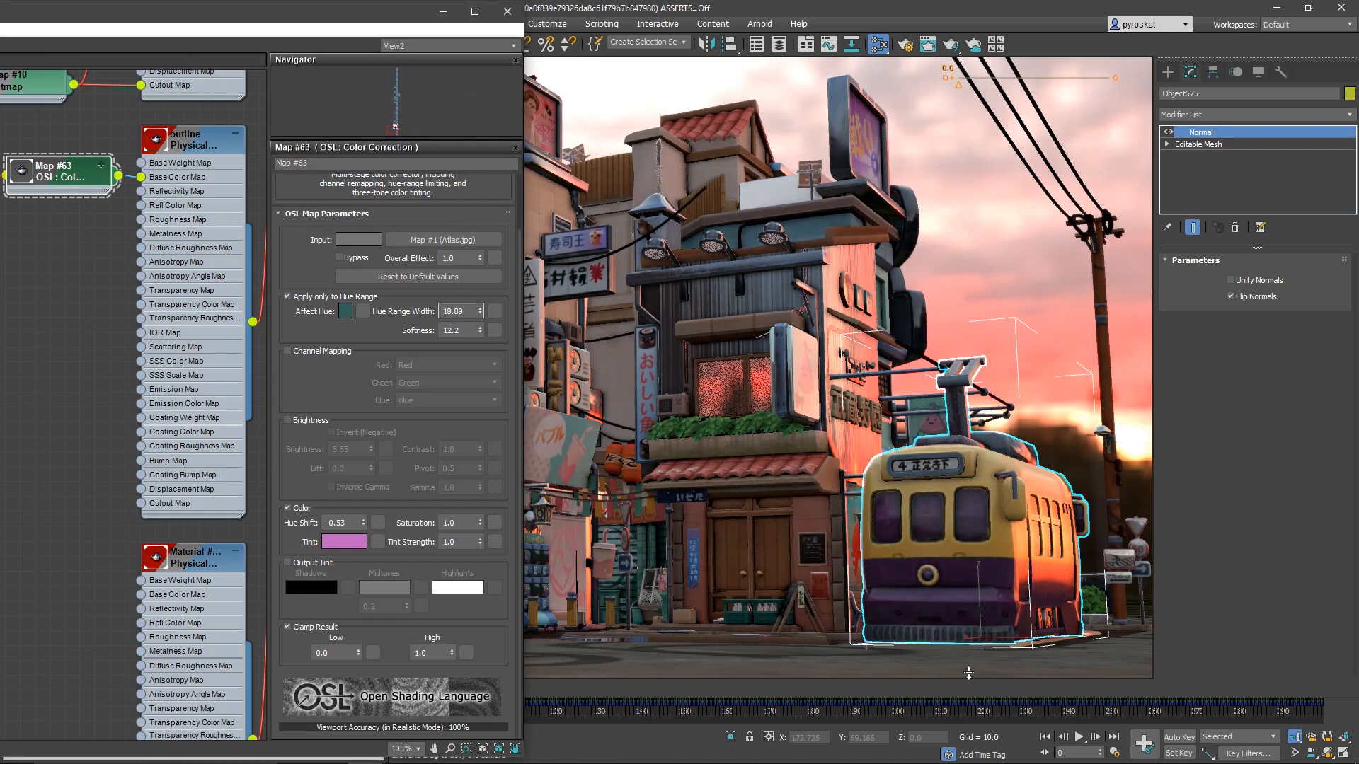
left_click(286, 420)
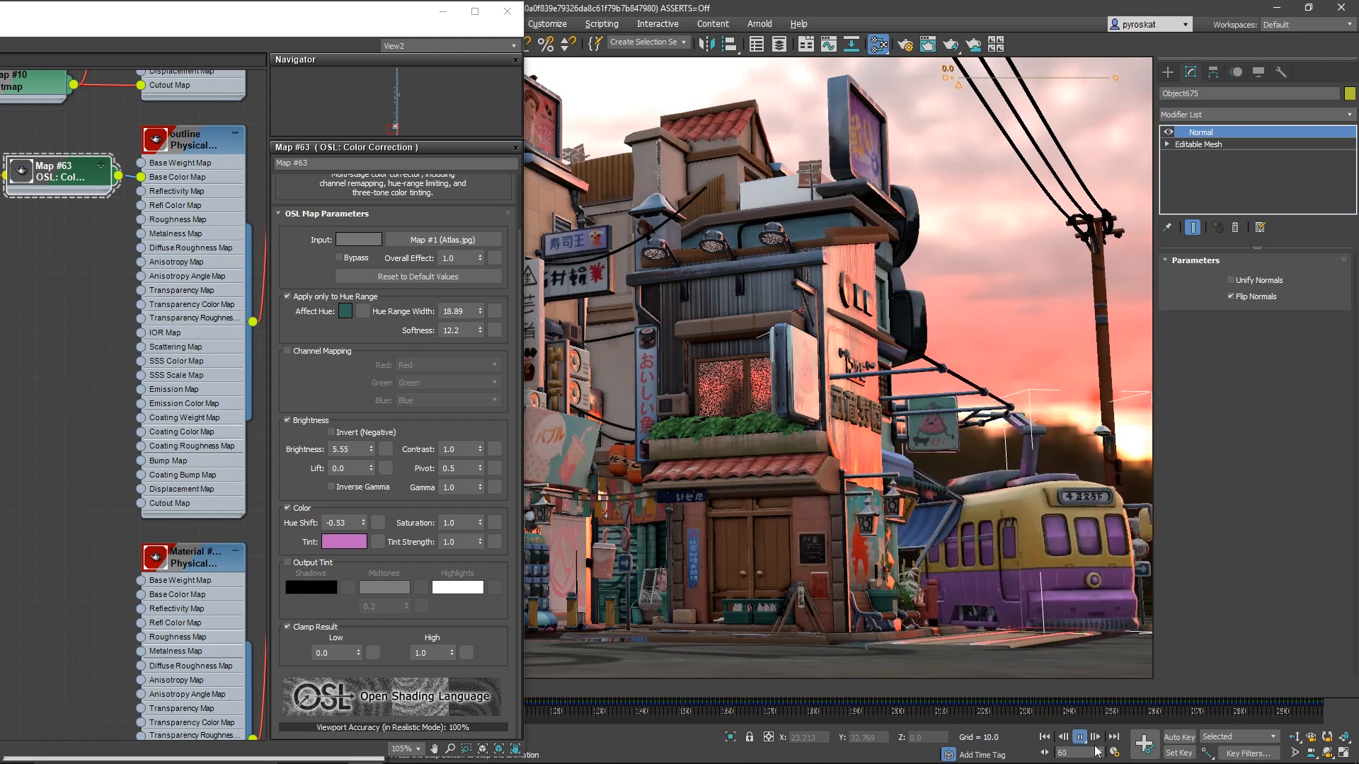
left_click(1080, 737)
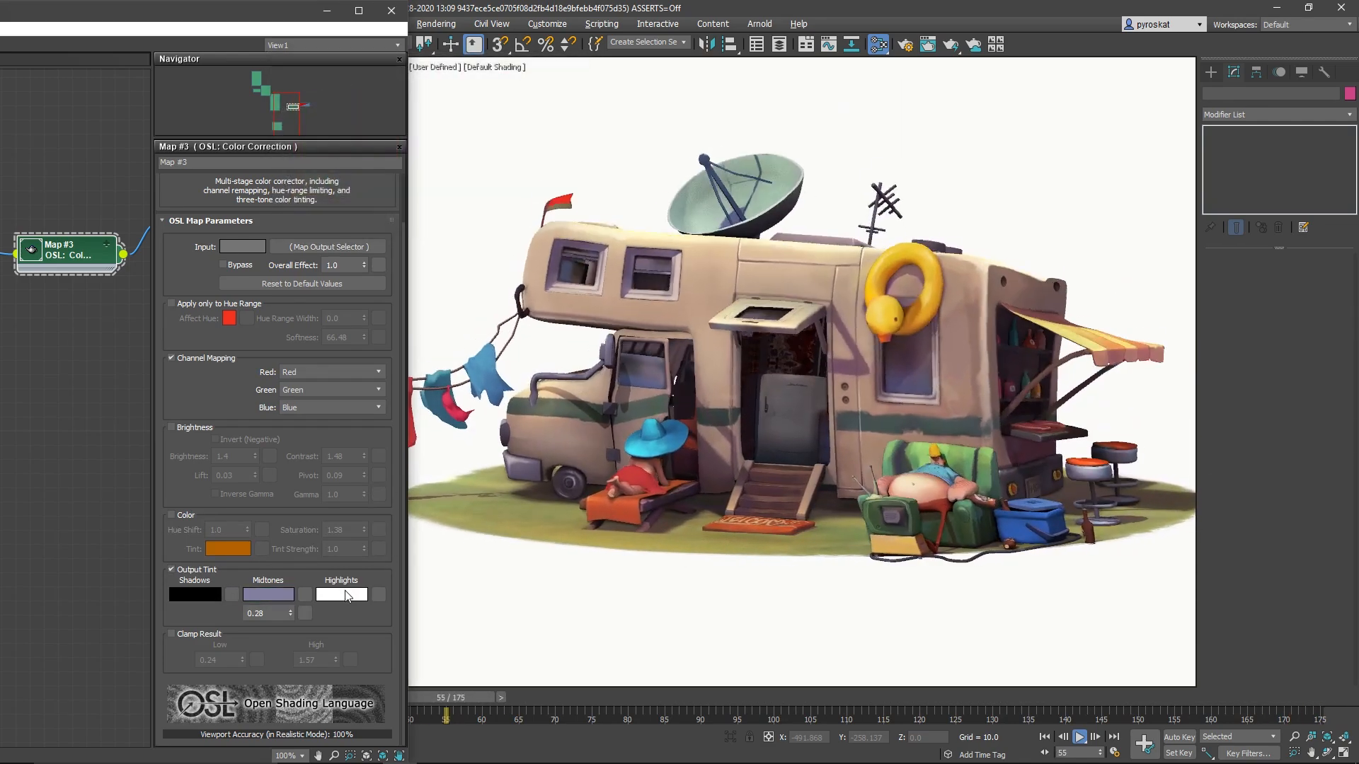
Set the camper's highlights tint to pale green and limit correction to a hue range
left_click(339, 594)
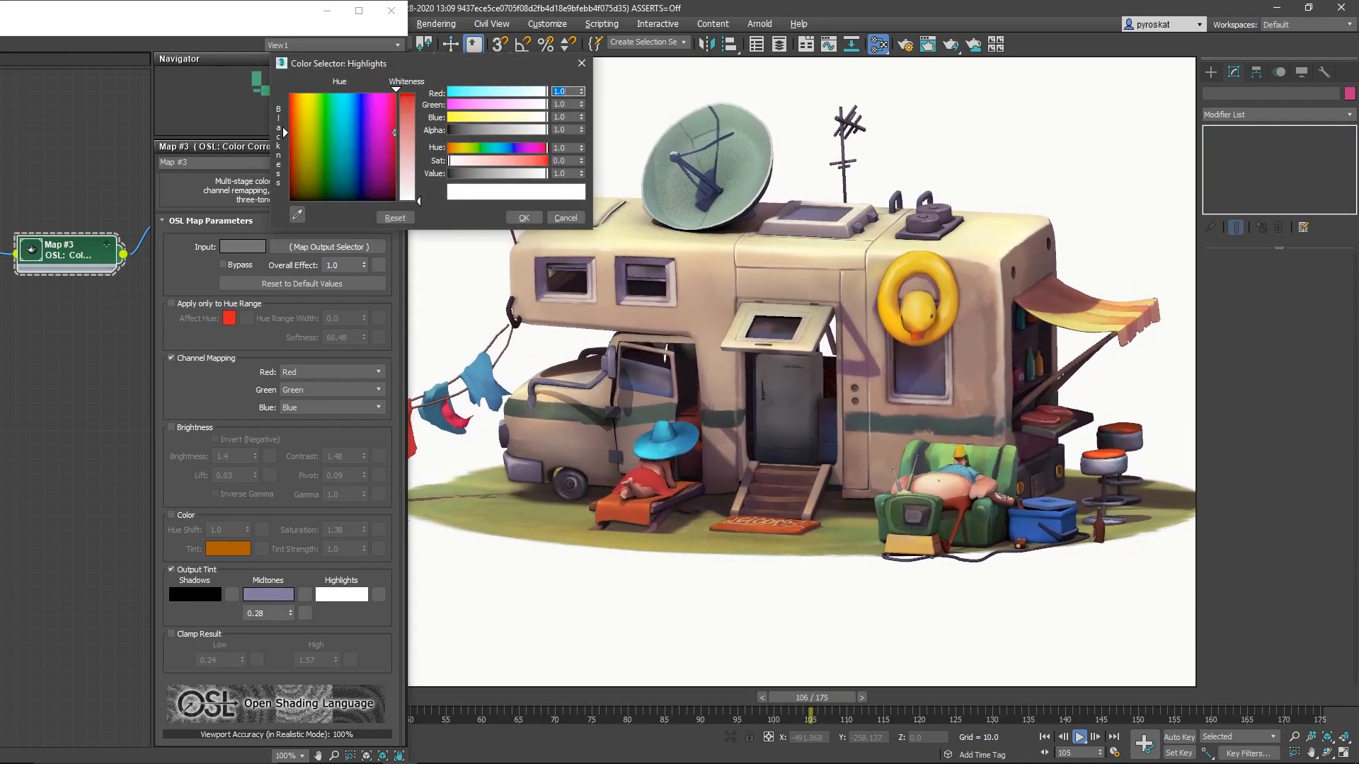
left_click(378, 138)
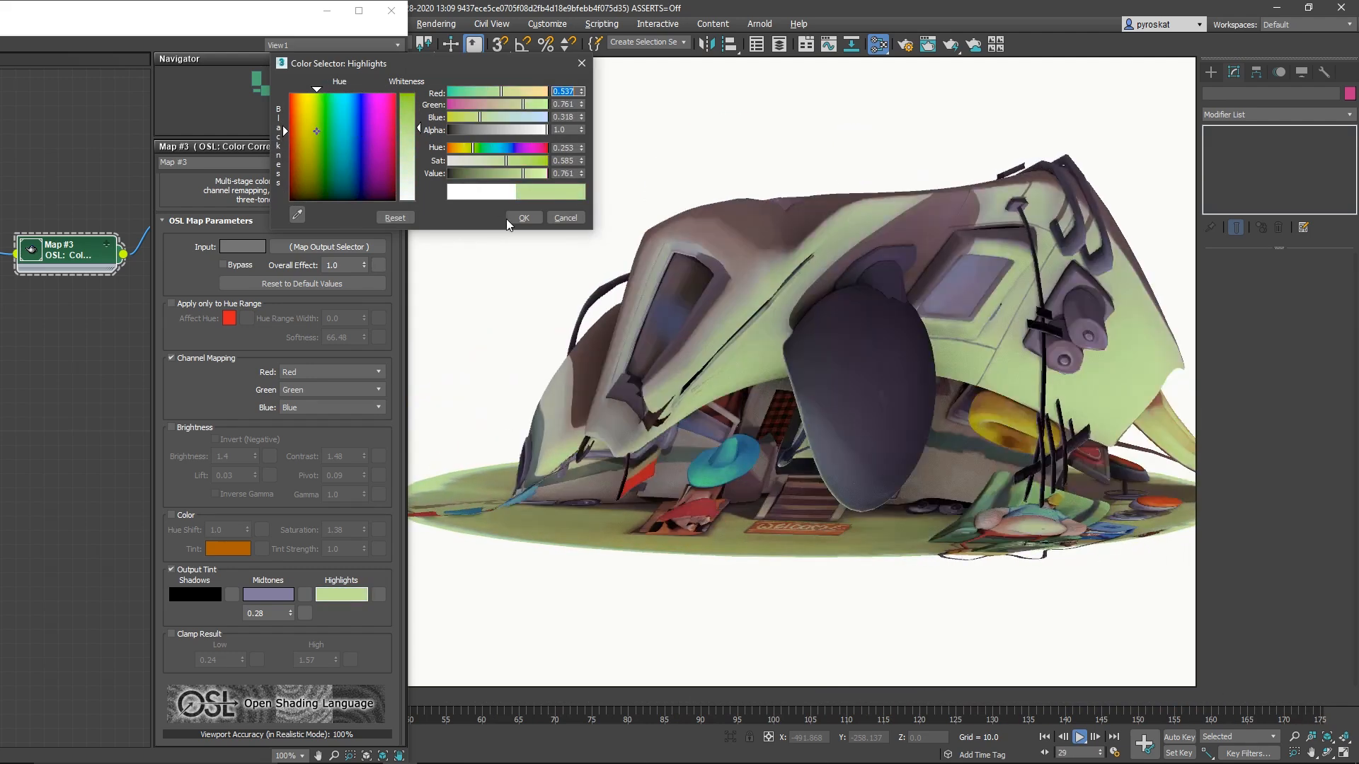
left_click(523, 217)
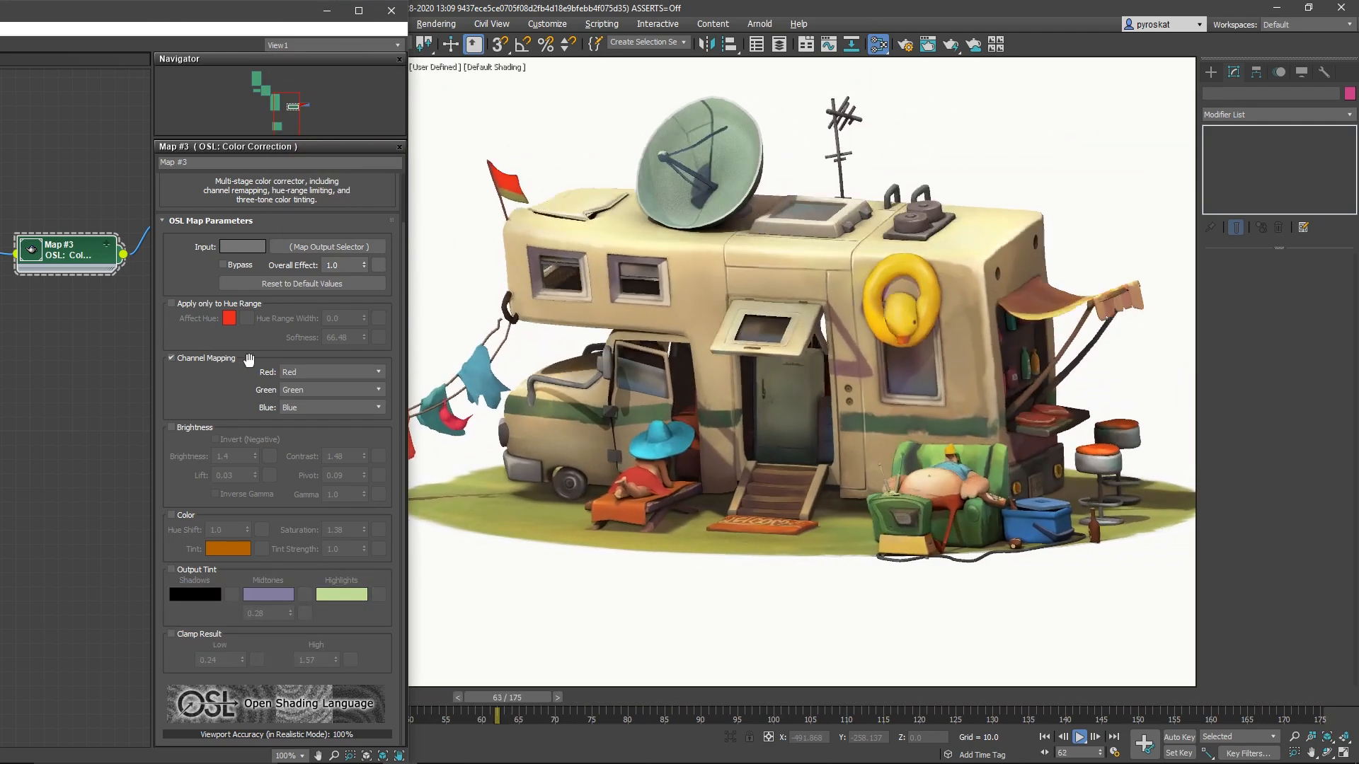
left_click(228, 318)
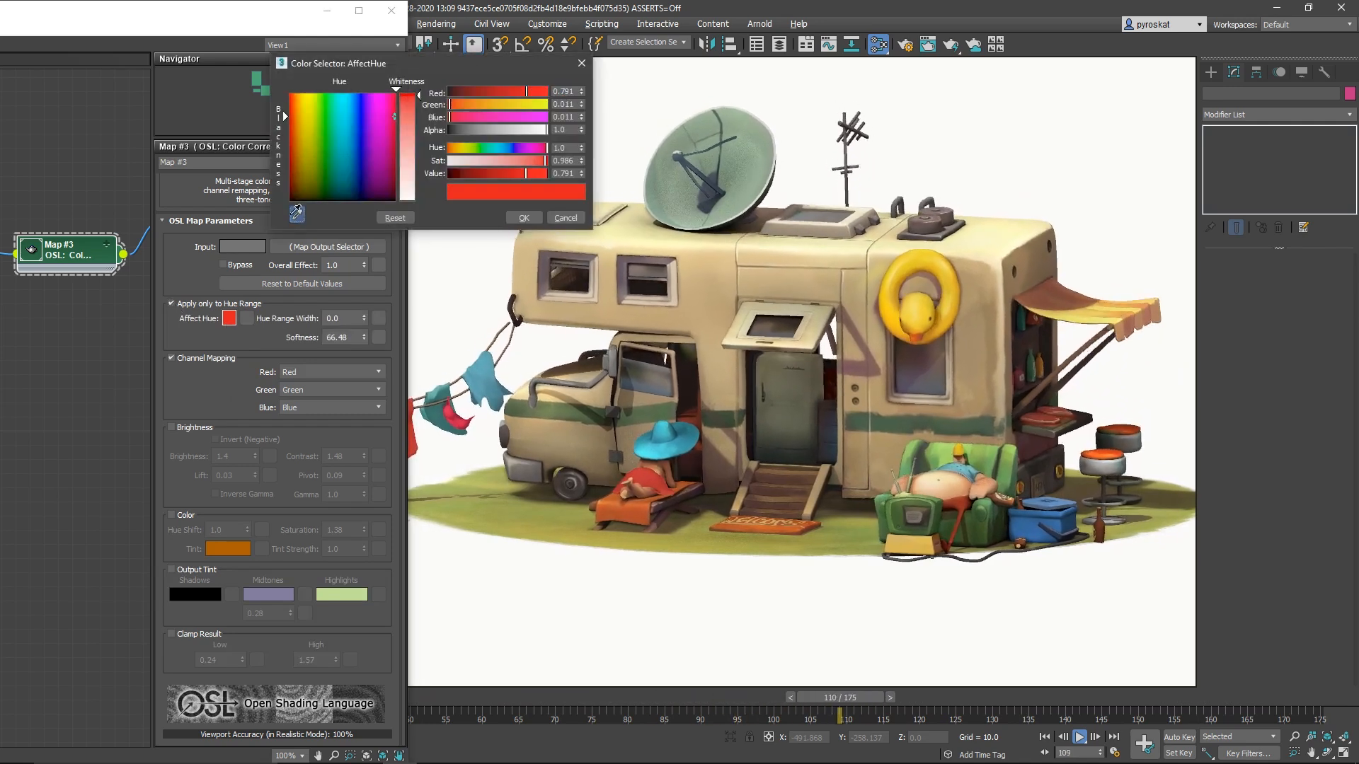
Sample the green stripe as affected hue and tint it magenta
left_click(564, 217)
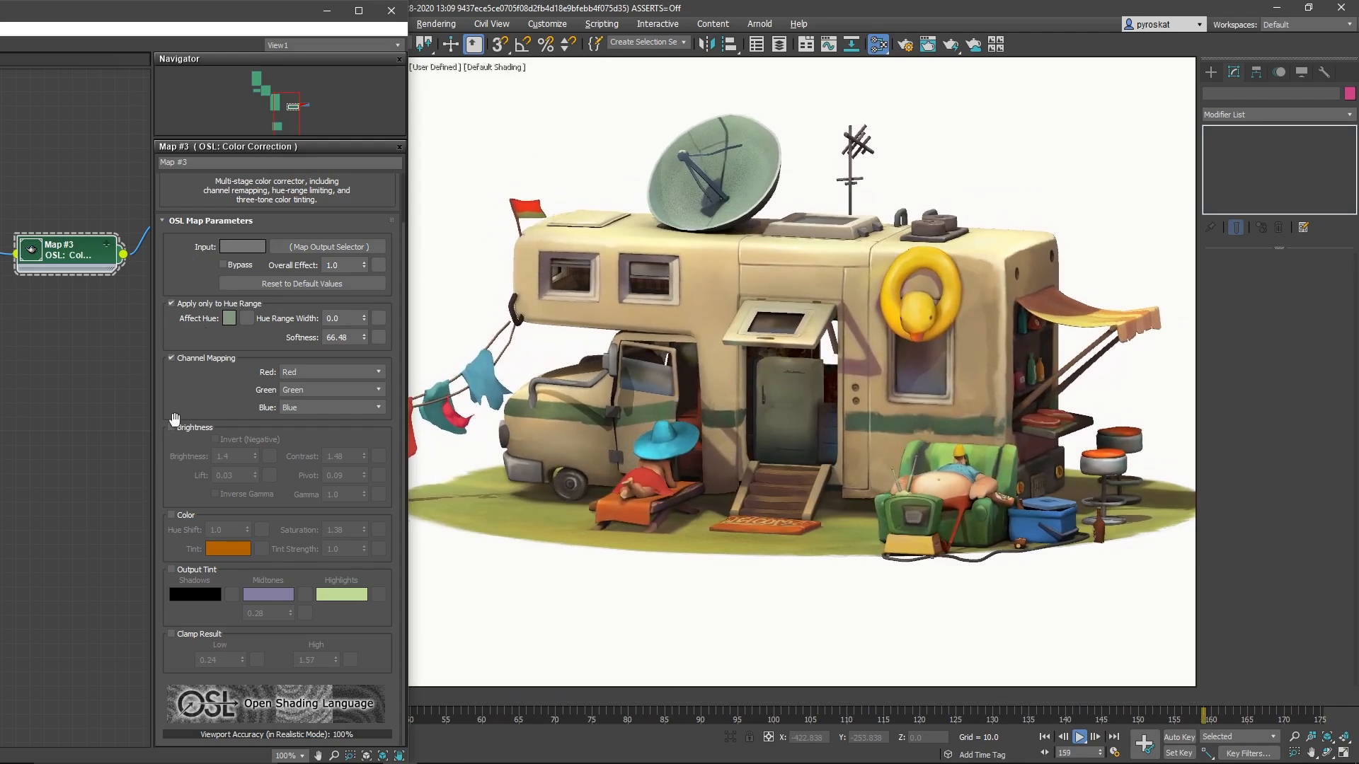
left_click(228, 549)
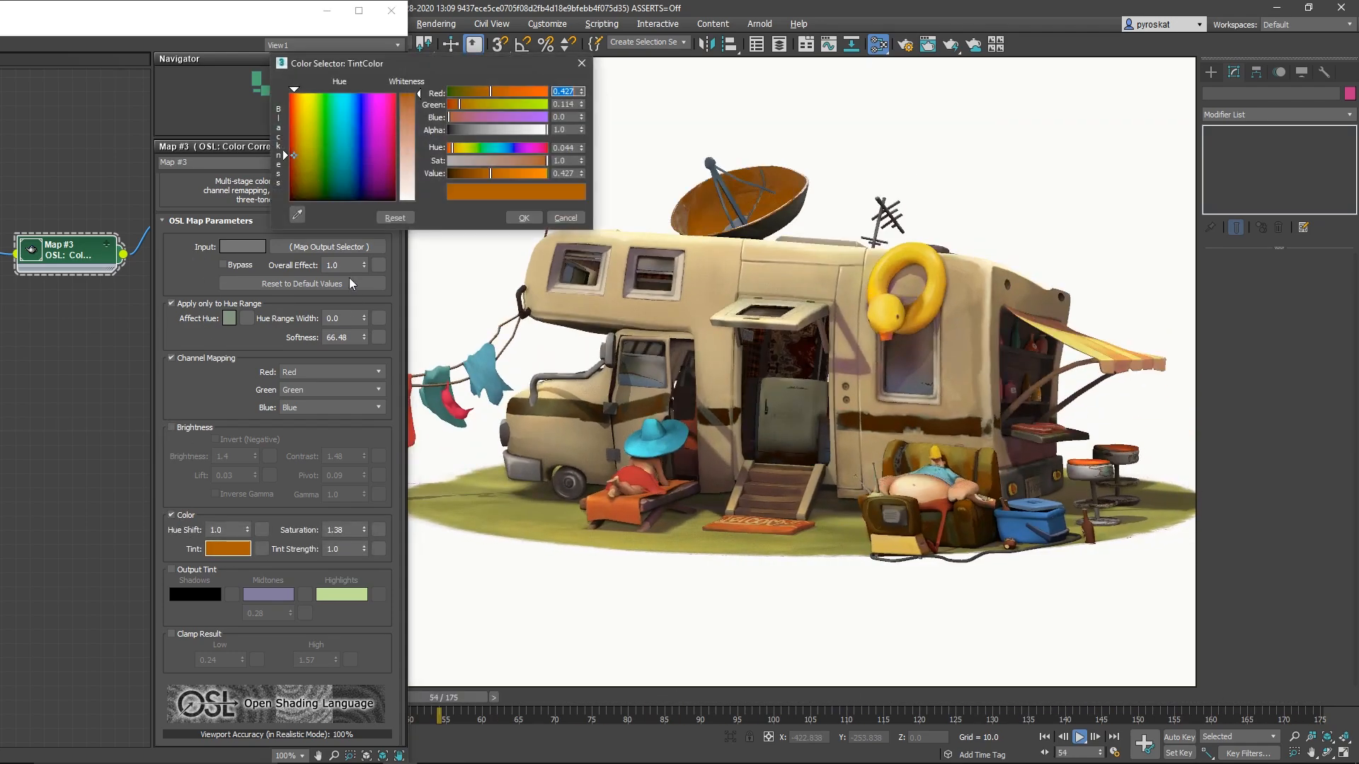
left_click(382, 121)
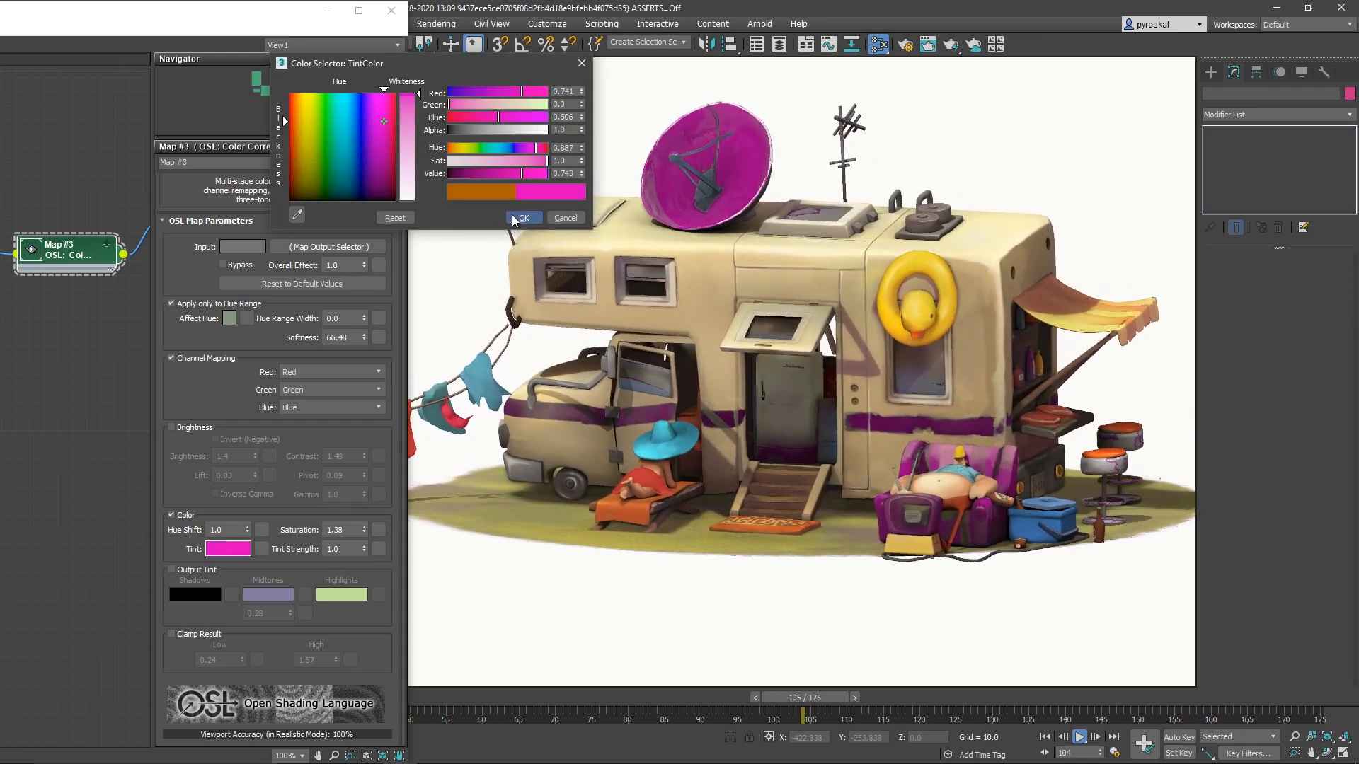
left_click(522, 218)
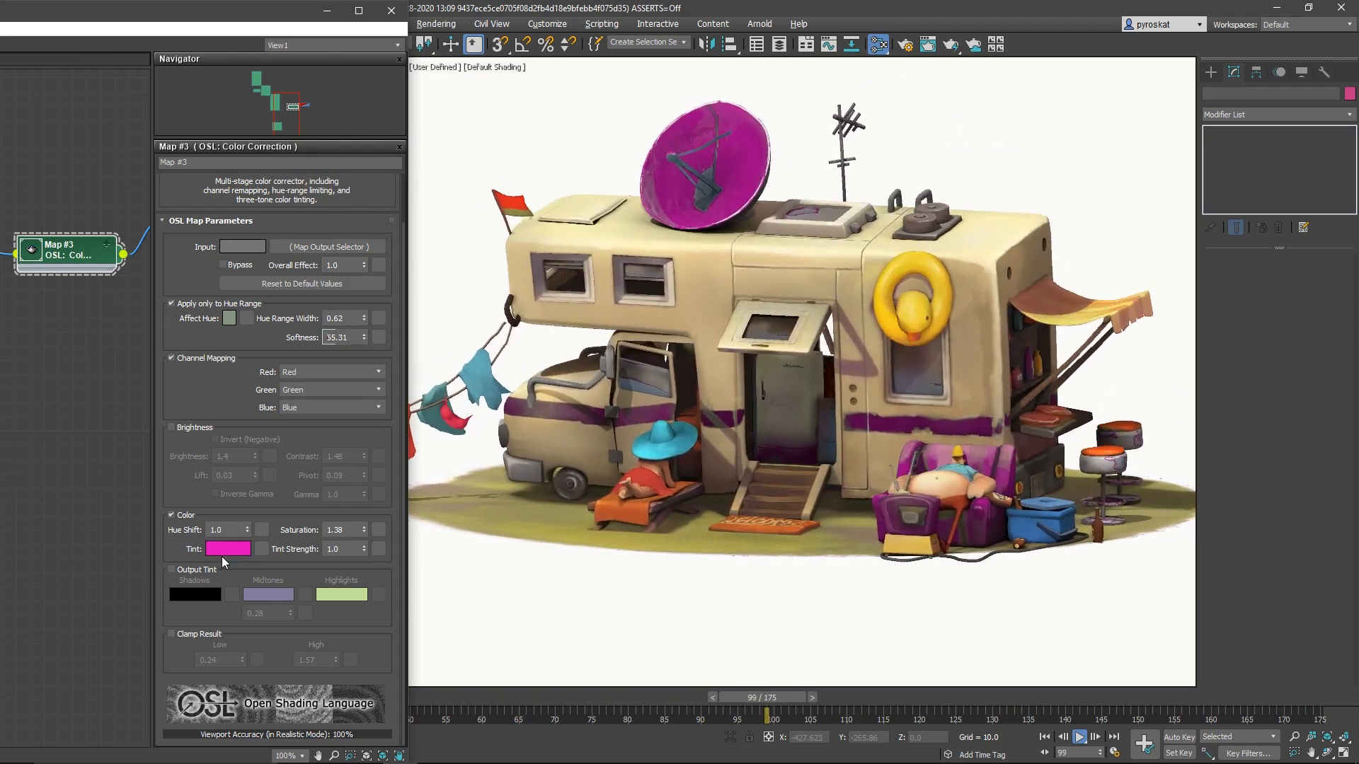
left_click(228, 549)
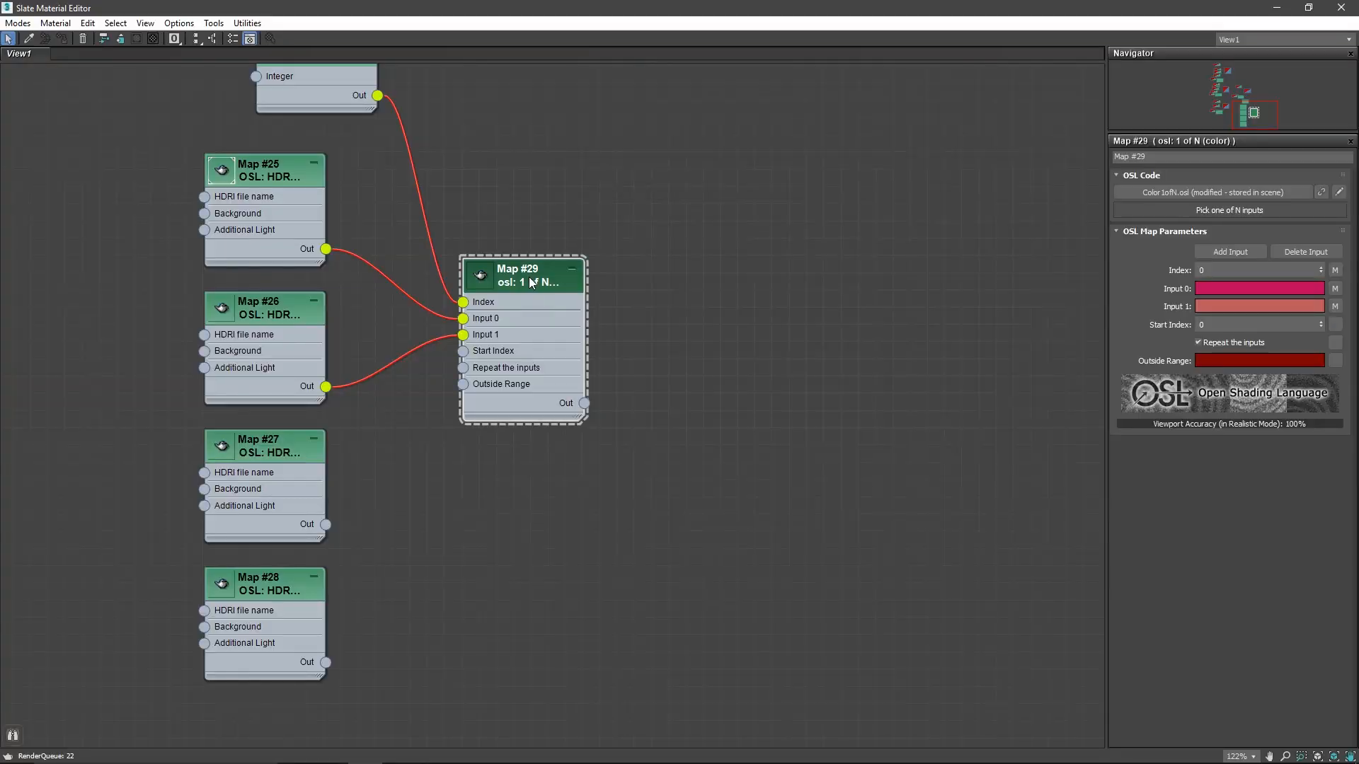
Add three inputs to the 1 of N switcher, then remove one unused input
left_click(1228, 251)
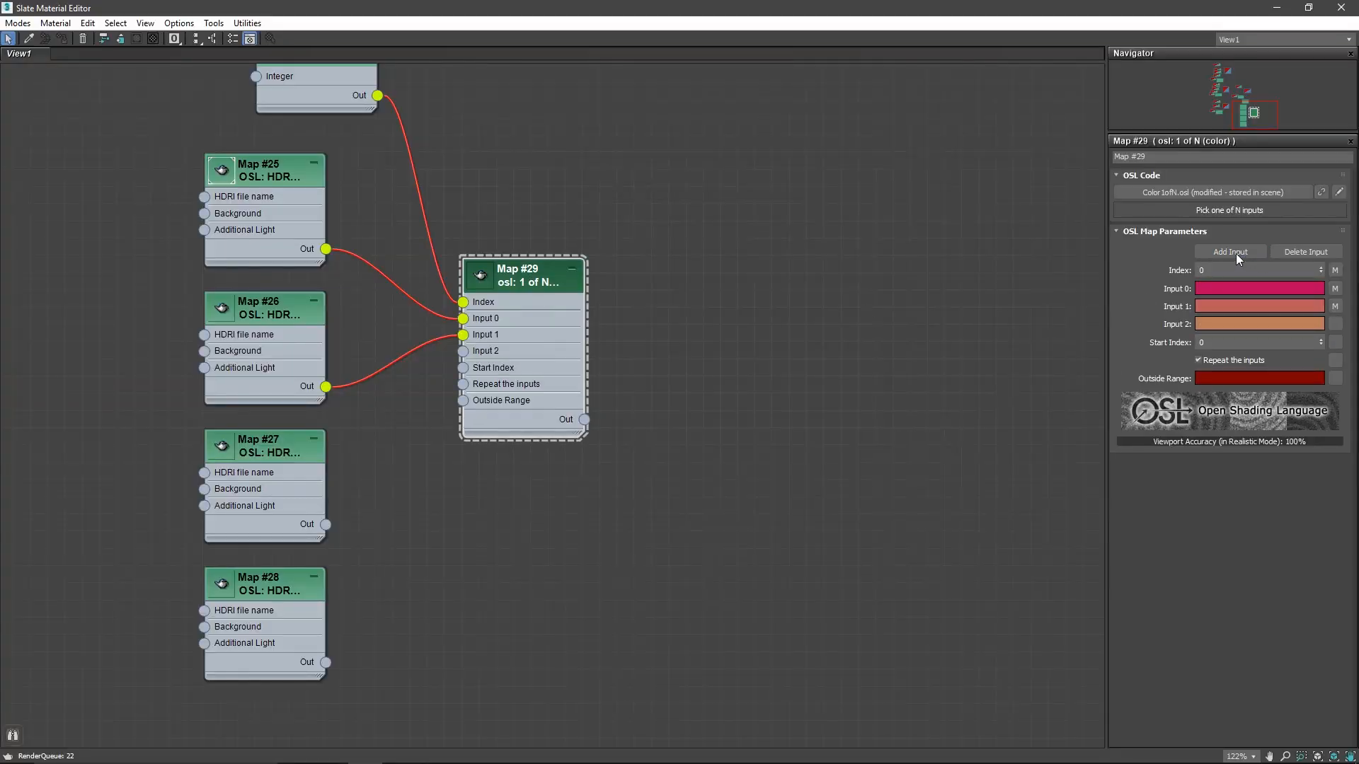
left_click(1227, 251)
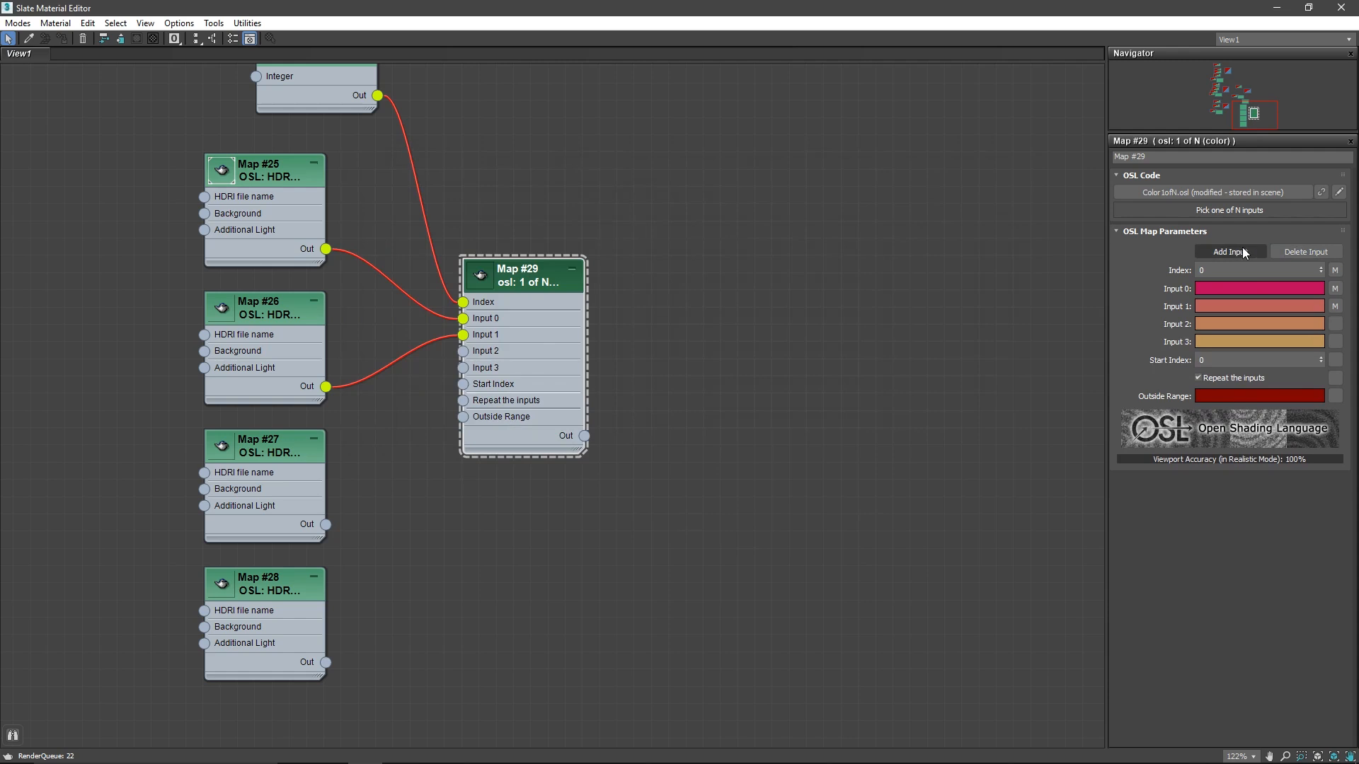
left_click(1229, 251)
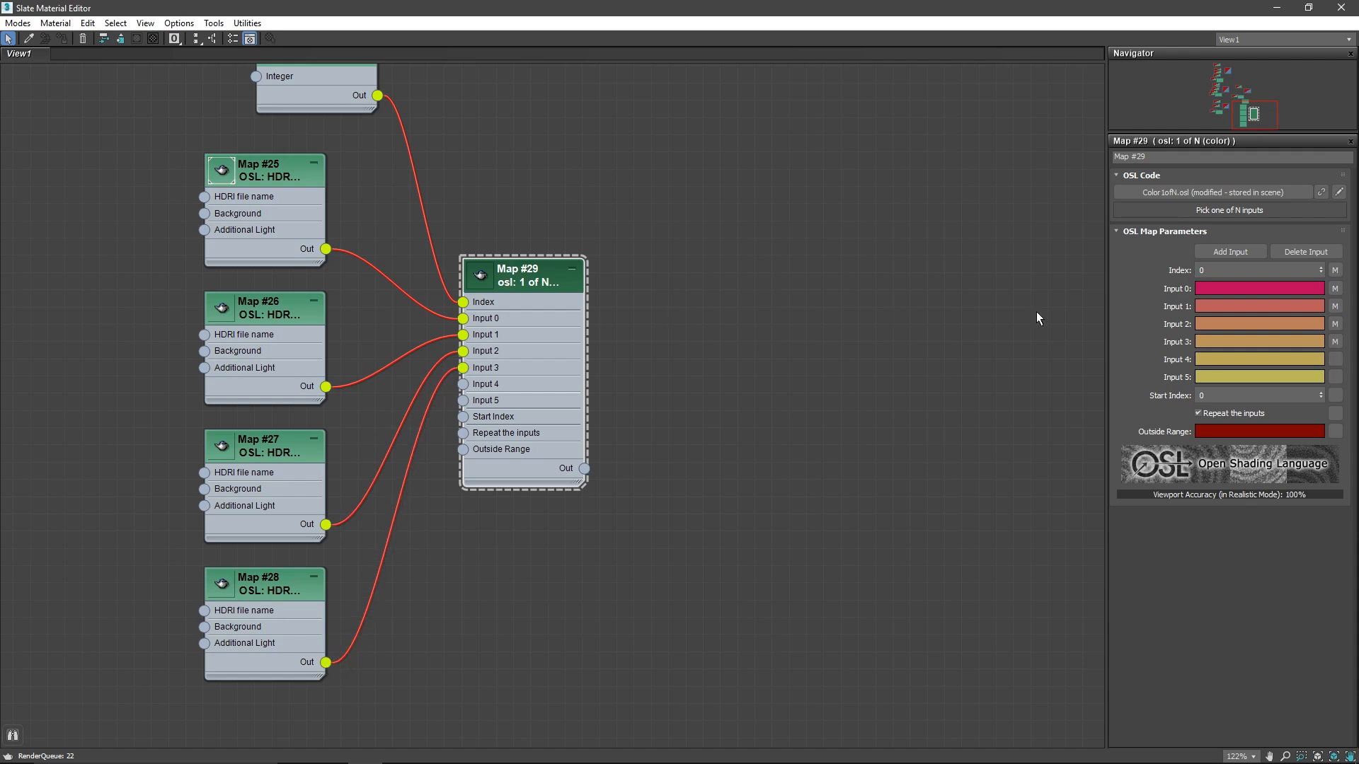
left_click(1306, 252)
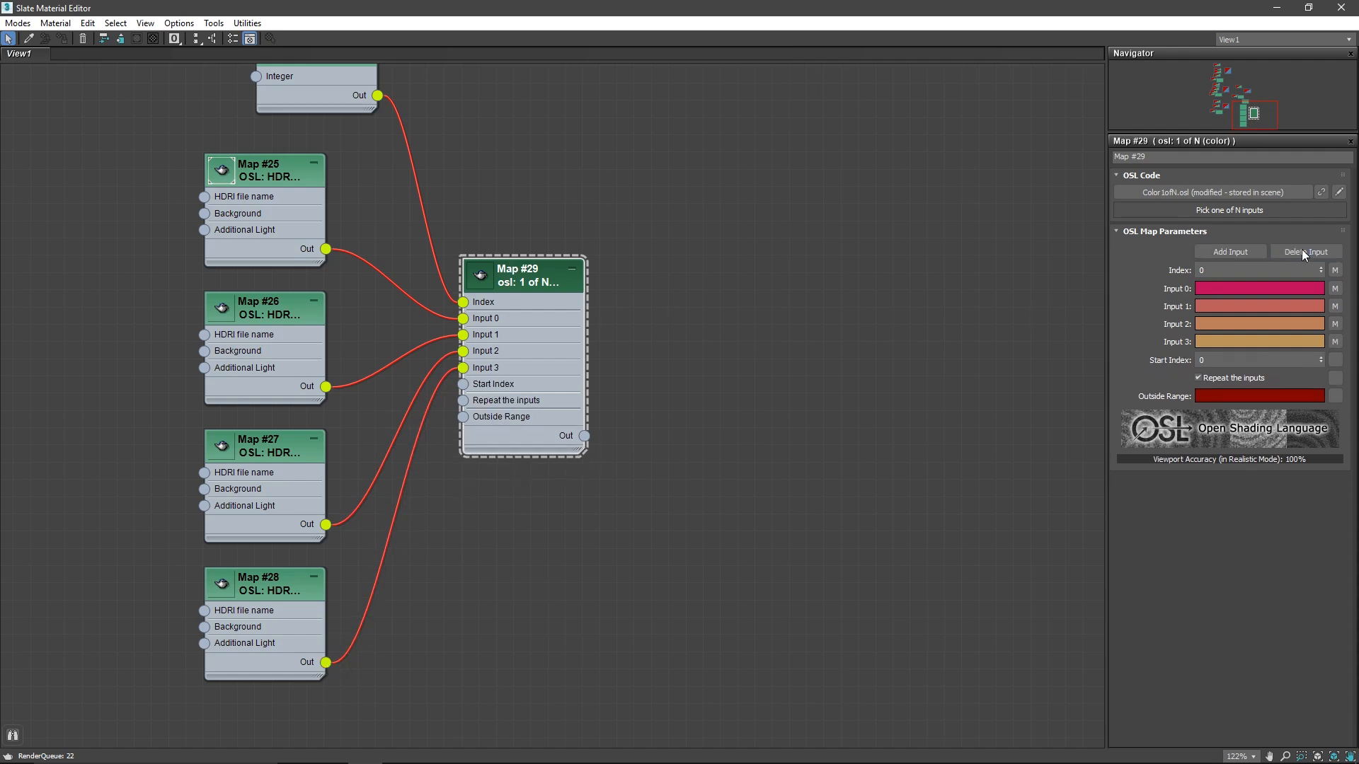
mouse_move(347, 216)
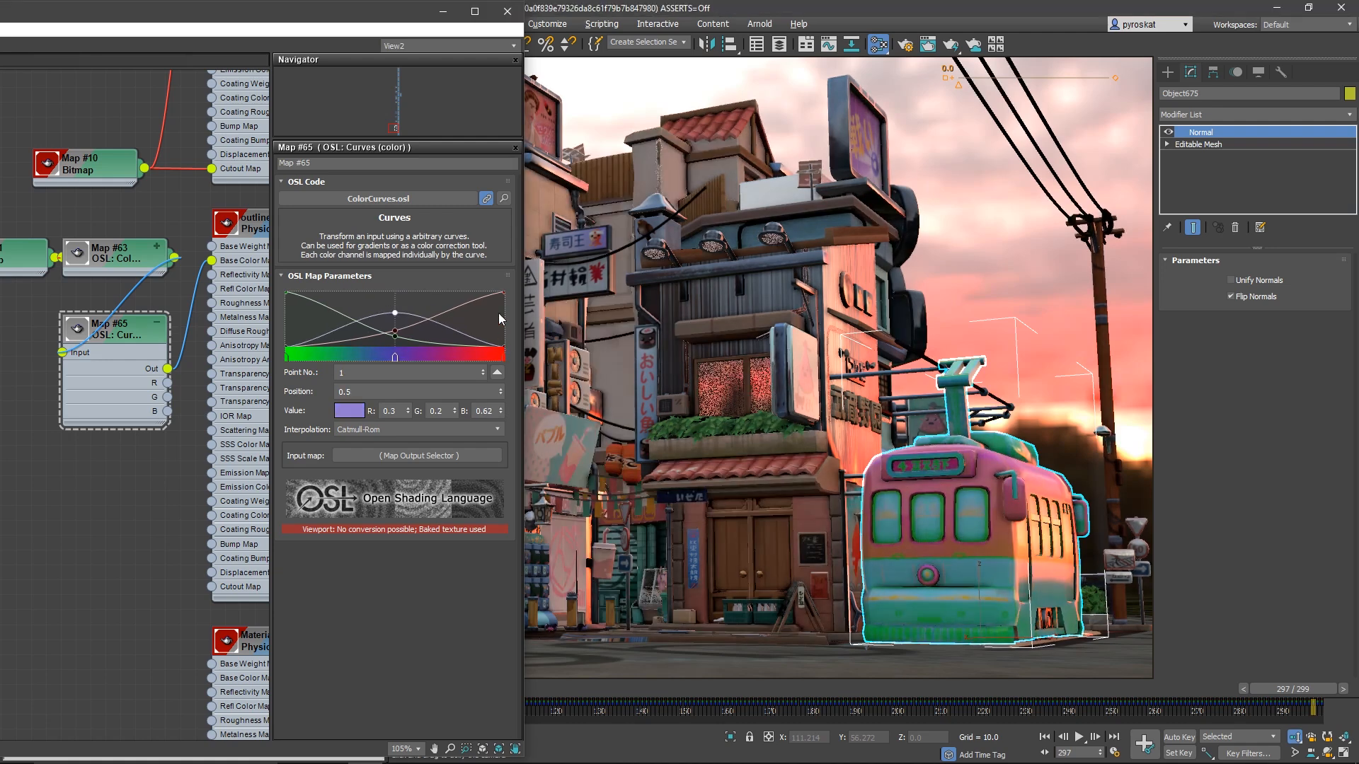
Adjust the OSL Camera Projection map casting uv-grid.png from PhysCamera001
left_click(497, 370)
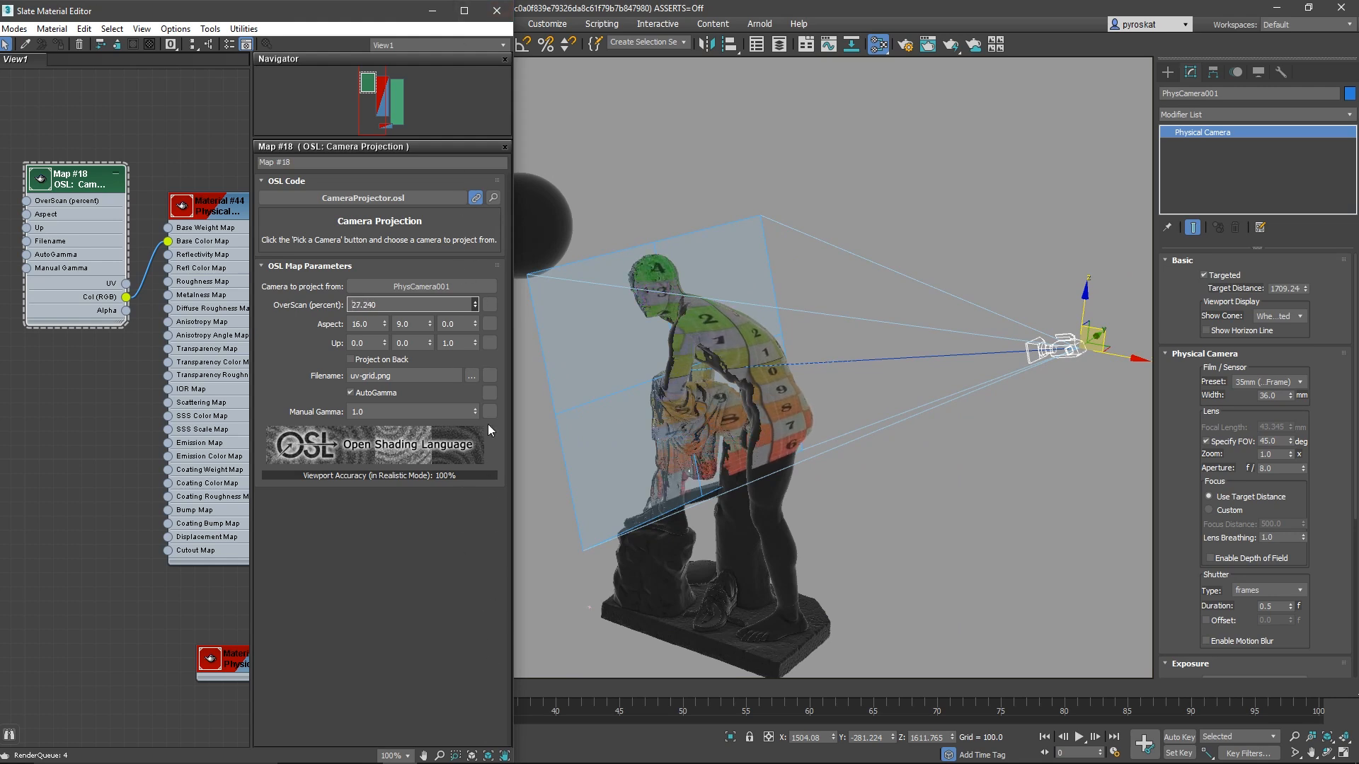
Adjust the OSL Object Projection map projecting the grid from Point004
left_click(429, 323)
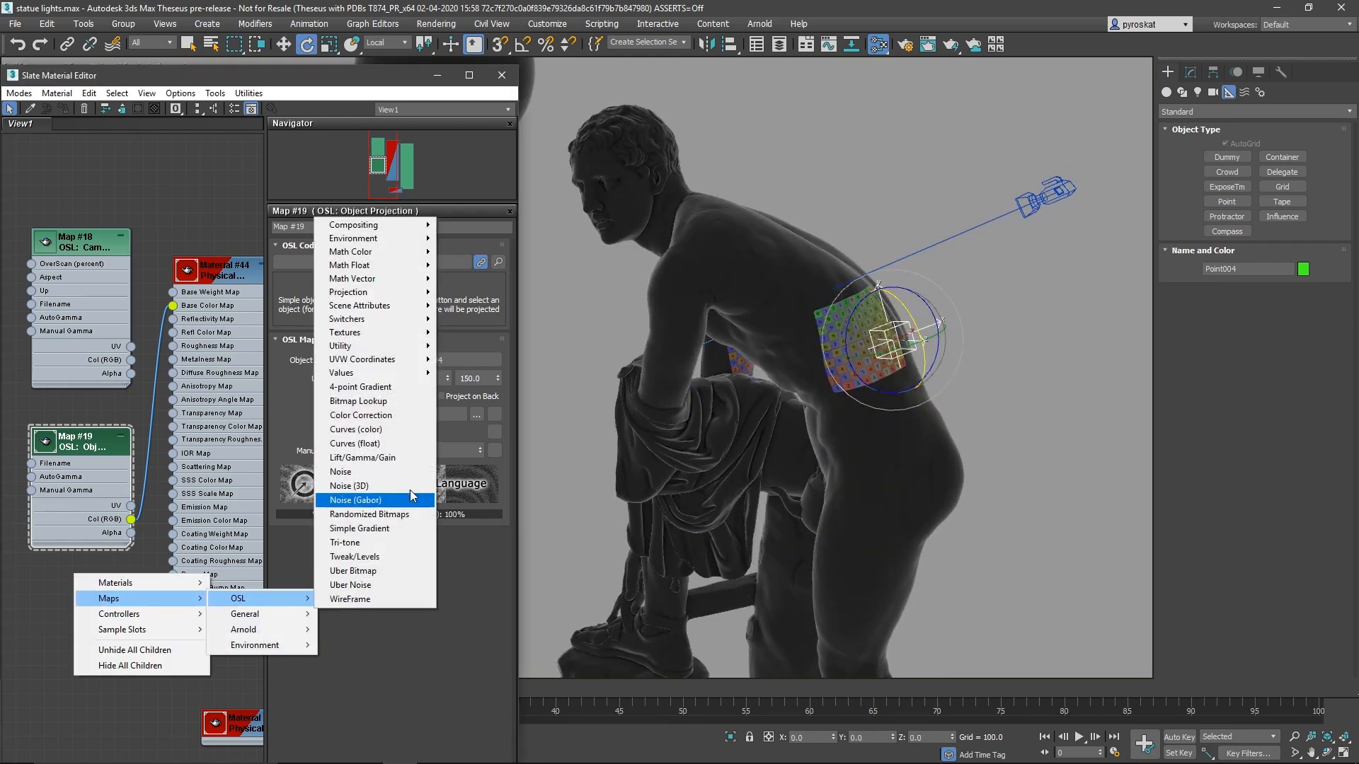
Add a Spherical Projection map to the graph and view its settings
left_click(355, 500)
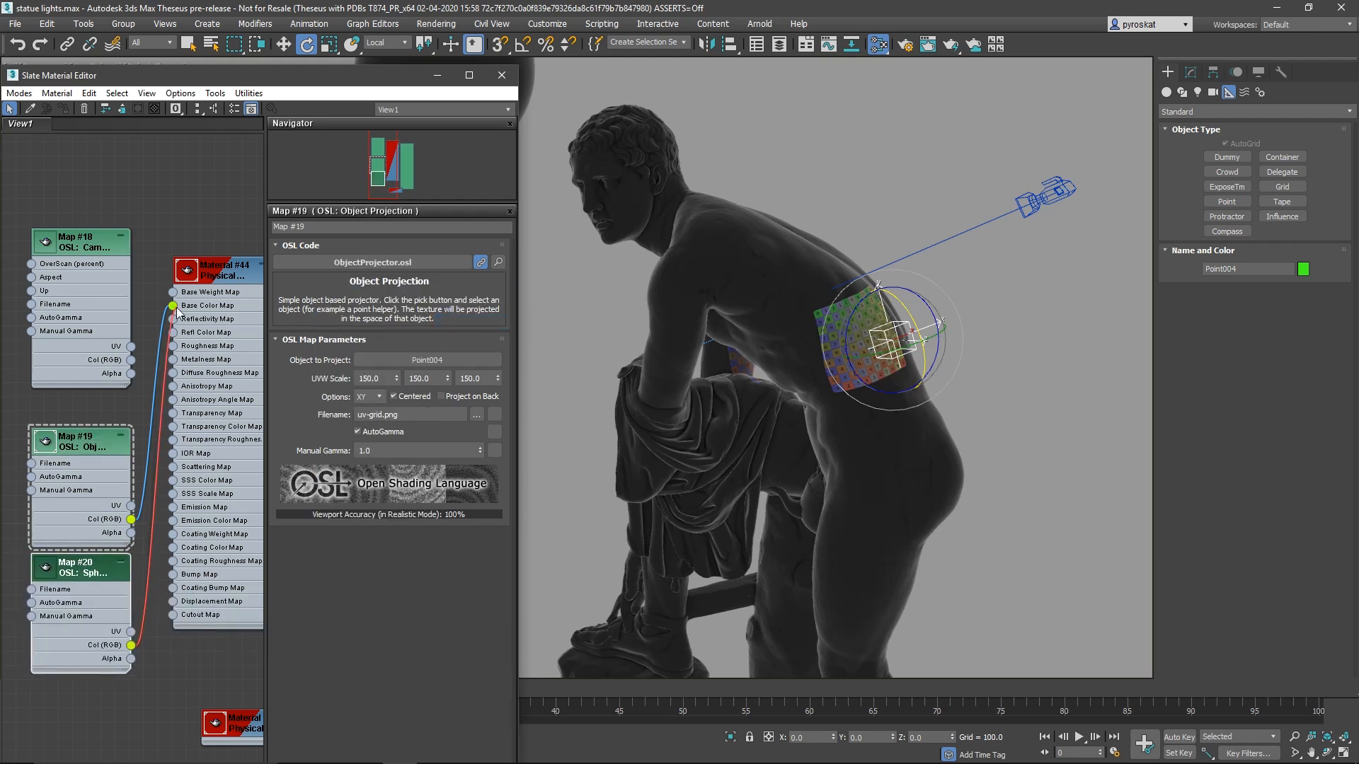
left_click(77, 568)
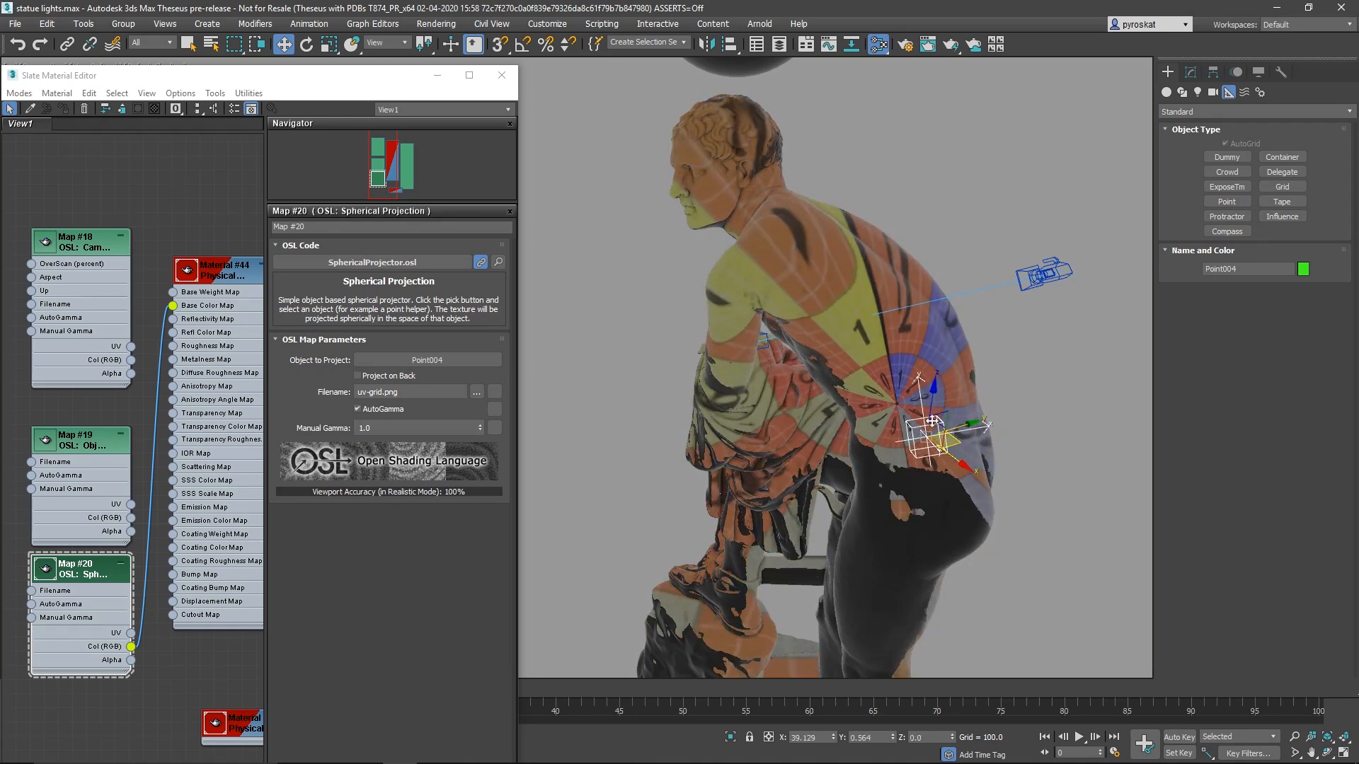
left_click(356, 375)
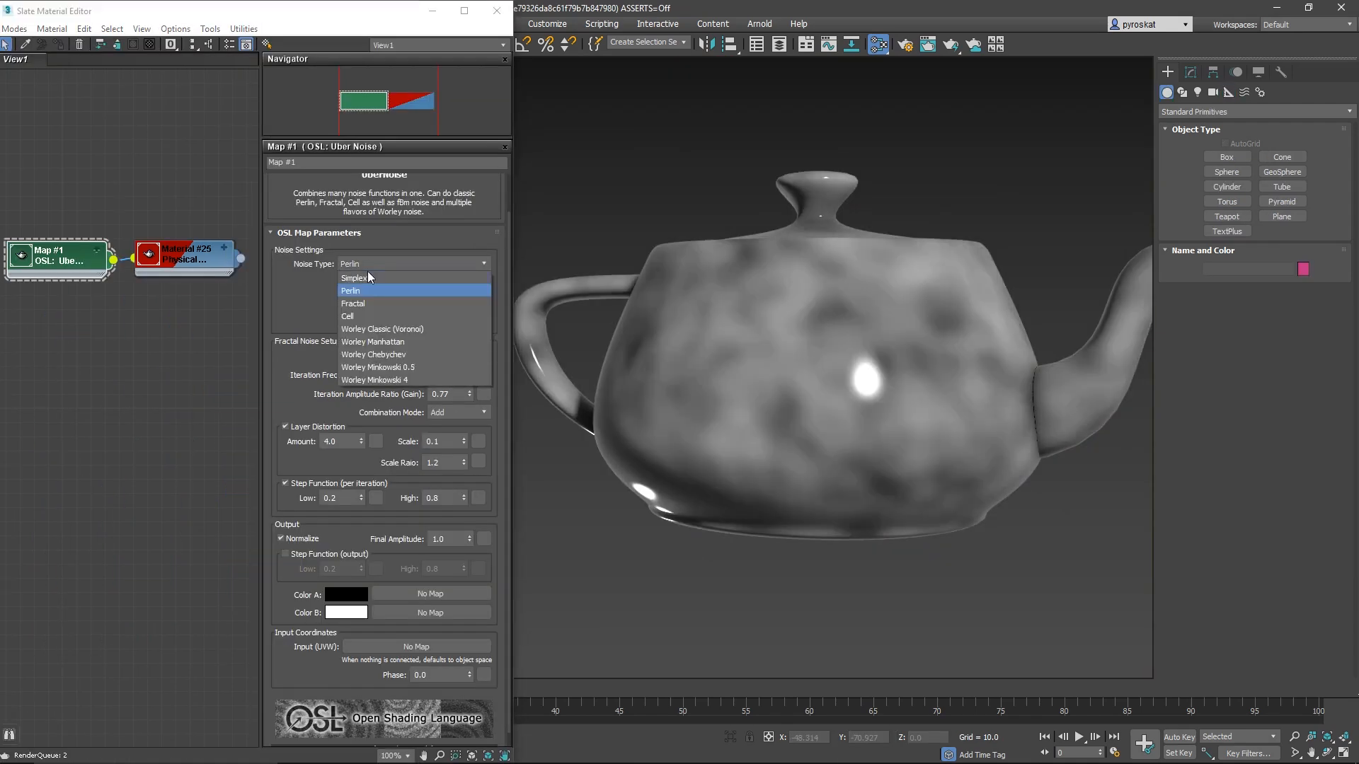
Preview Cell and Worley noise types on the teapot and set Iterations to 20
left_click(348, 316)
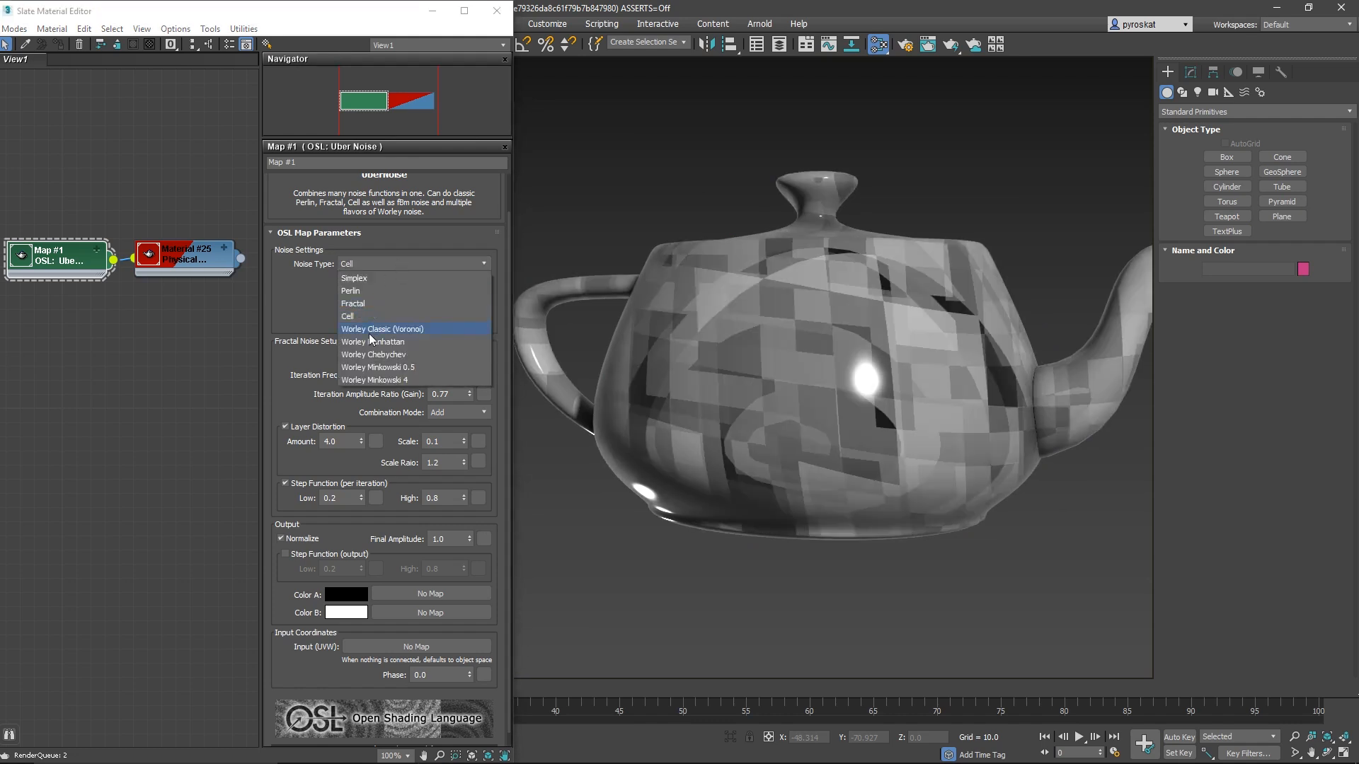
left_click(373, 341)
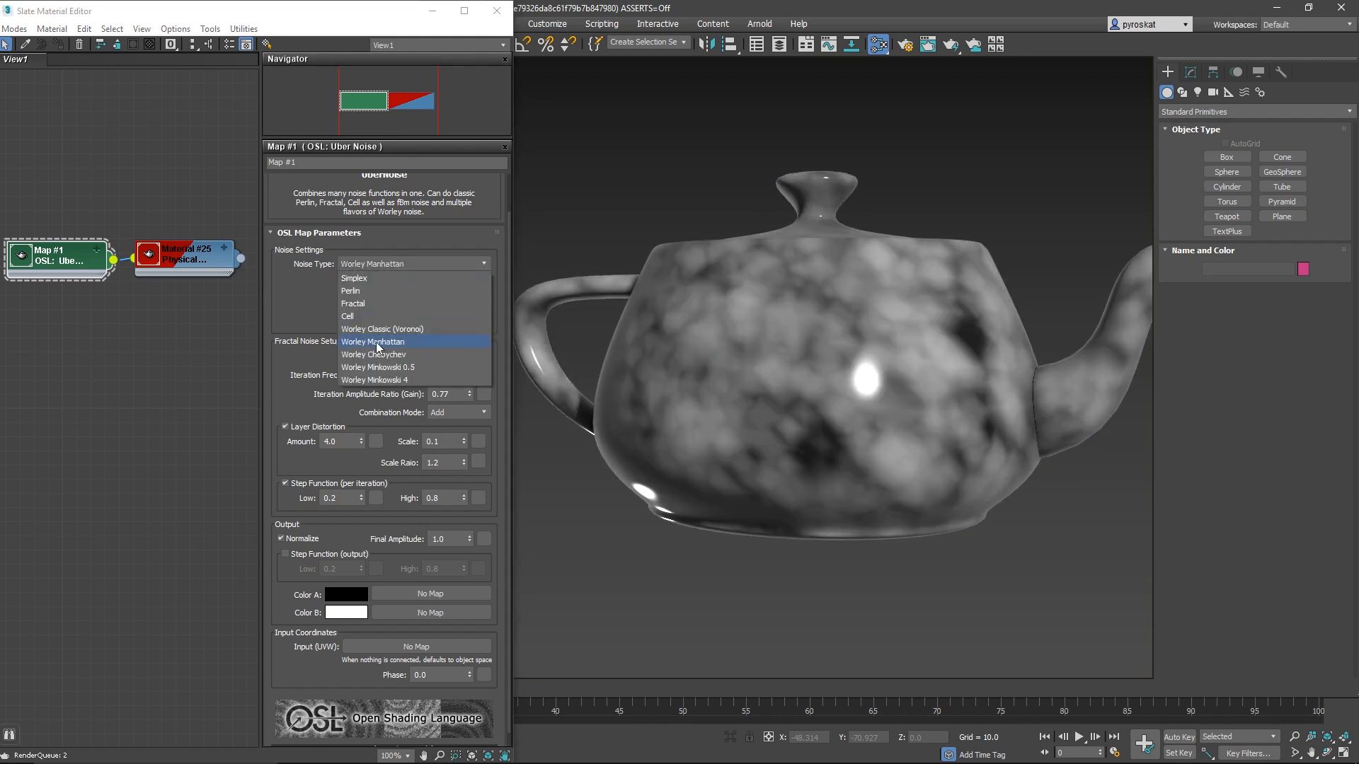
left_click(377, 367)
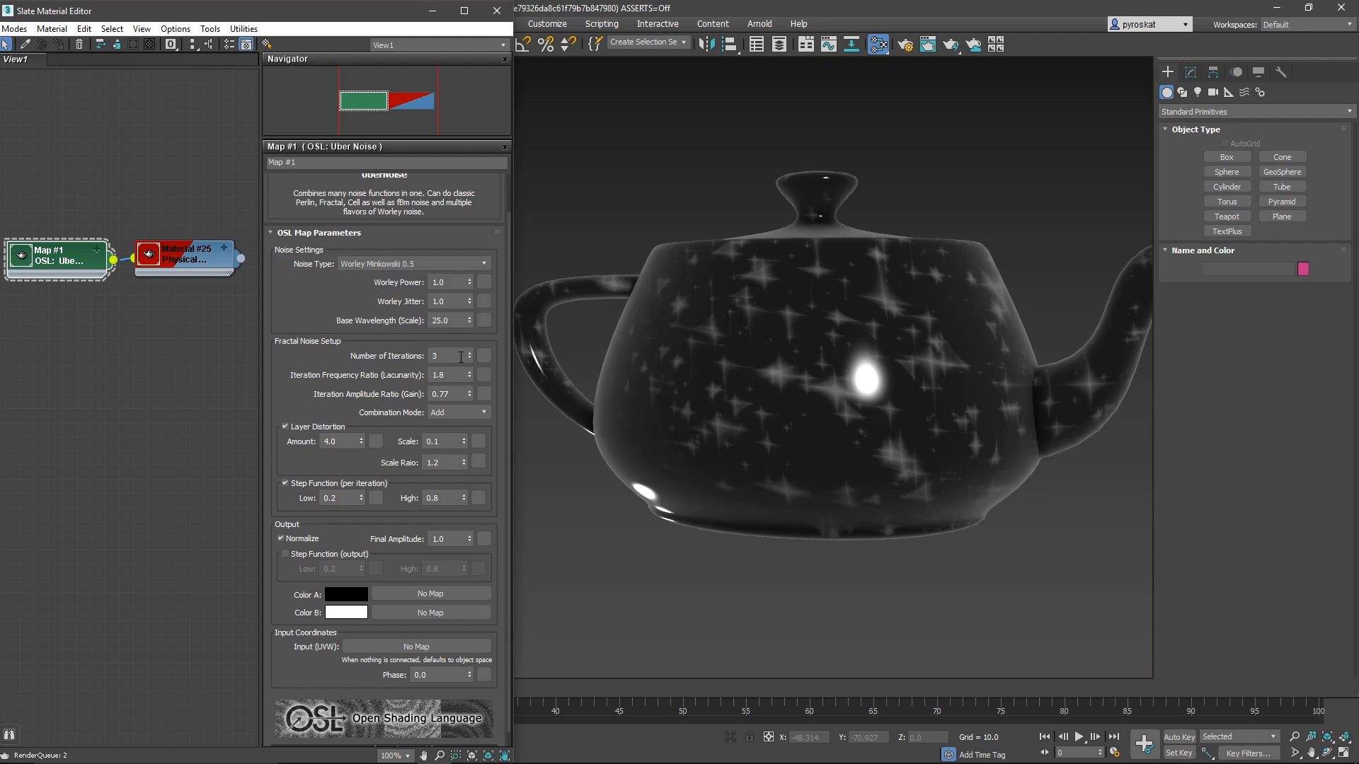
triple_click(444, 355)
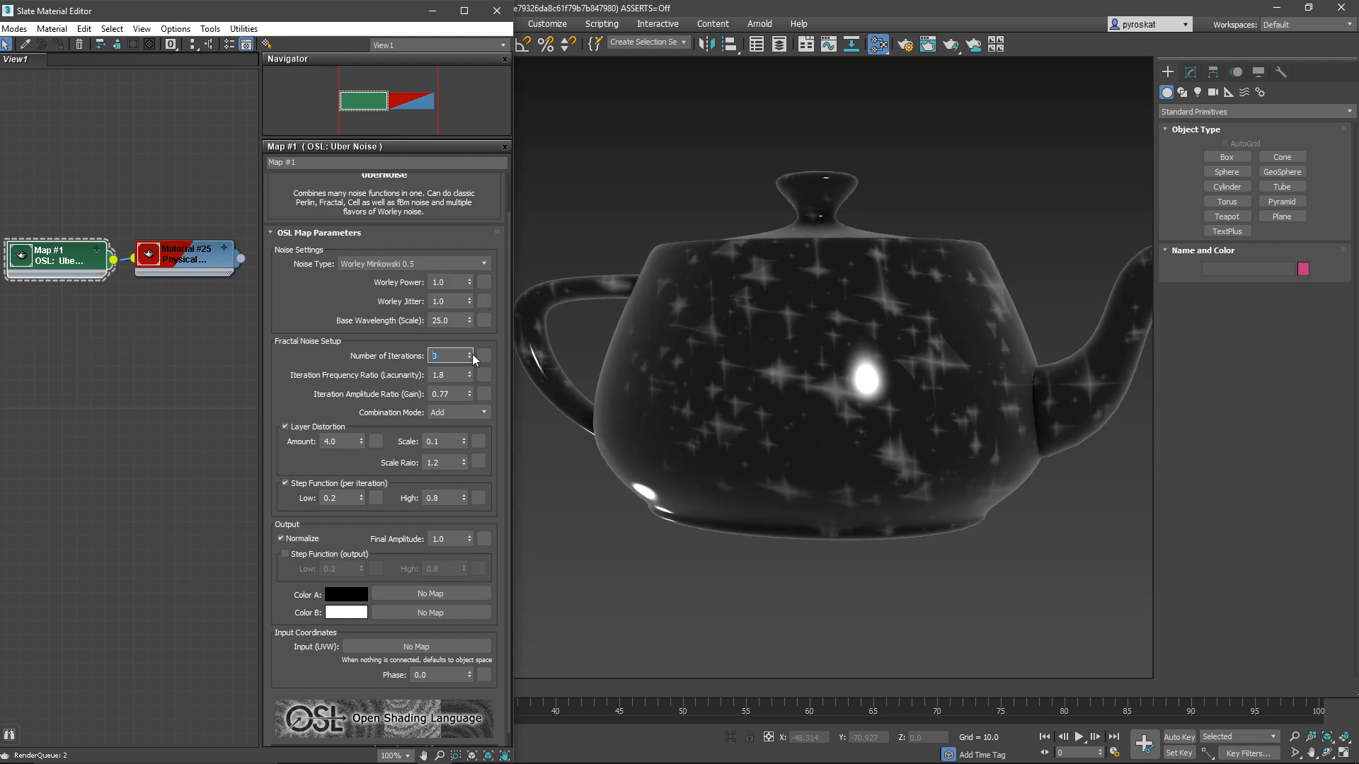
left_click(475, 352)
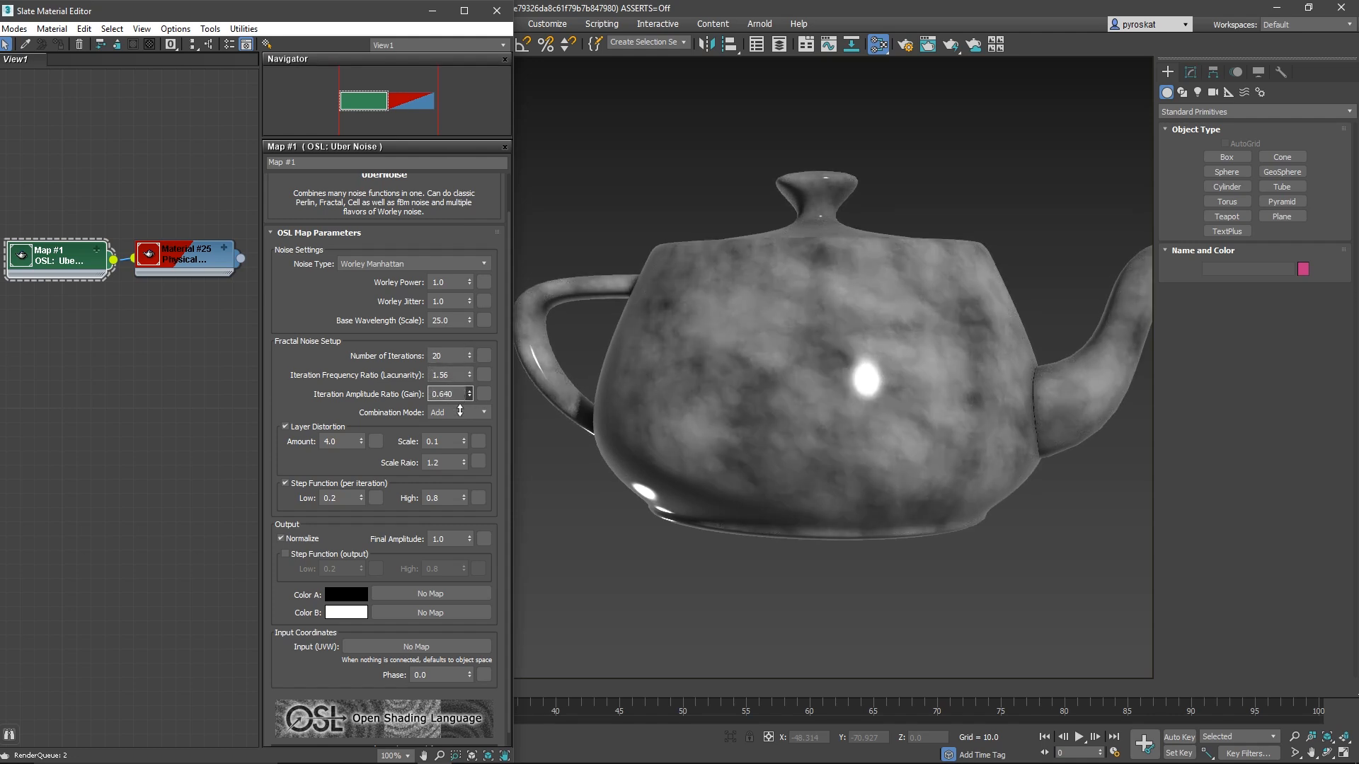
Try Multiply layer combination, restore Add, and adjust the noise amount and Low values
left_click(457, 412)
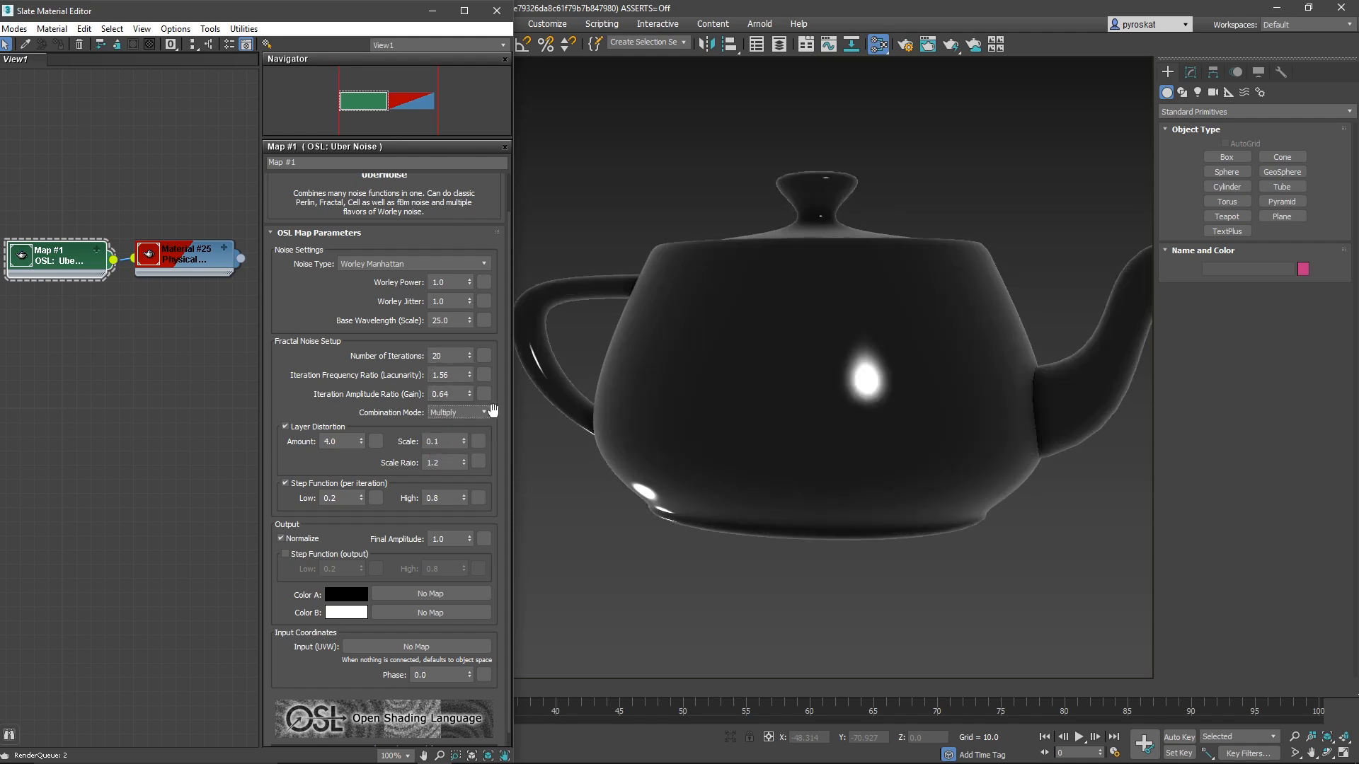
left_click(455, 412)
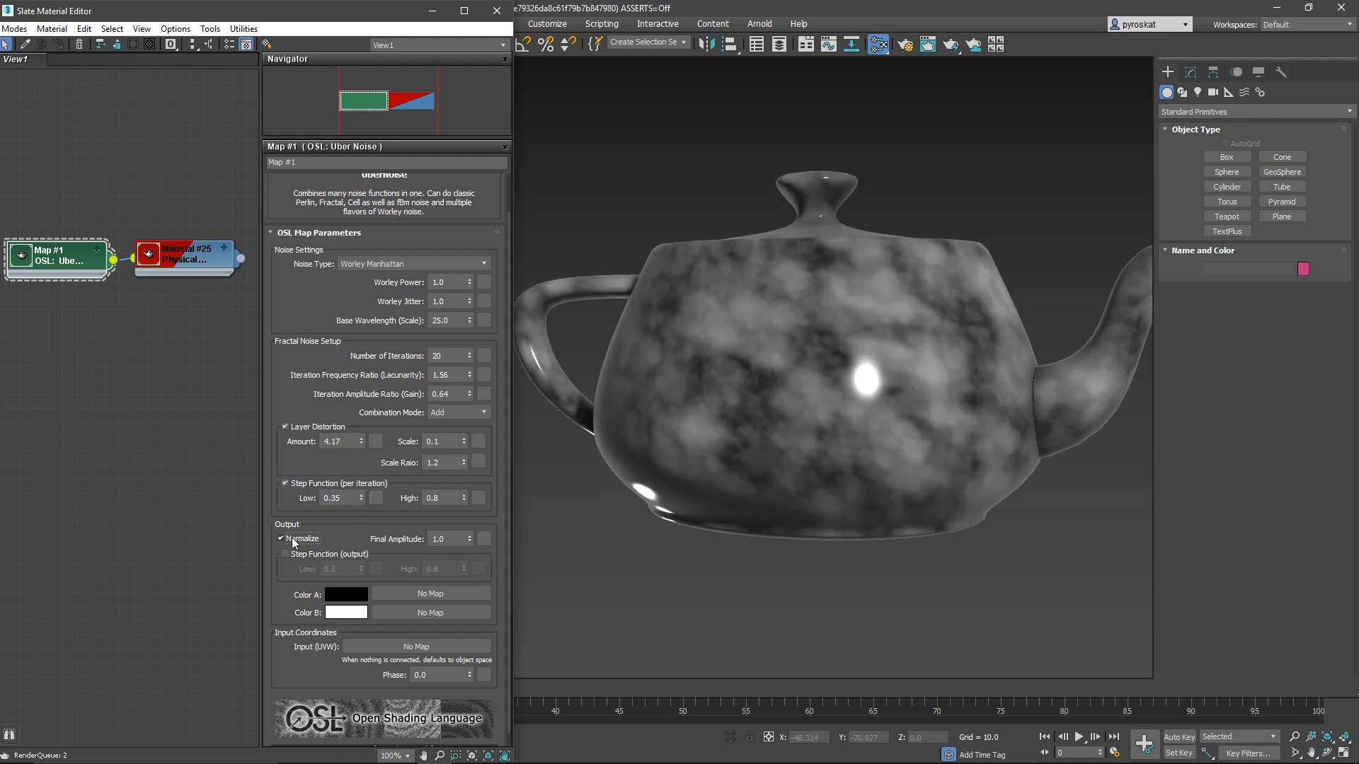
left_click(285, 538)
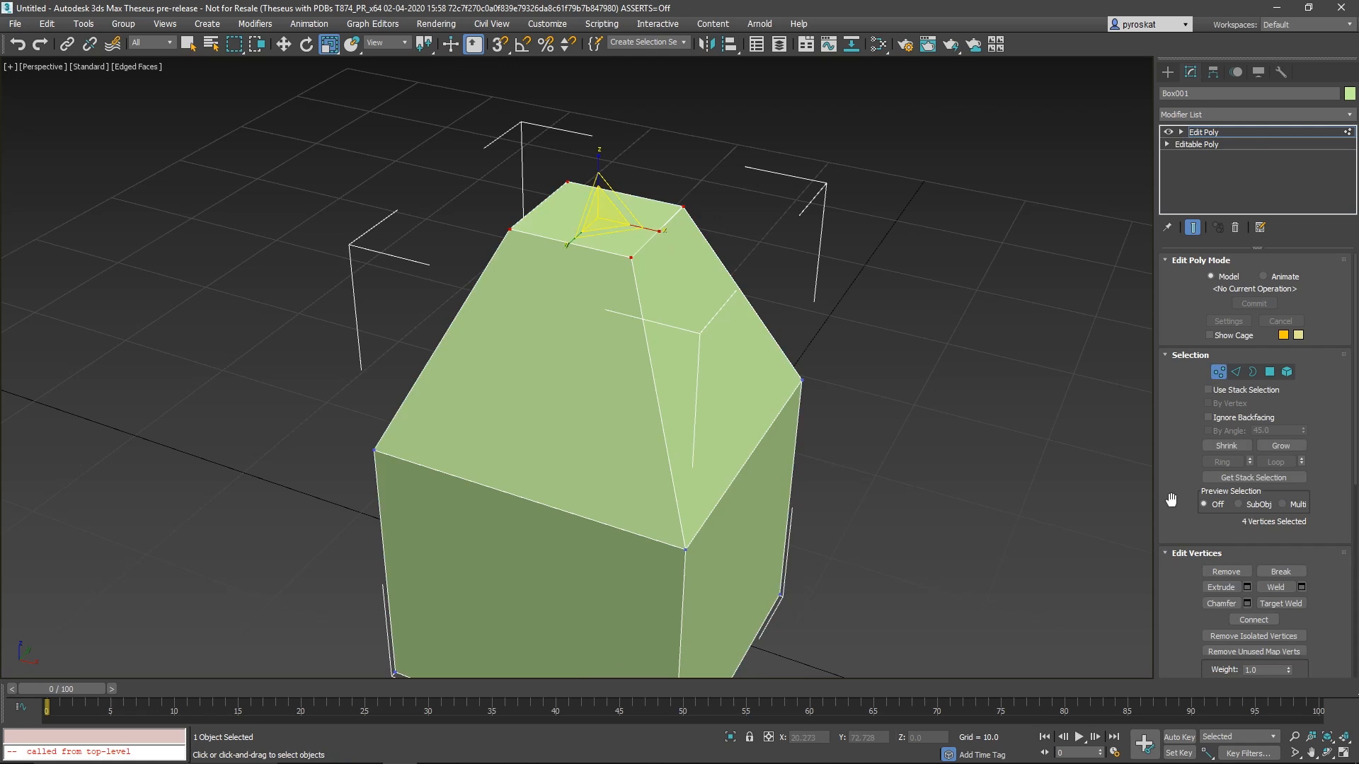
Chamfer the four top vertices with Vertex Depth, enable Open Chamfer, then enter Edge mode
left_click(1247, 603)
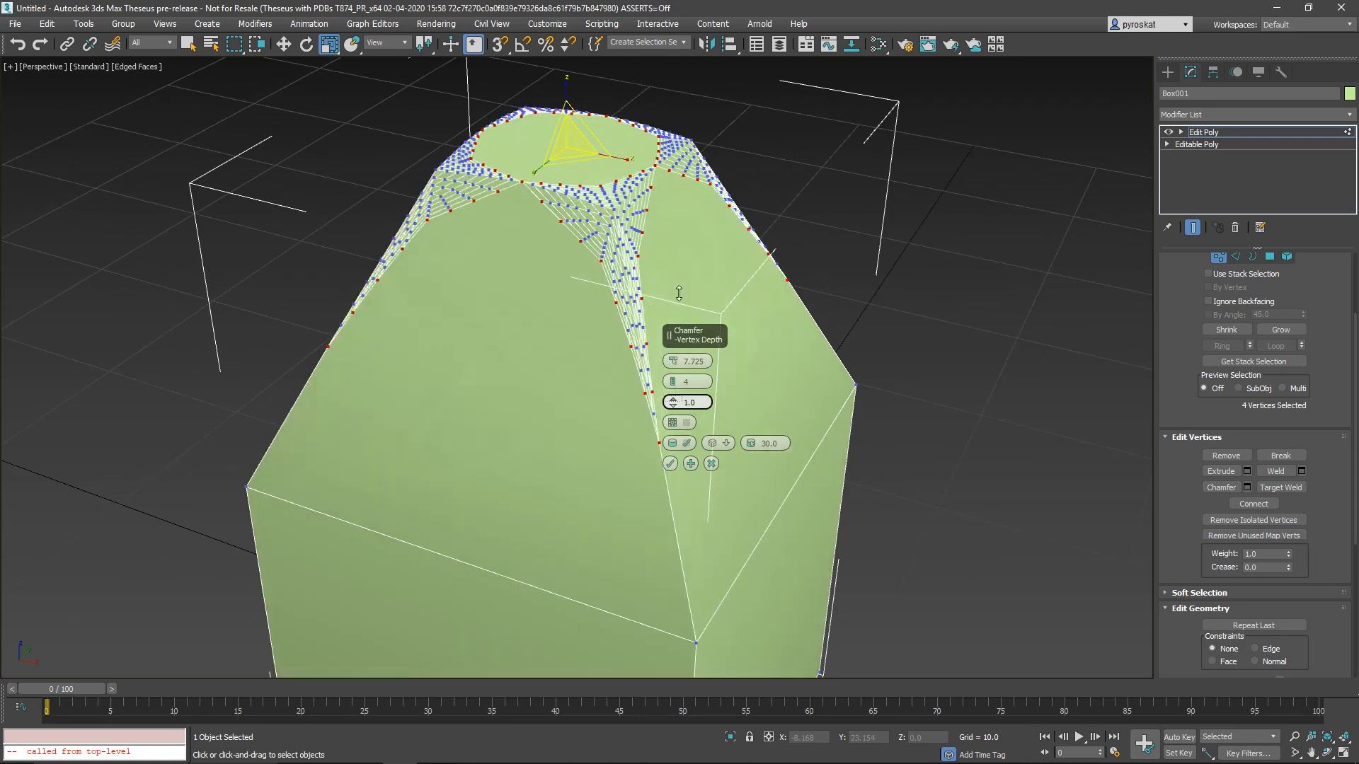
left_click(671, 422)
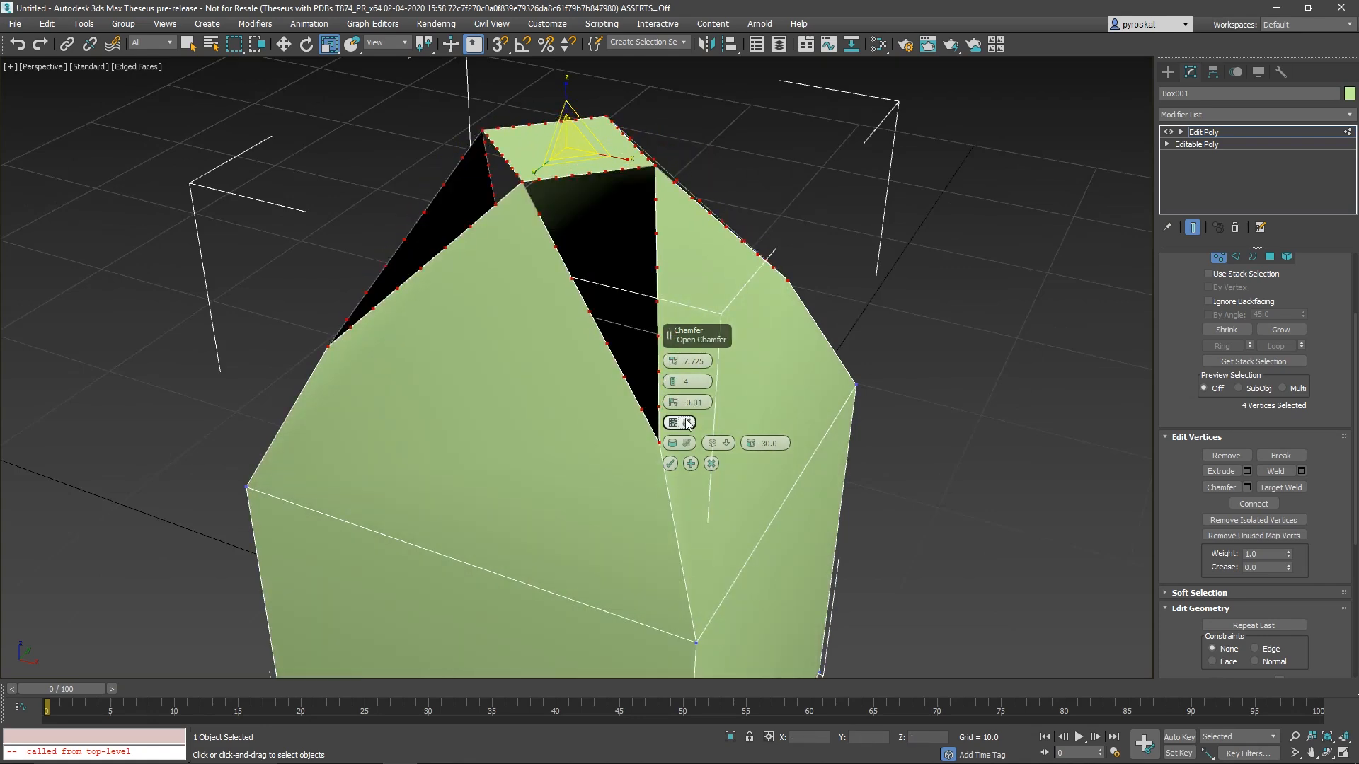
left_click(686, 422)
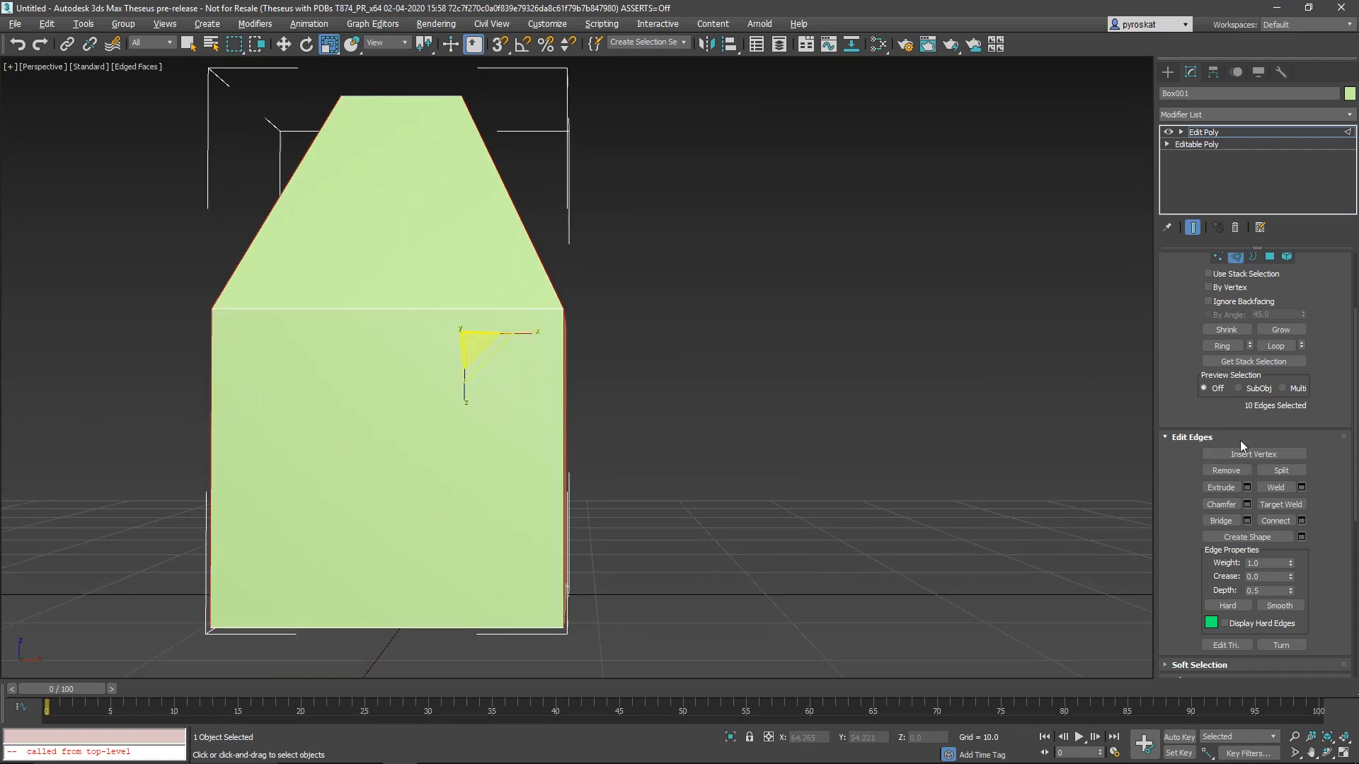
left_click(1238, 504)
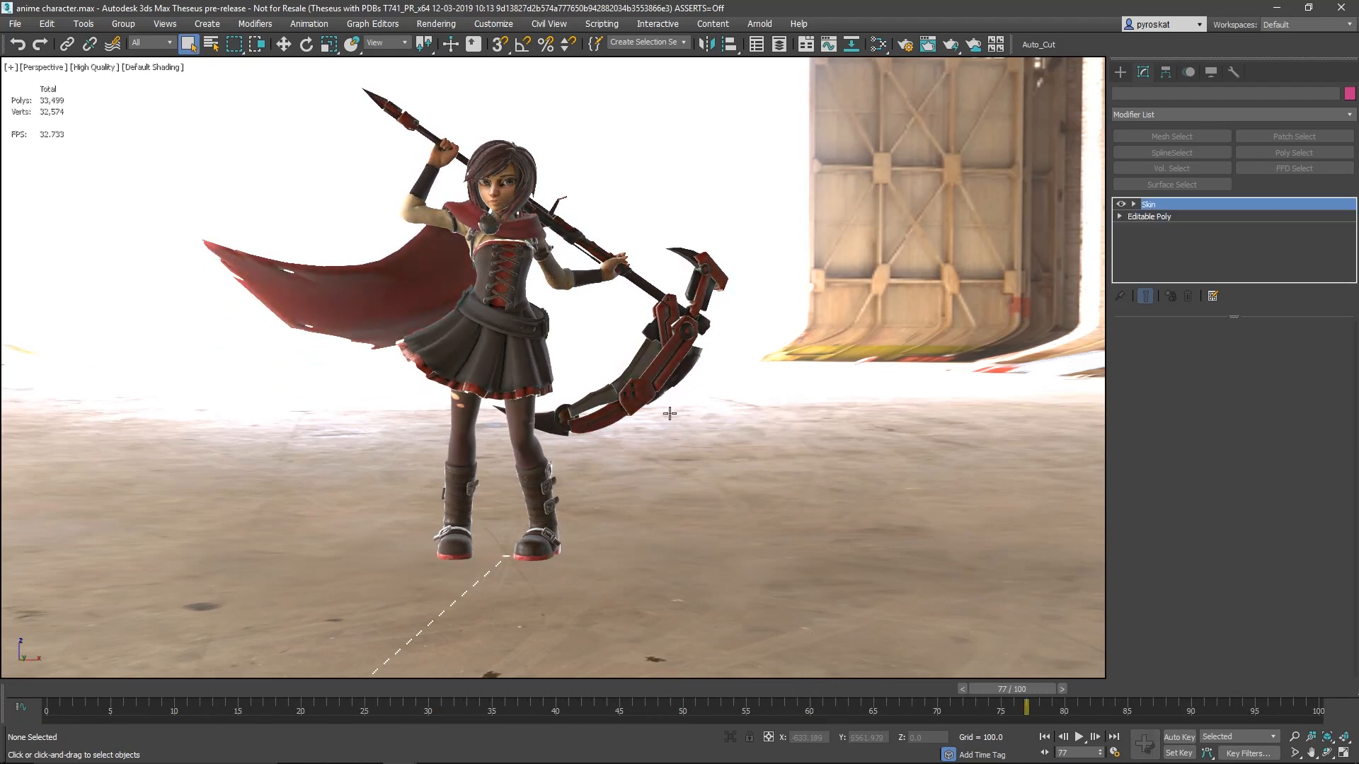
Review the anime character scene and bring up the installer's additional components page
left_click(667, 303)
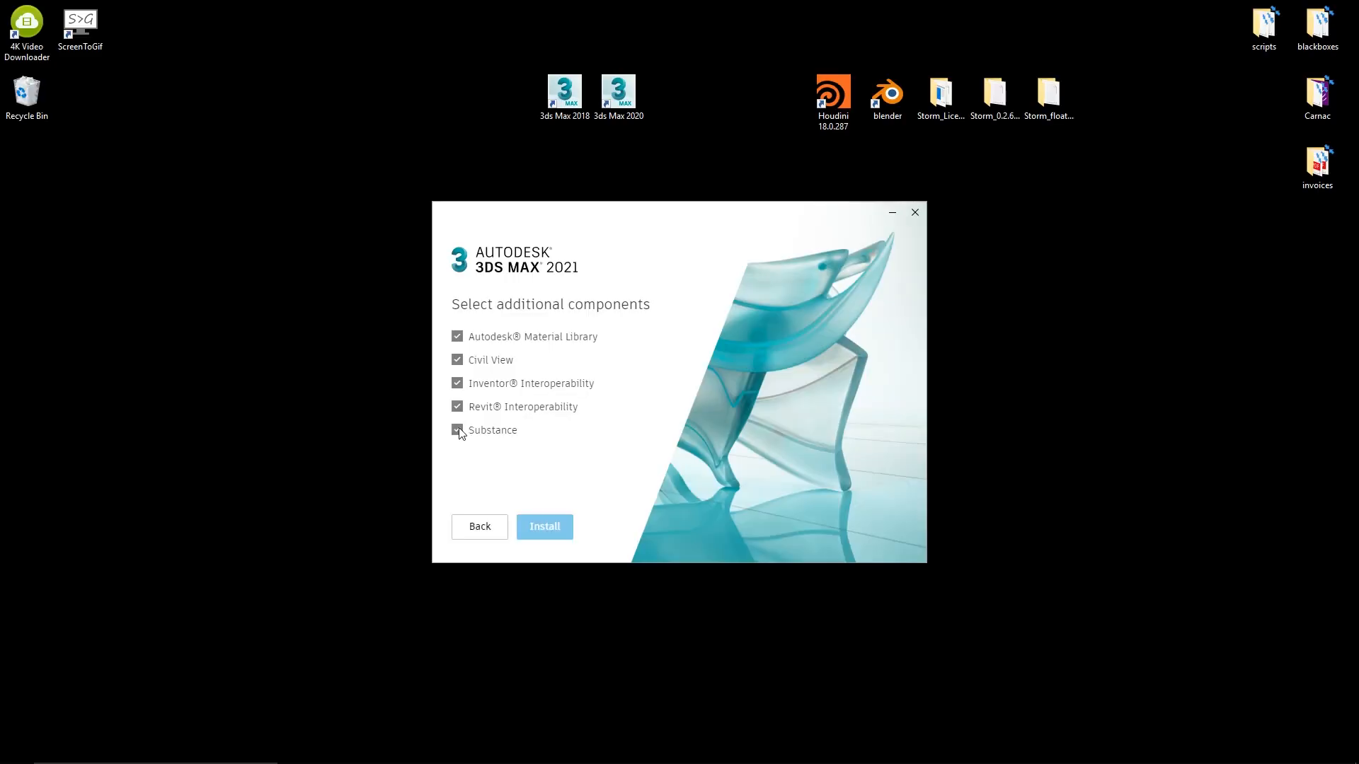
Exclude all five optional components and start installing 3ds Max 2021
left_click(456, 336)
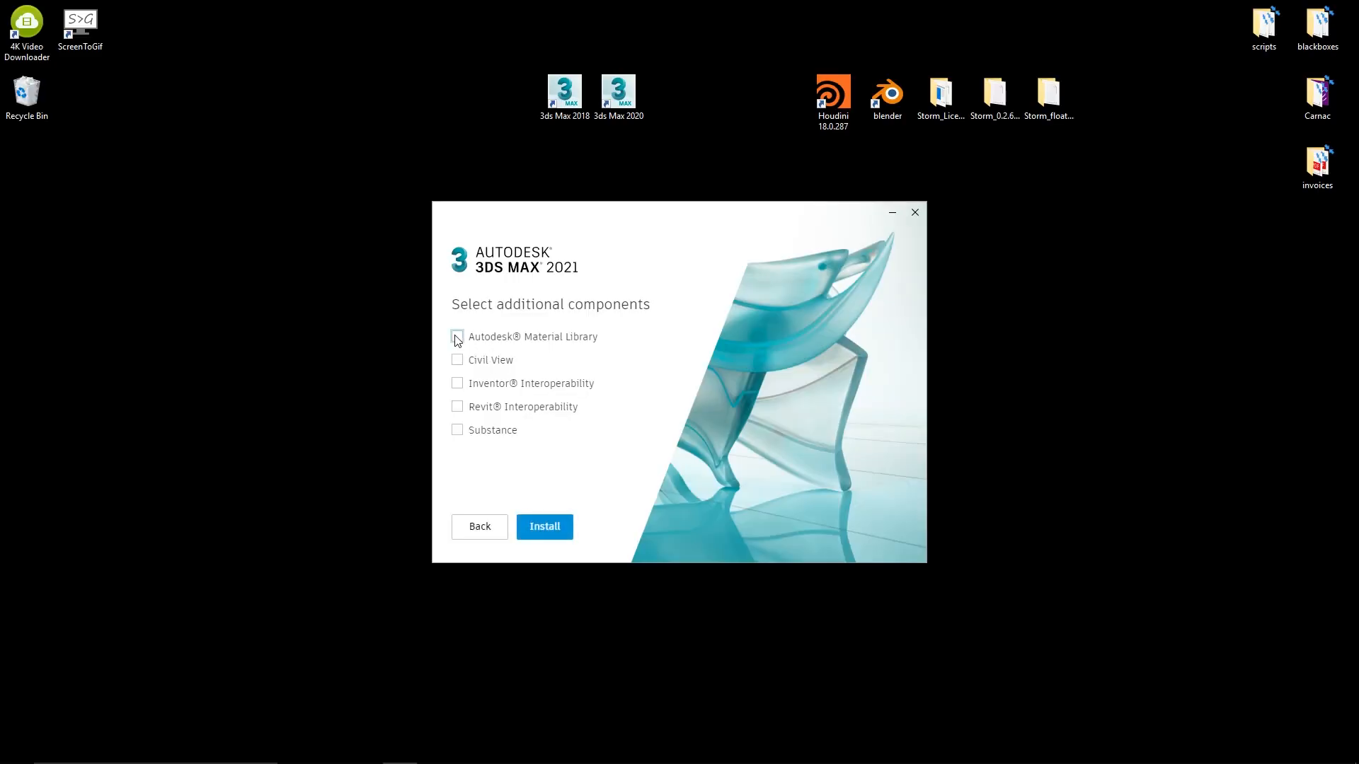
mouse_move(544, 527)
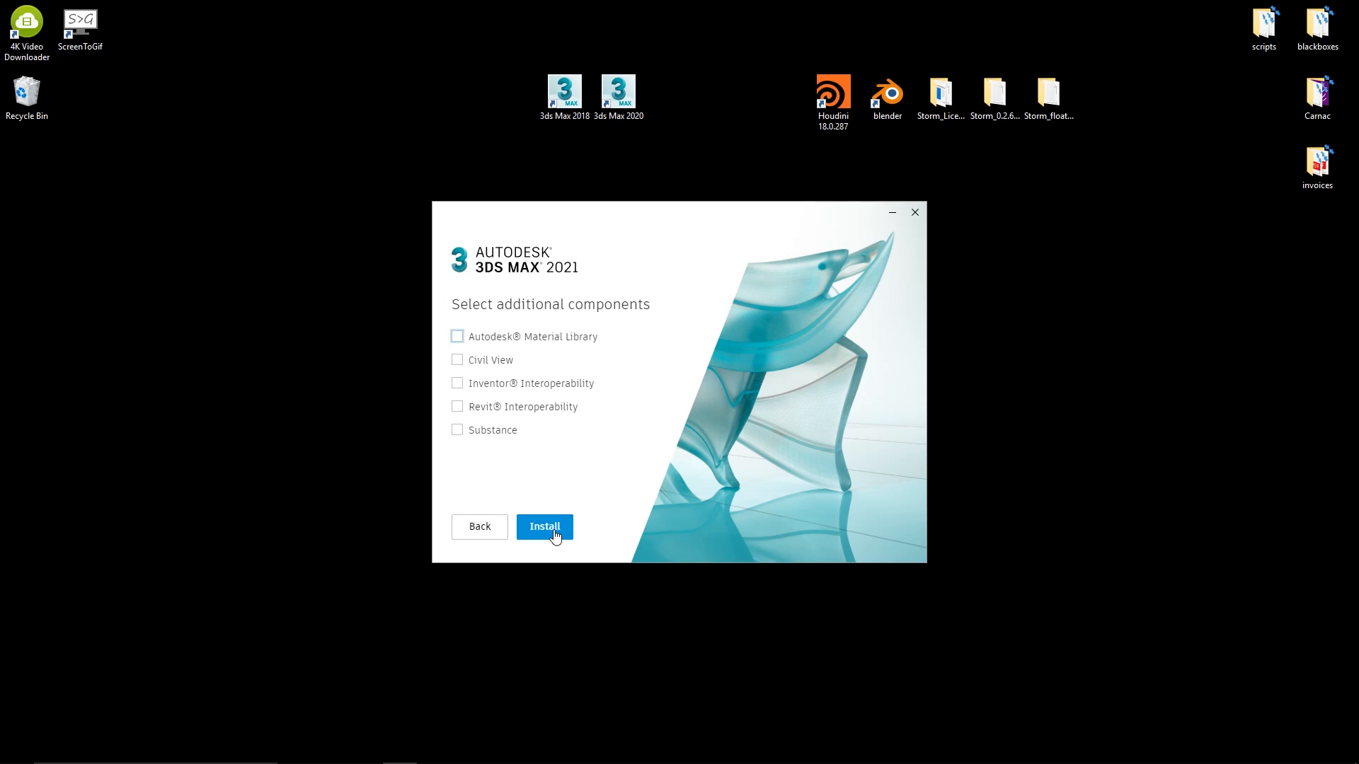
left_click(544, 526)
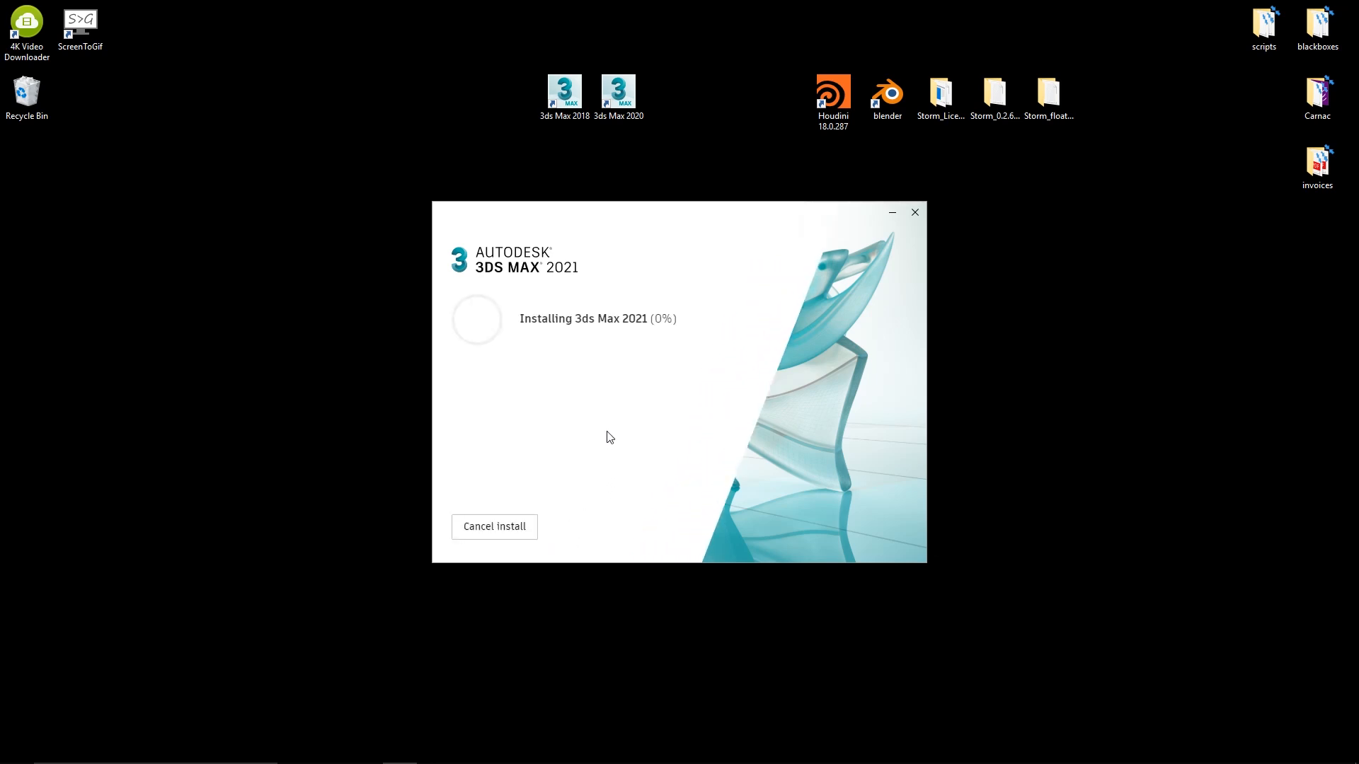